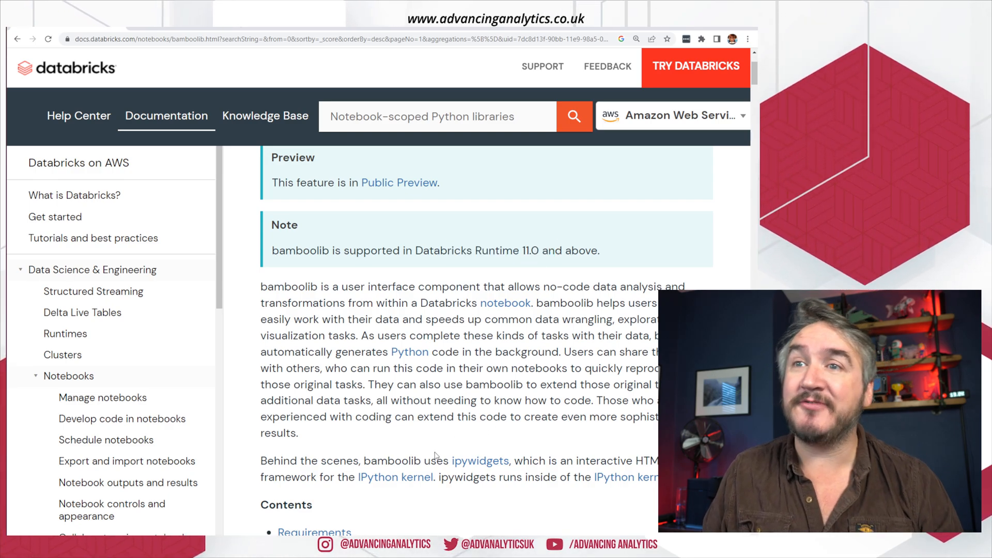
- Scroll through the bamboolib documentation's Quickstart install-and-import instructions before switching to the notebook
scroll("down", 3)
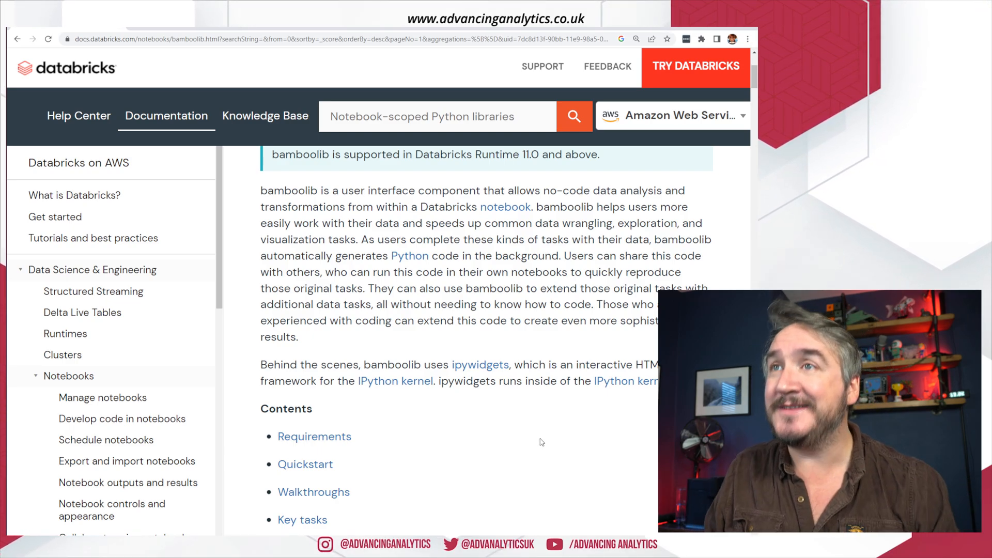
scroll("up", 3)
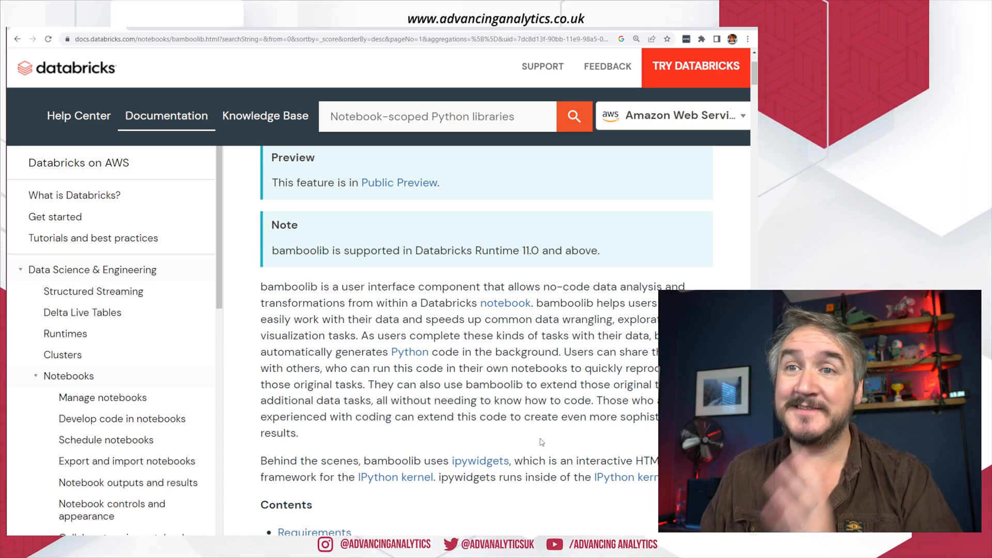
scroll("down", 3)
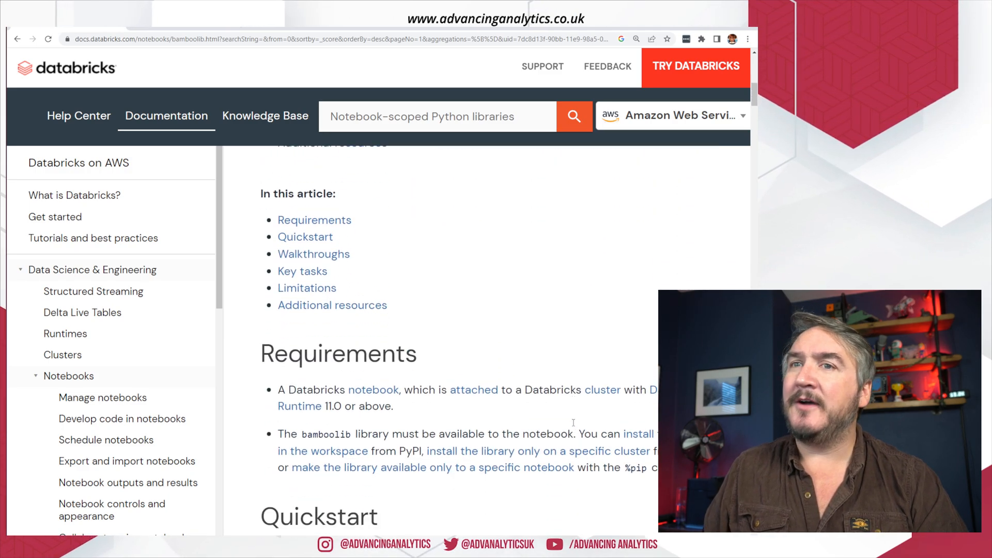
scroll("down", 3)
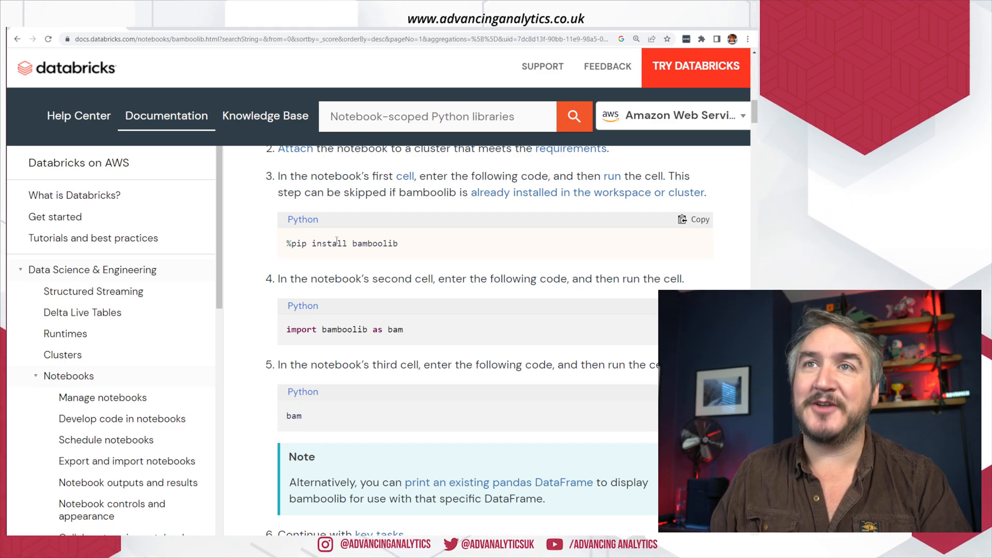
scroll("up", 3)
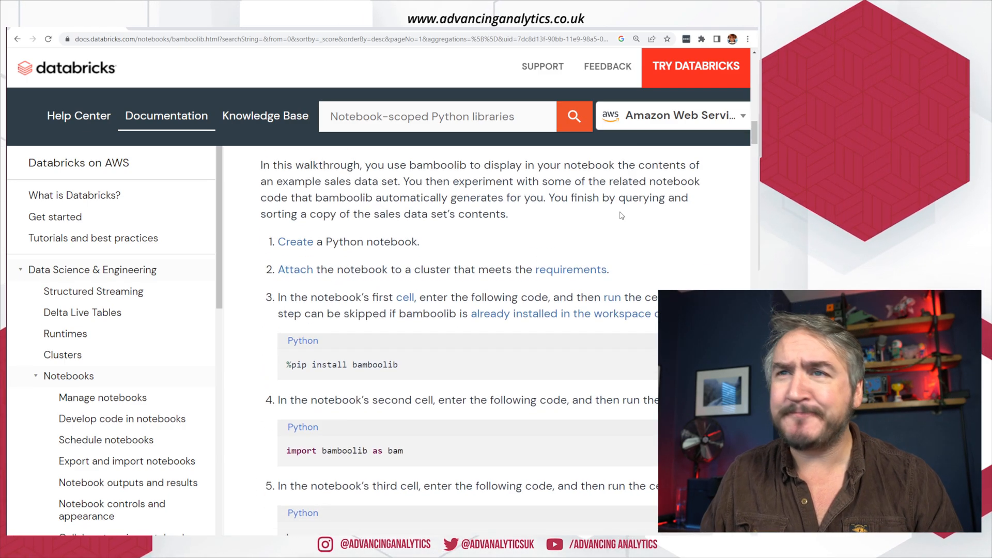
scroll("down", 3)
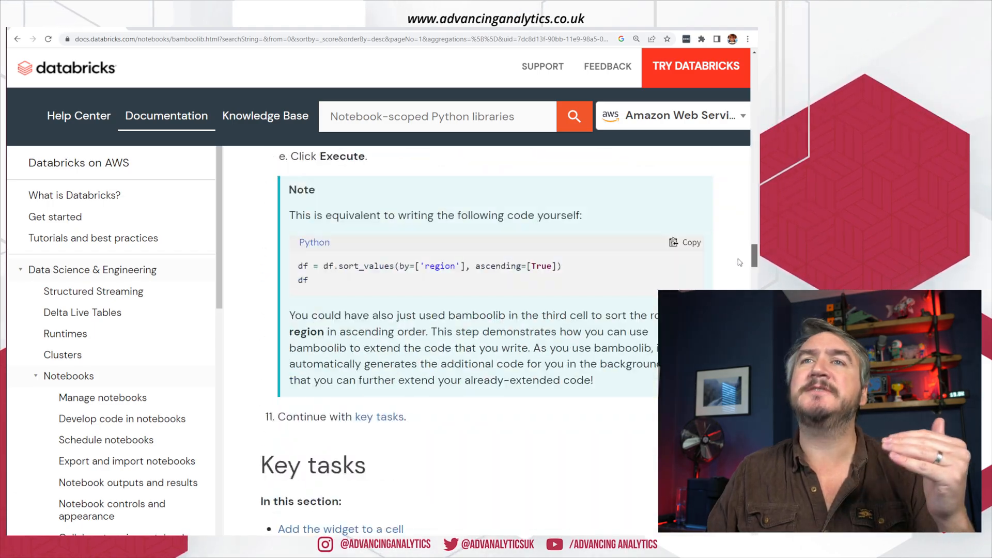
scroll("down", 3)
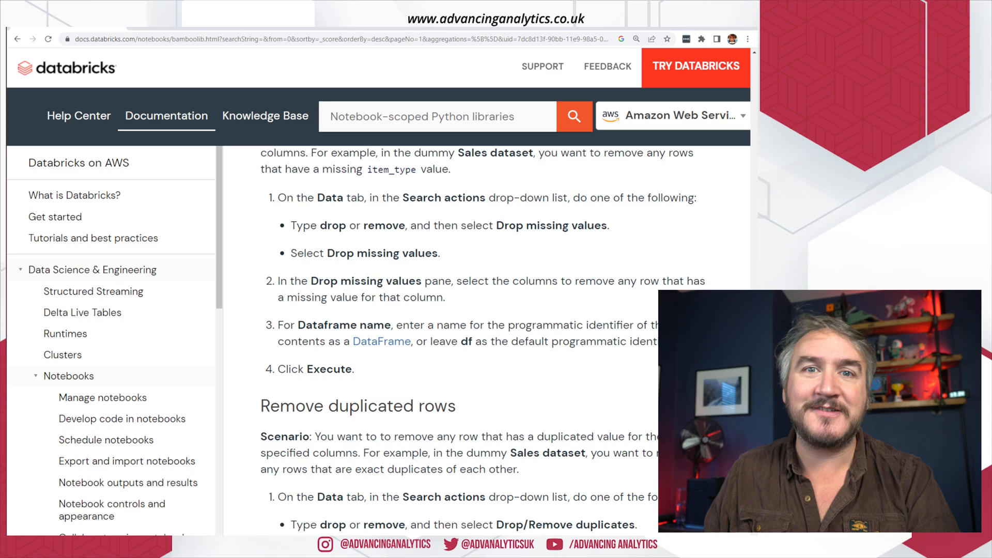
scroll("up", 3)
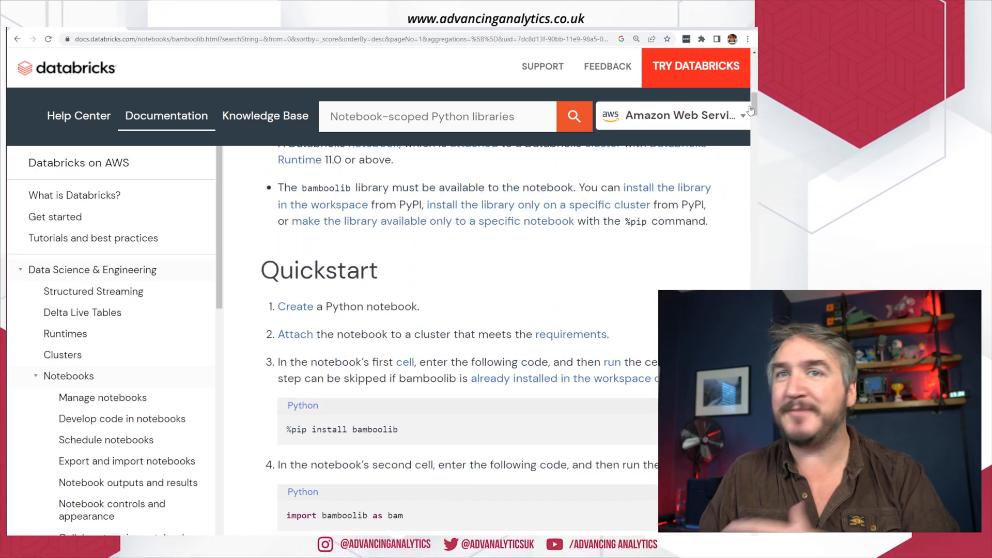
mouse_move(554, 287)
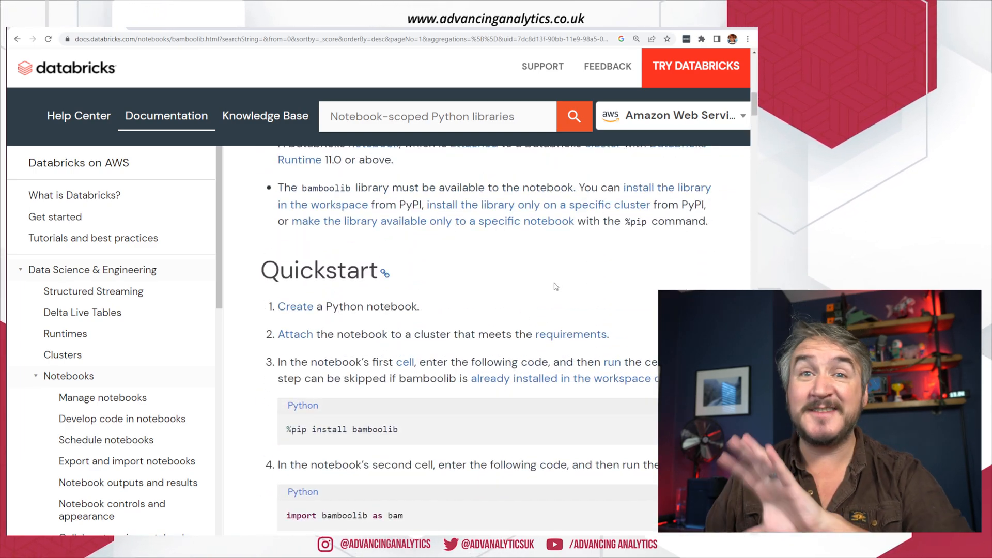
mouse_move(546, 277)
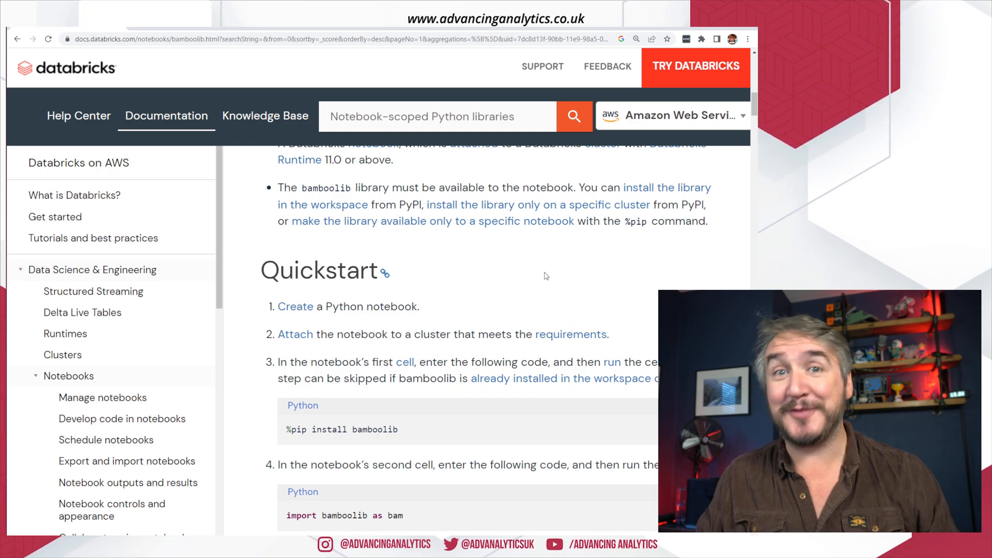
mouse_move(562, 291)
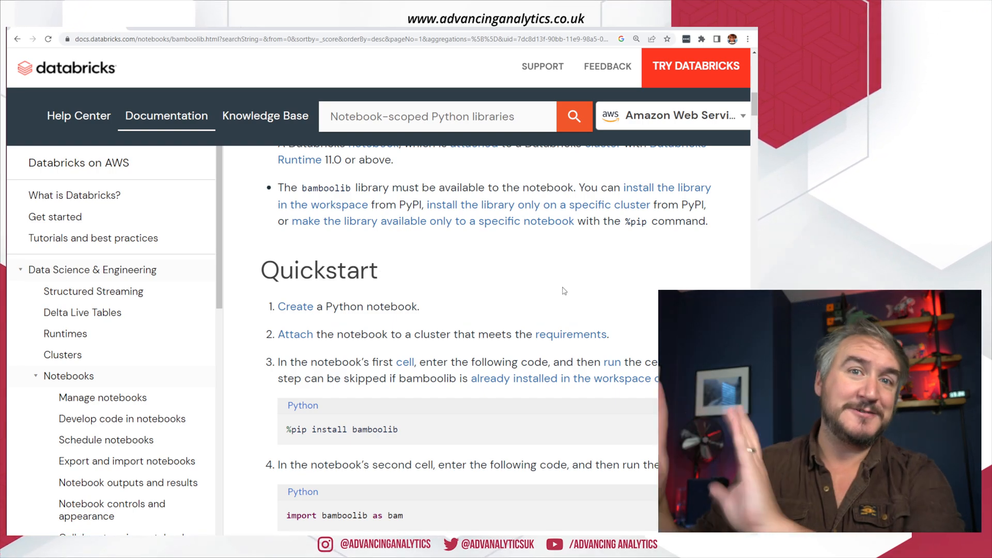
mouse_move(329, 213)
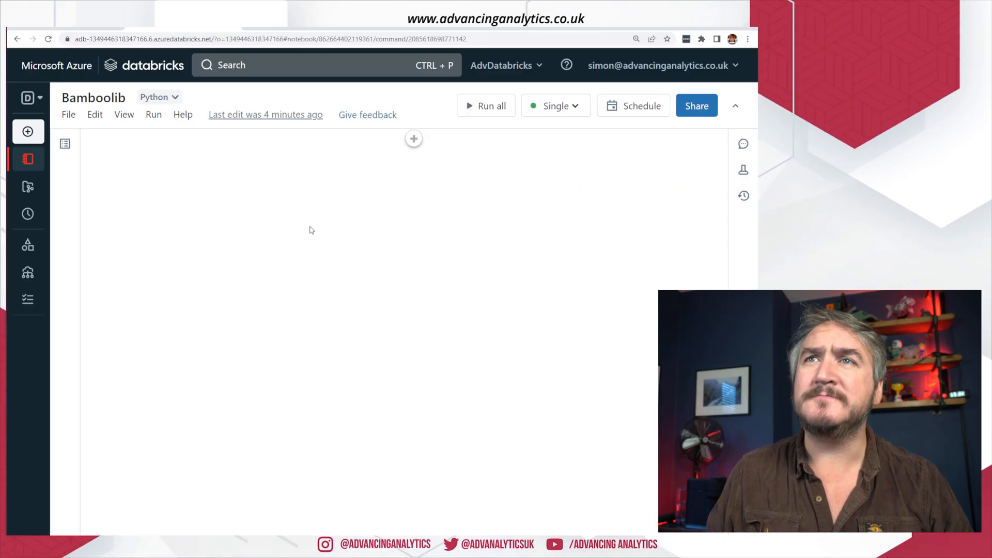
- Run %pip install bamboolib in a new first cell and confirm all requirements are already satisfied
left_click(413, 139)
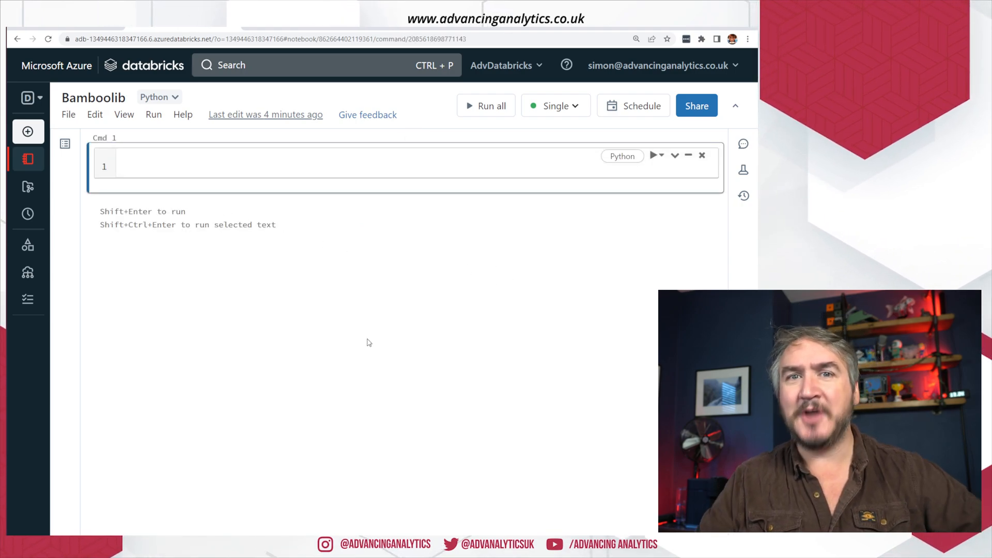
type("%pip install bamboolib")
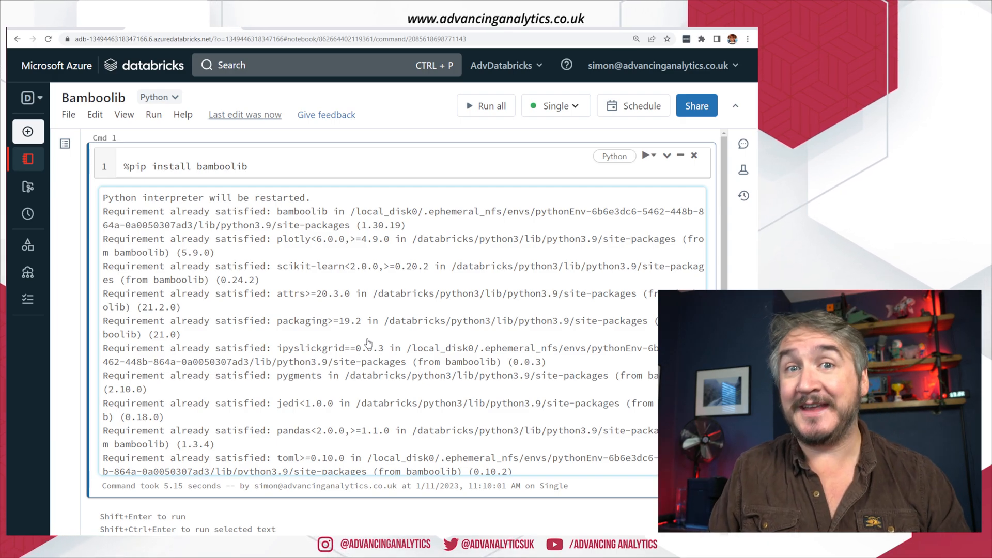
left_click(247, 166)
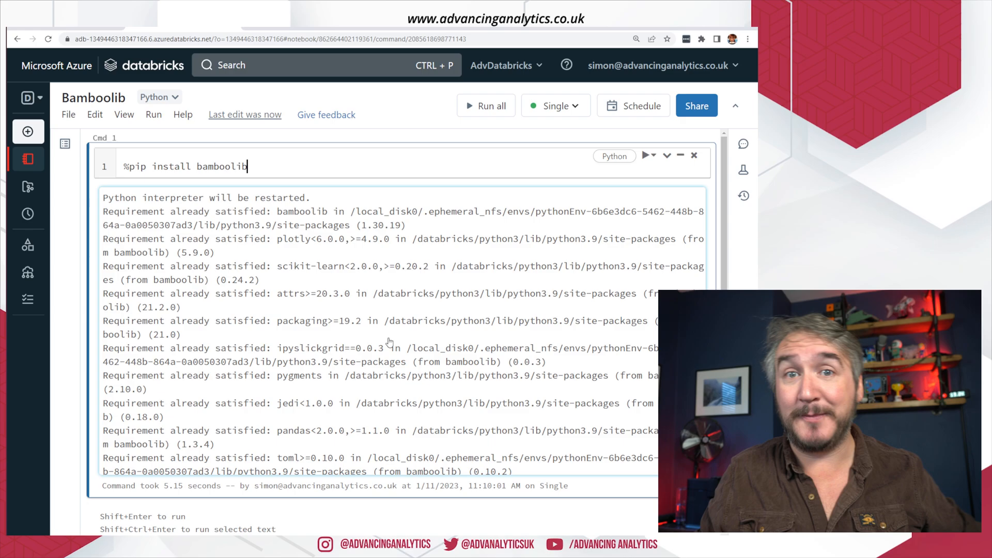
mouse_move(327, 425)
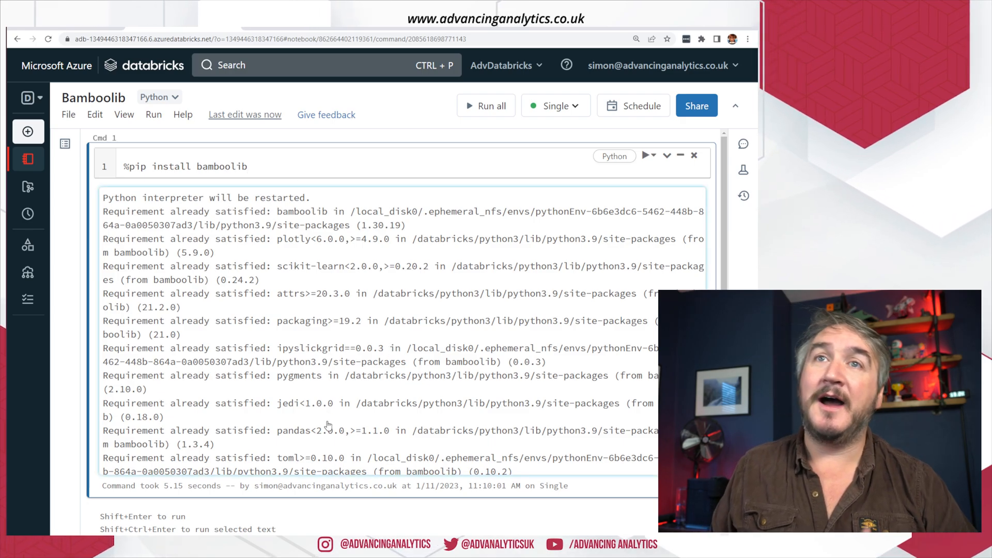
scroll("down", 3)
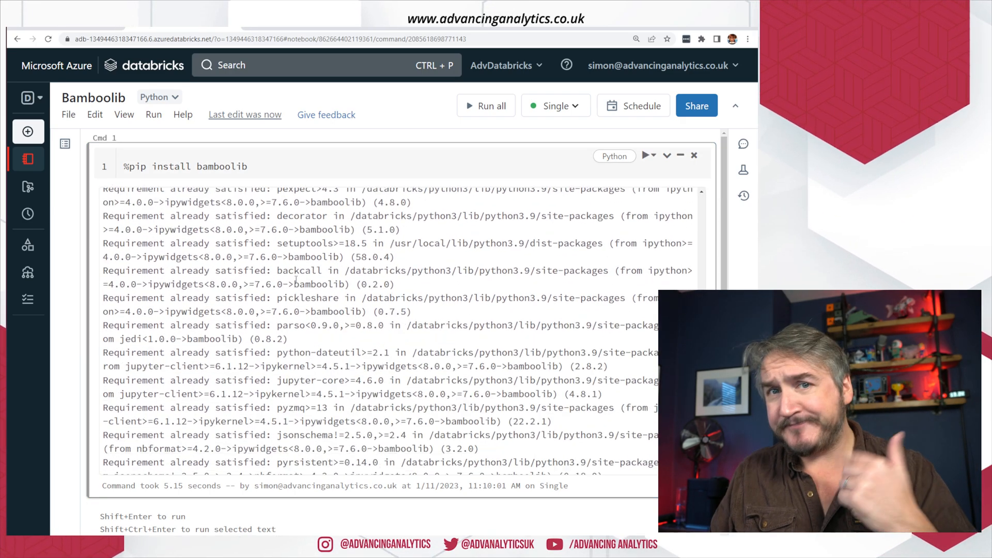
scroll("down", 3)
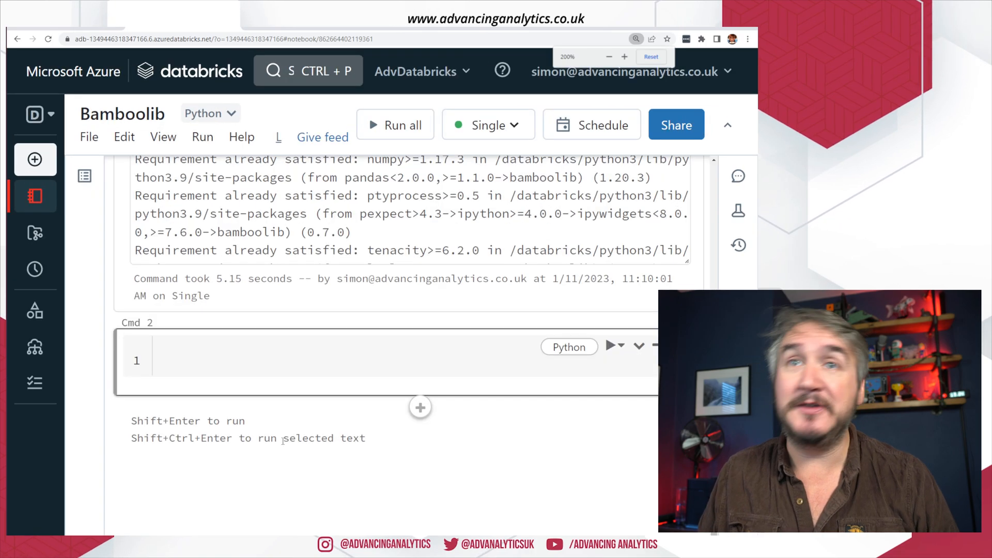
- Run import bamboolib as bam in the second cell, then enter bam in a third cell
left_click(607, 57)
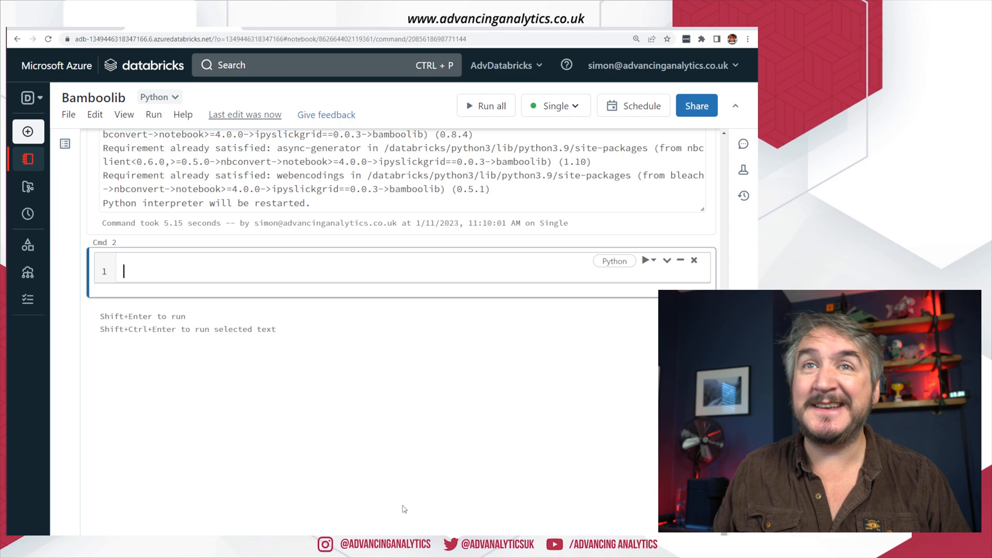
type("import bam")
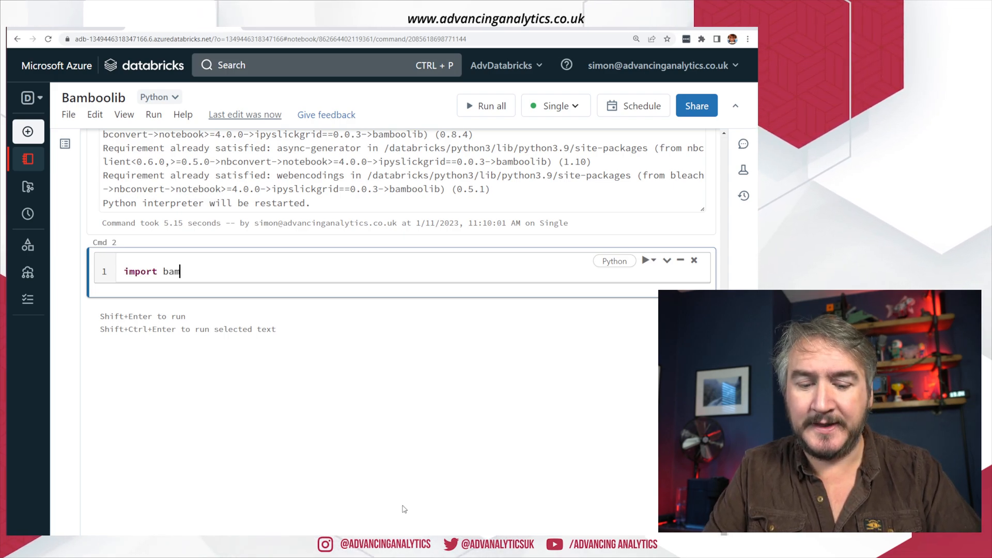
type("boolib as")
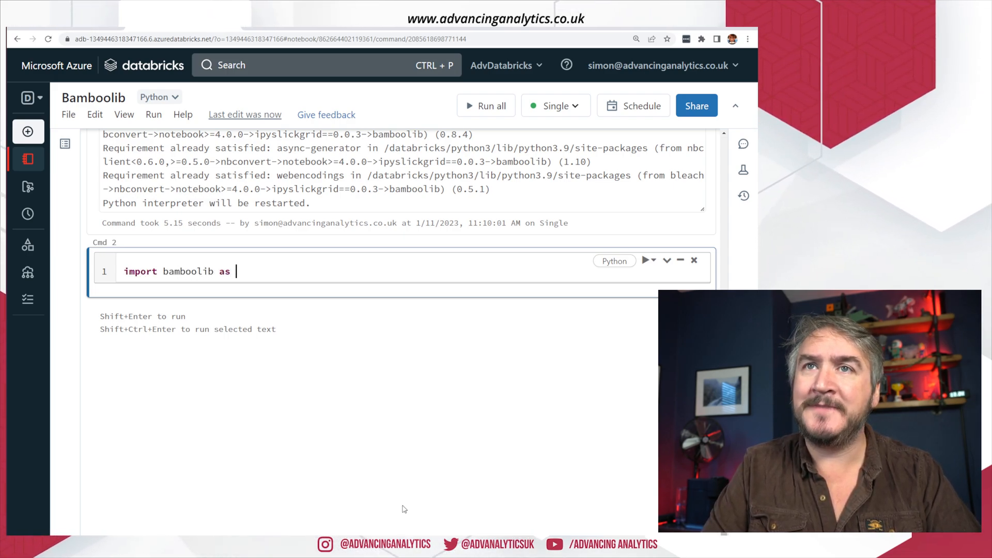
type("b")
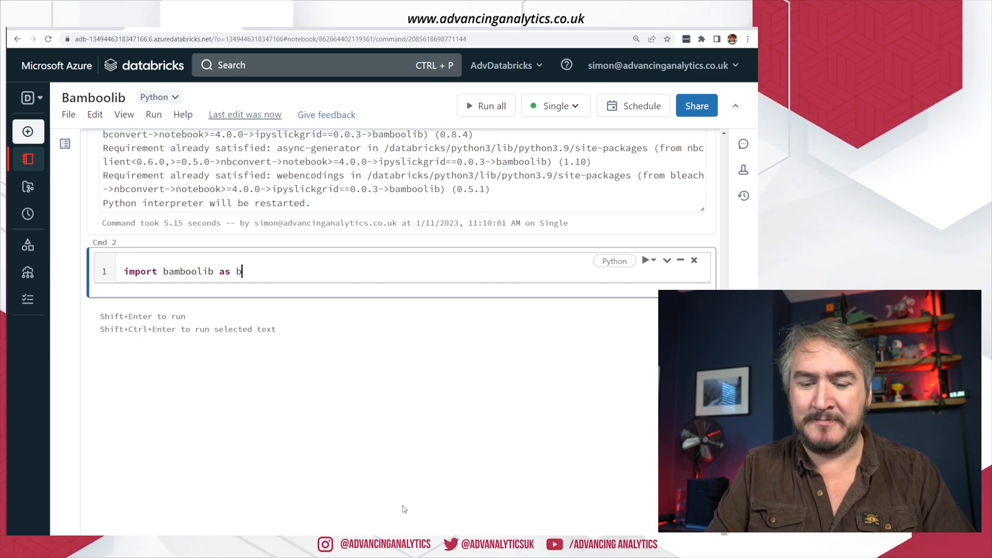
type("am")
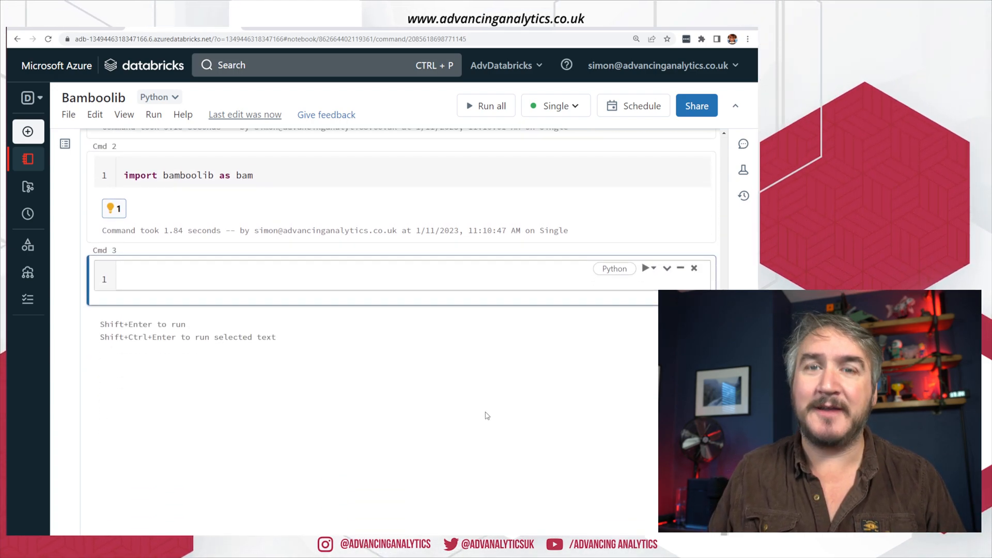
type("bam")
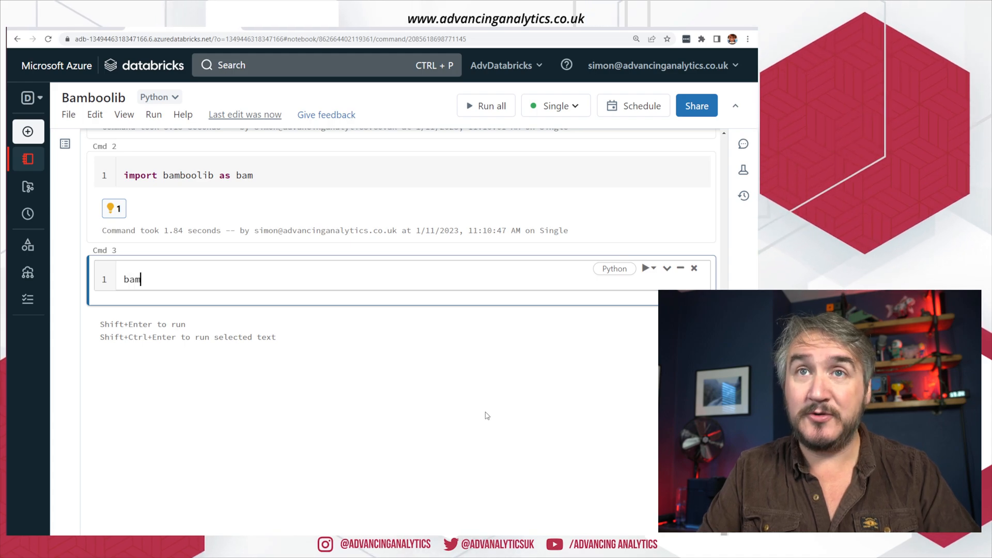
- Run the bam cell to show bamboolib's data-loading menu with CSV, Parquet, table and dummy-data options
key("shift+enter")
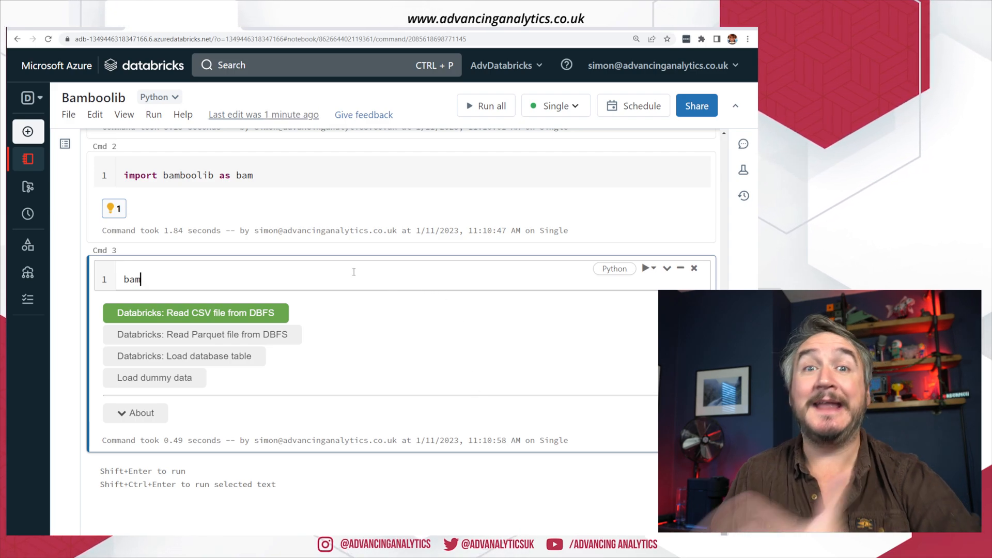
mouse_move(223, 372)
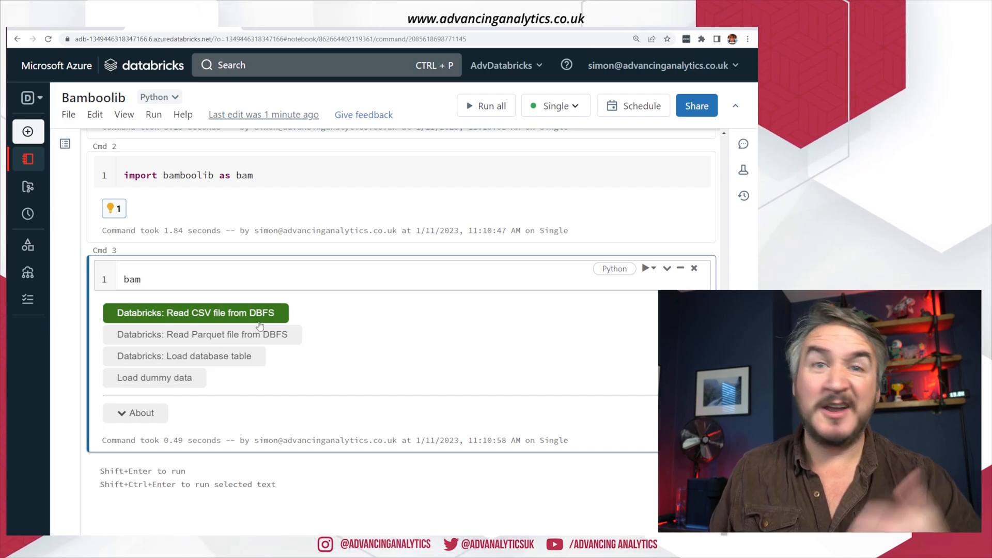
mouse_move(272, 334)
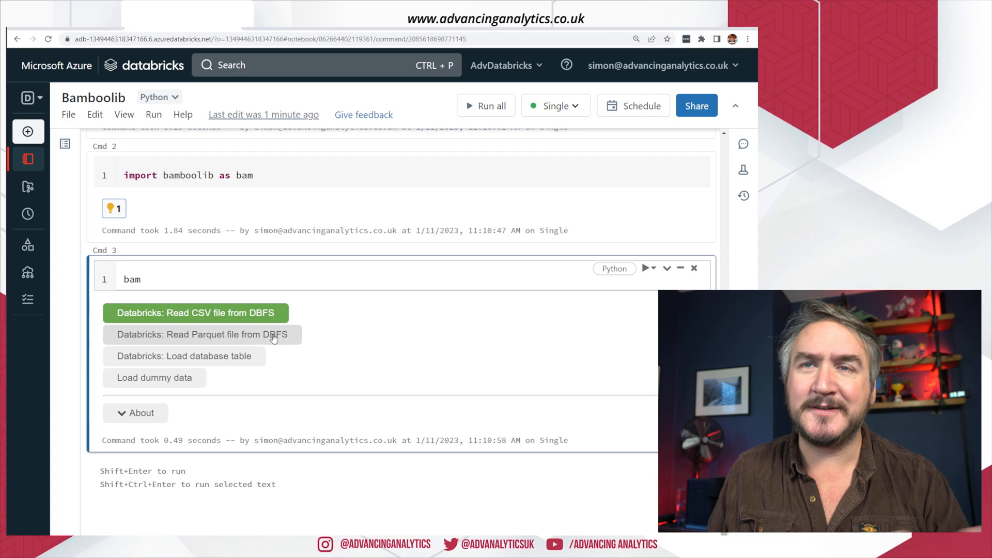
mouse_move(215, 364)
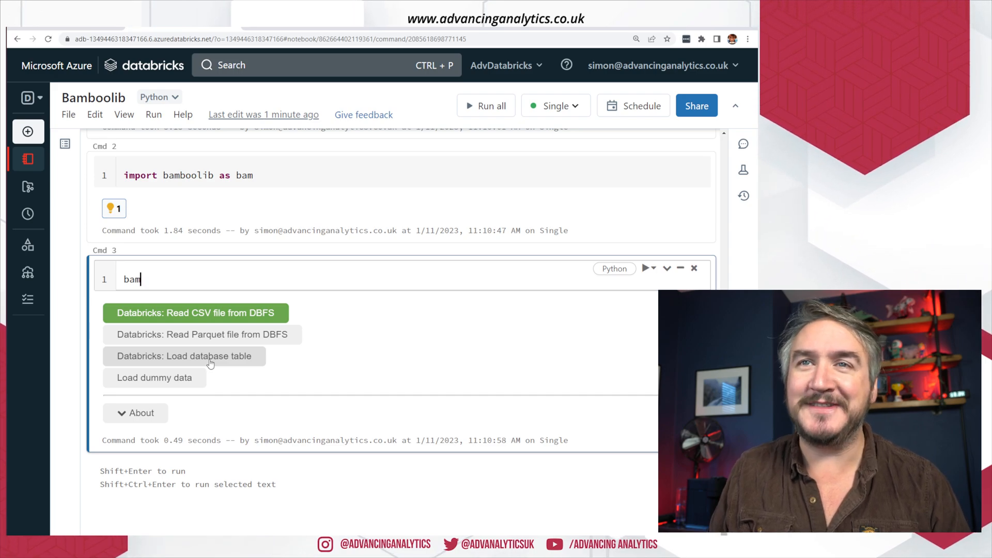
mouse_move(173, 383)
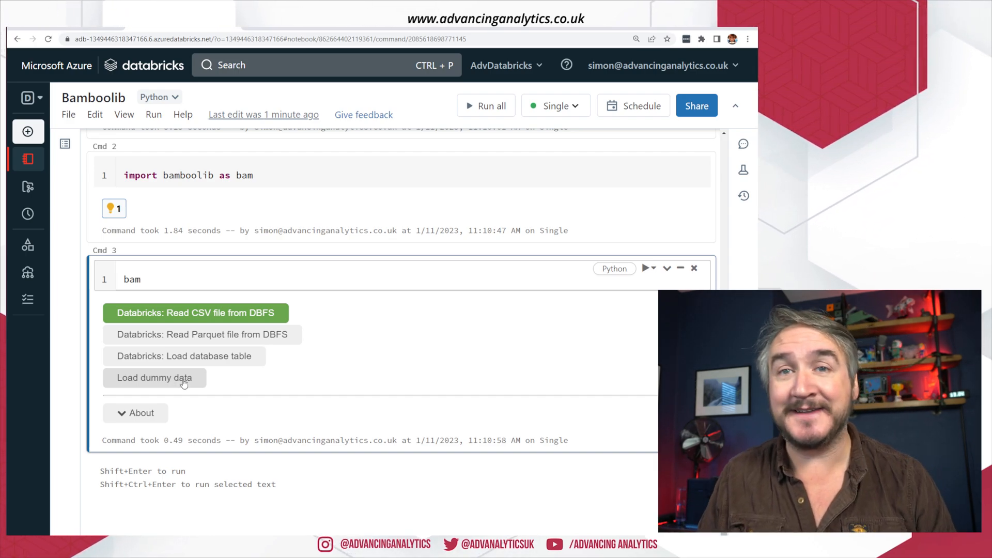
- Load the dummy Sales dataset as dataframe df, previewing 1,000 rows across 14 columns
left_click(153, 378)
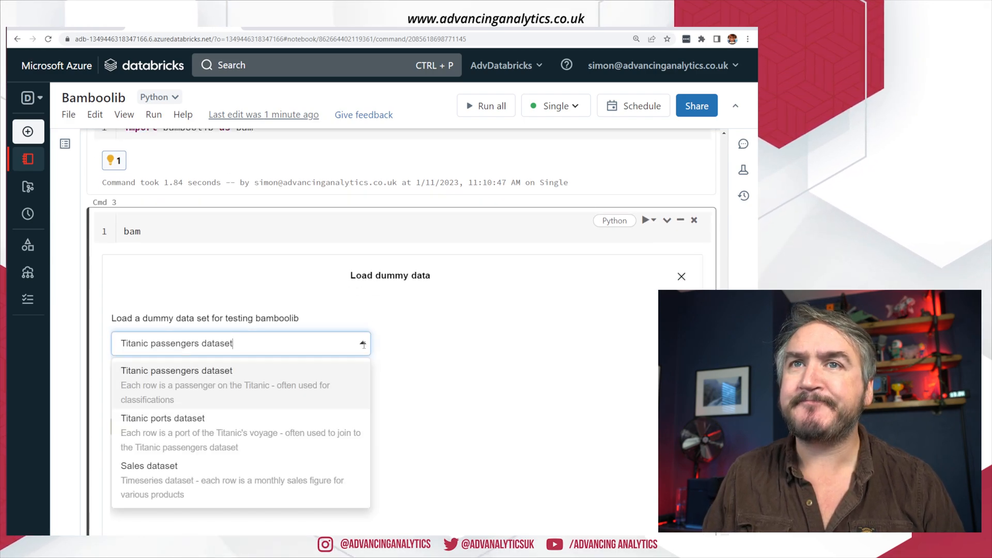
left_click(149, 466)
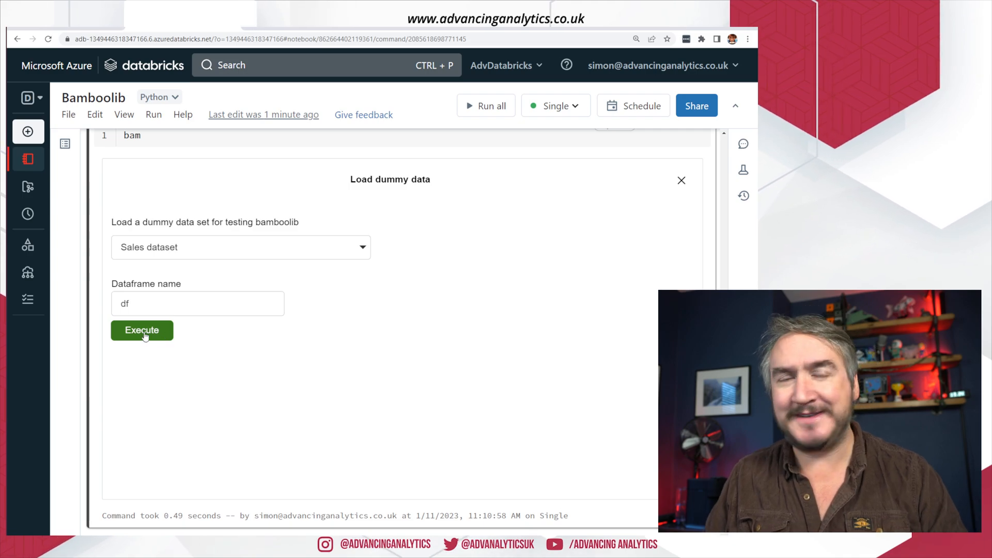
left_click(142, 330)
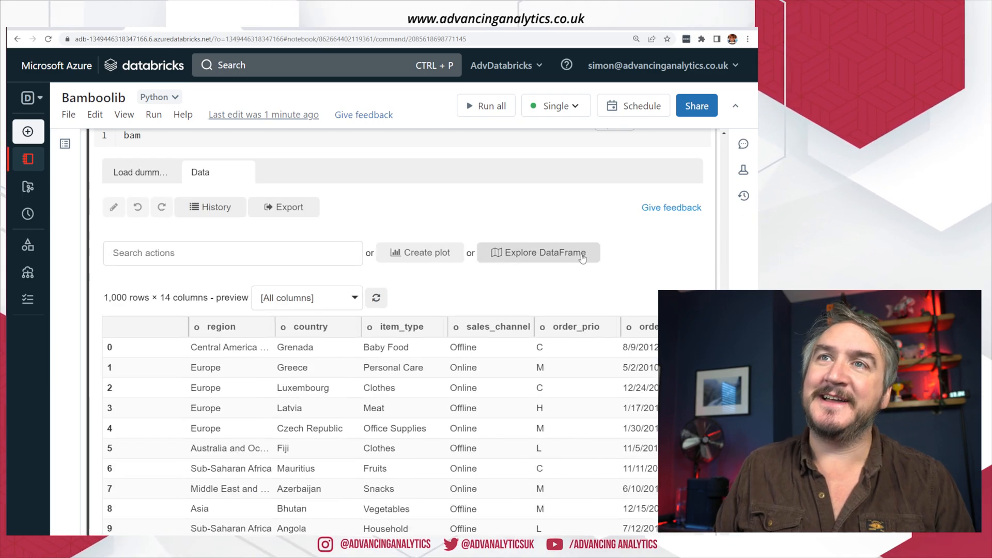
mouse_move(665, 248)
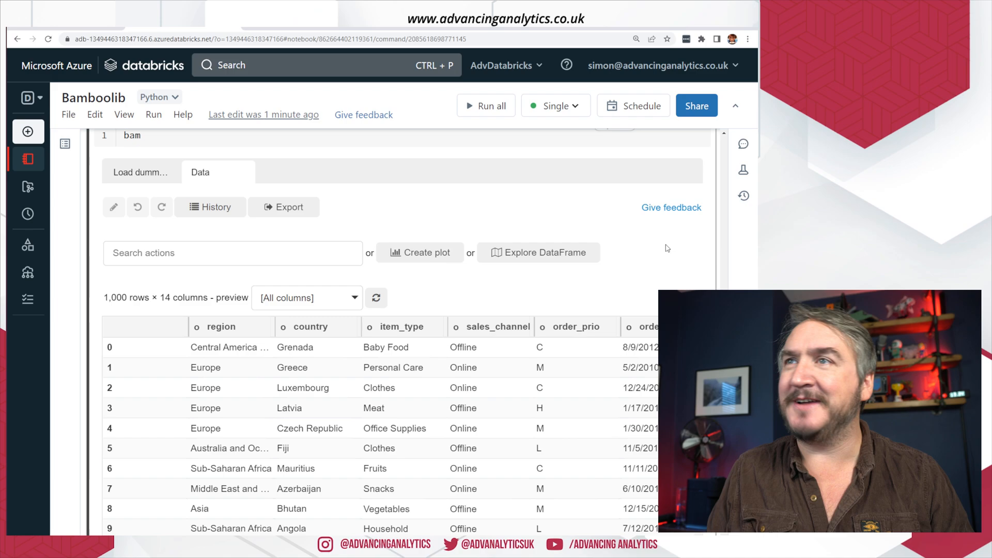
scroll("down", 3)
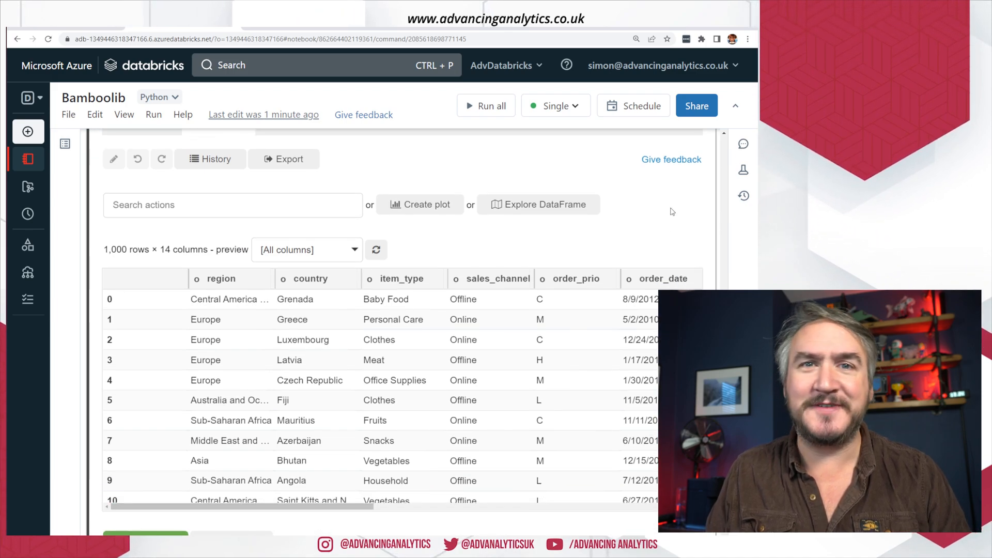
scroll("down", 3)
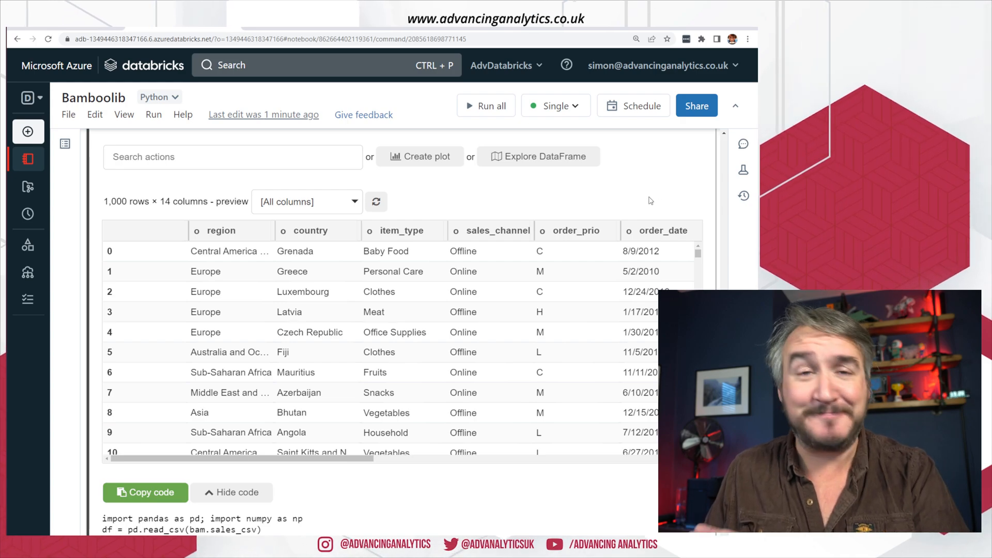
scroll("up", 3)
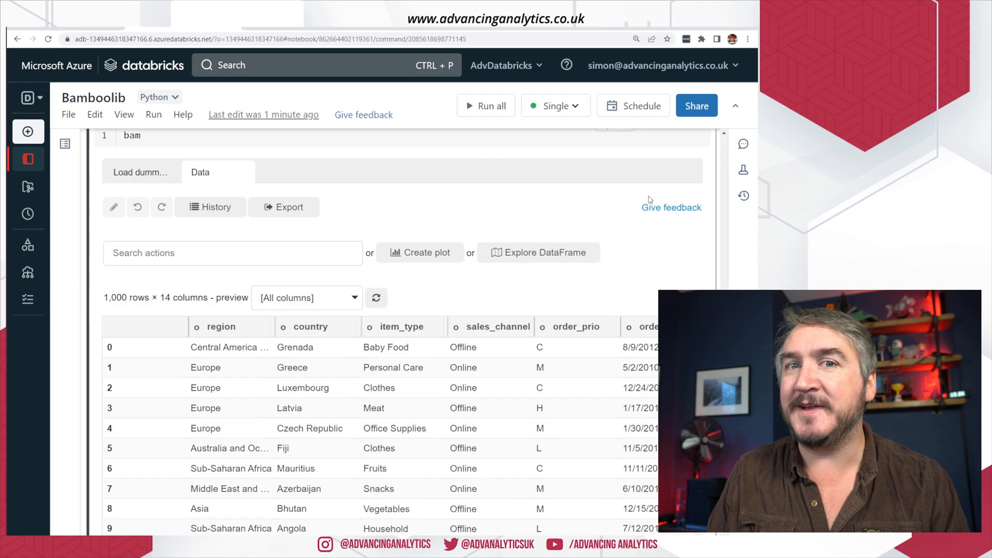
scroll("down", 3)
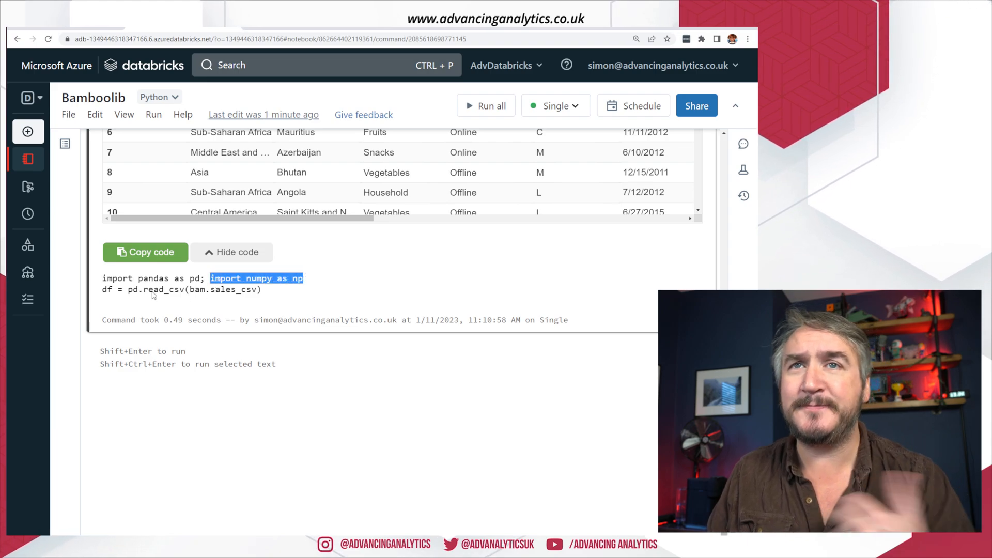
left_click(131, 289)
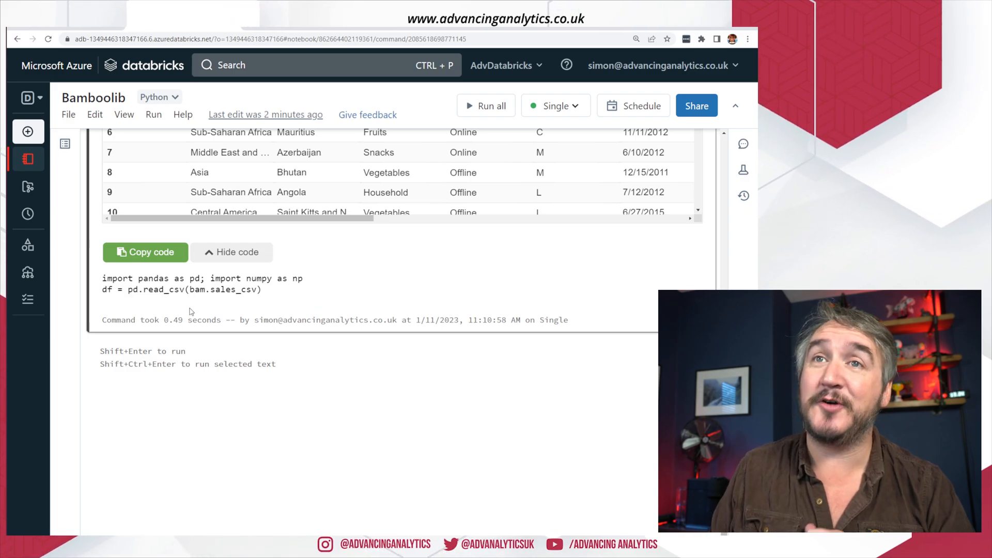
double_click(221, 289)
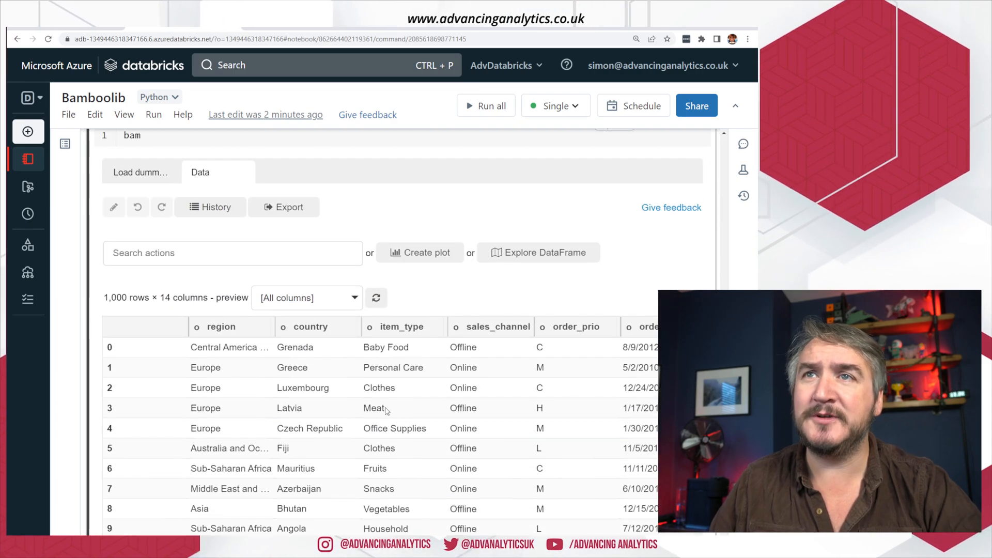
left_click(402, 326)
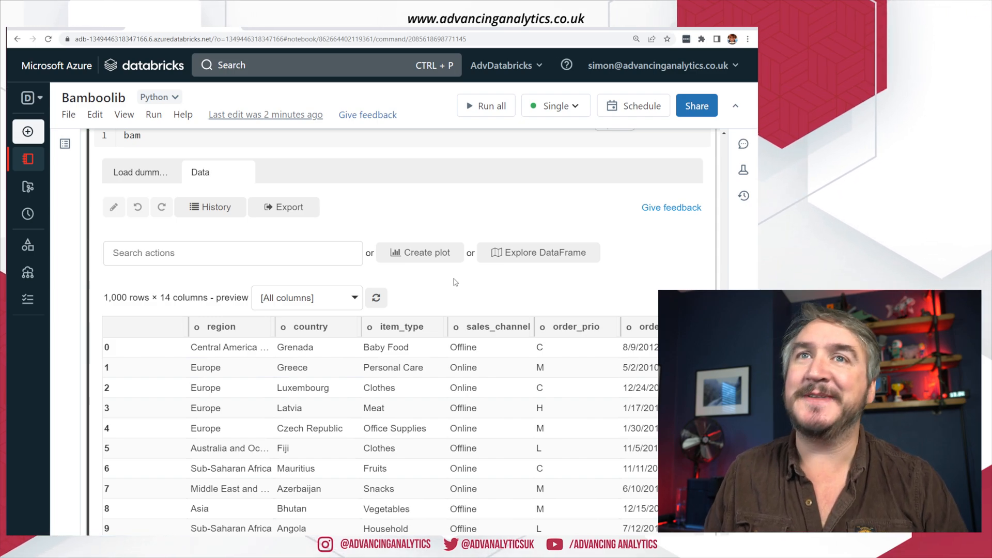
left_click(232, 252)
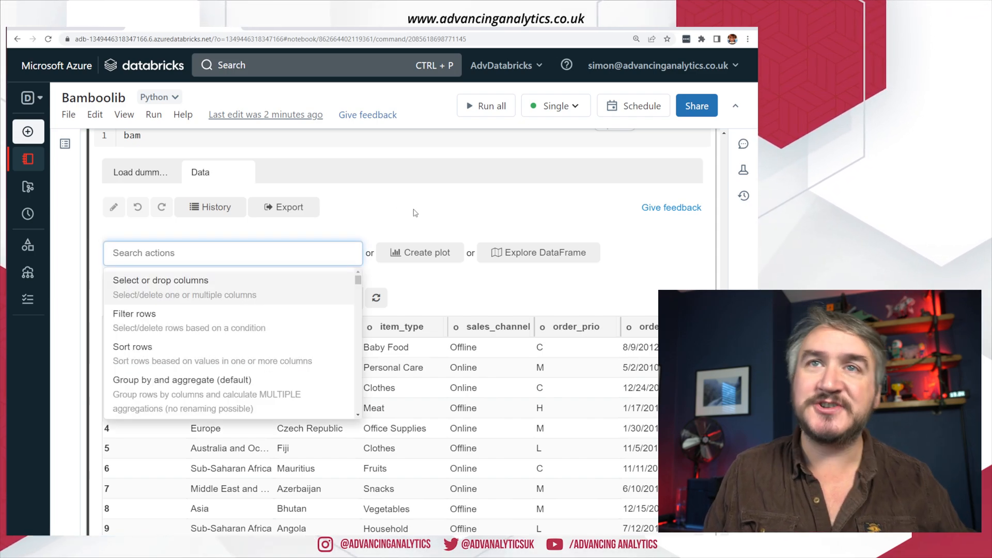
left_click(413, 212)
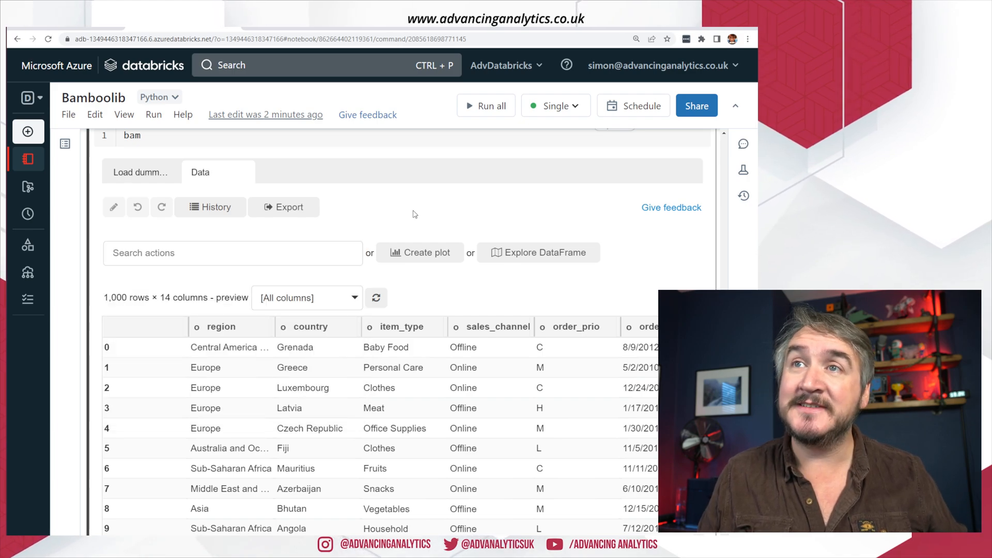
mouse_move(419, 252)
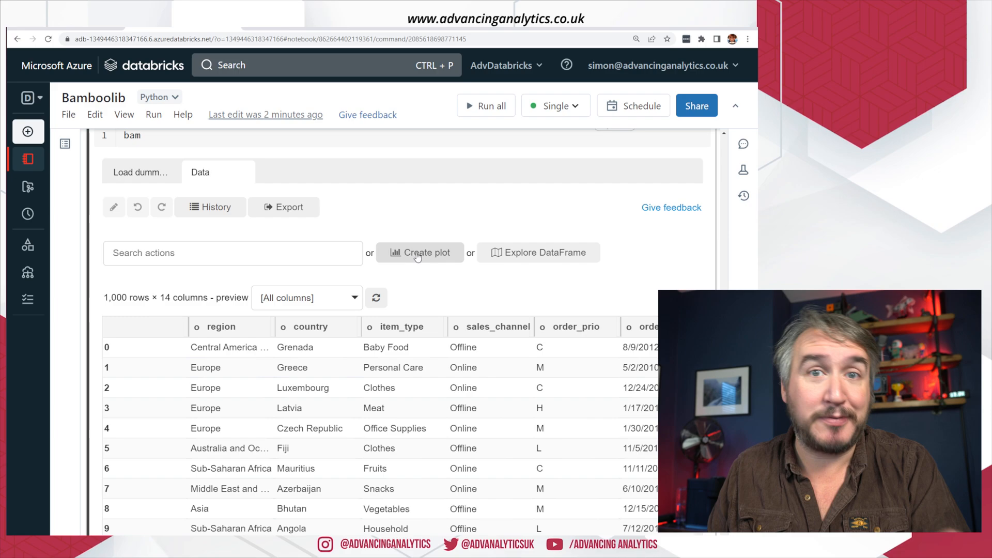
mouse_move(541, 261)
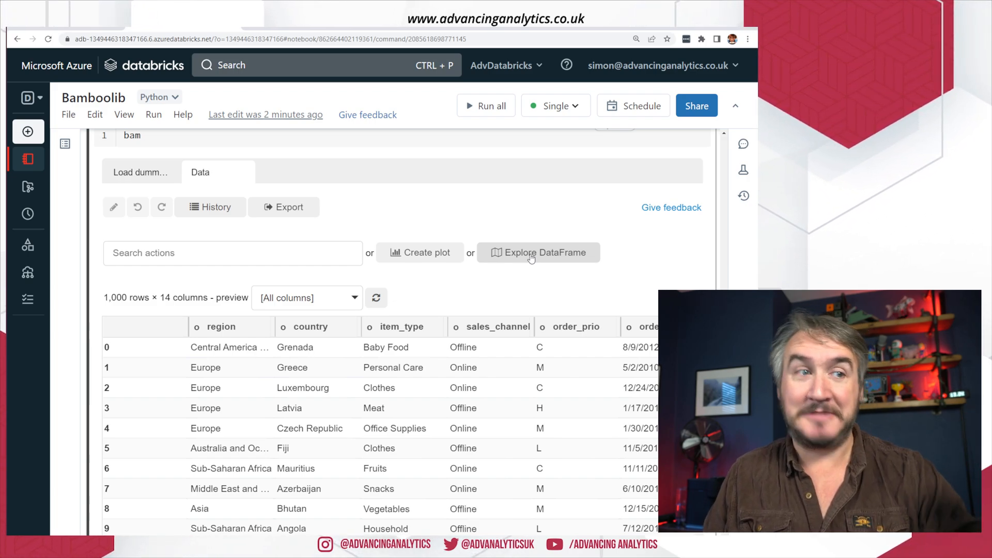
- Explore the dataframe's 14 columns, briefly inspecting the country column's overview before closing it
left_click(538, 252)
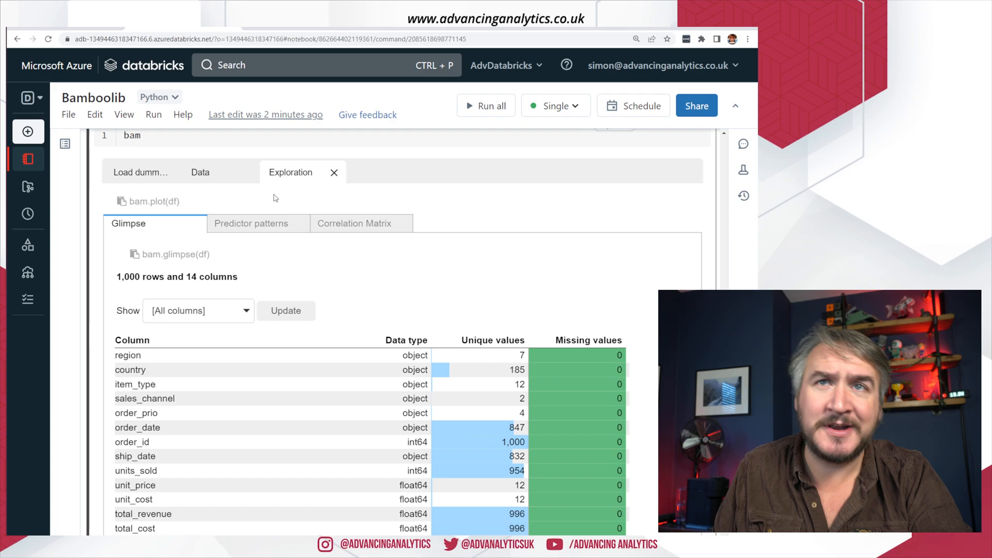
mouse_move(484, 399)
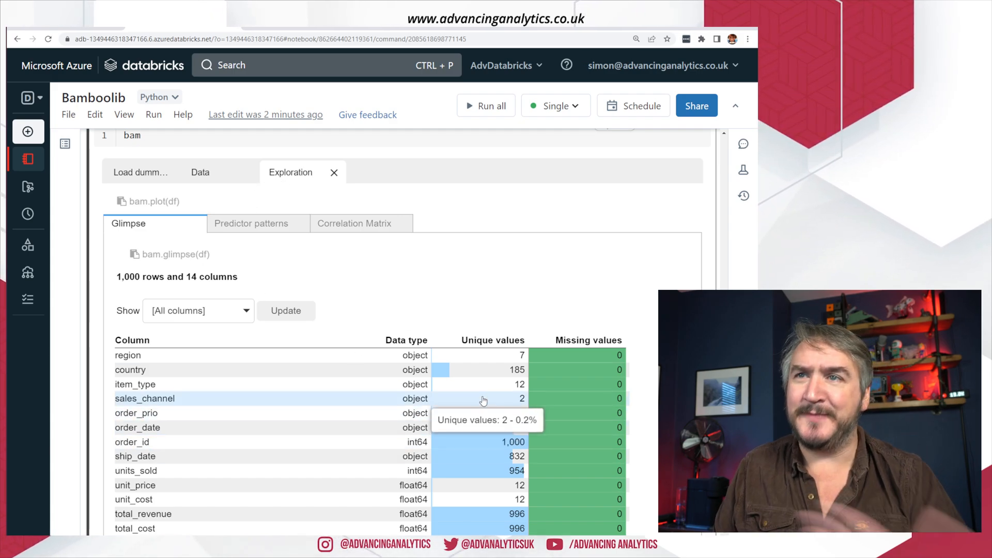
mouse_move(402, 392)
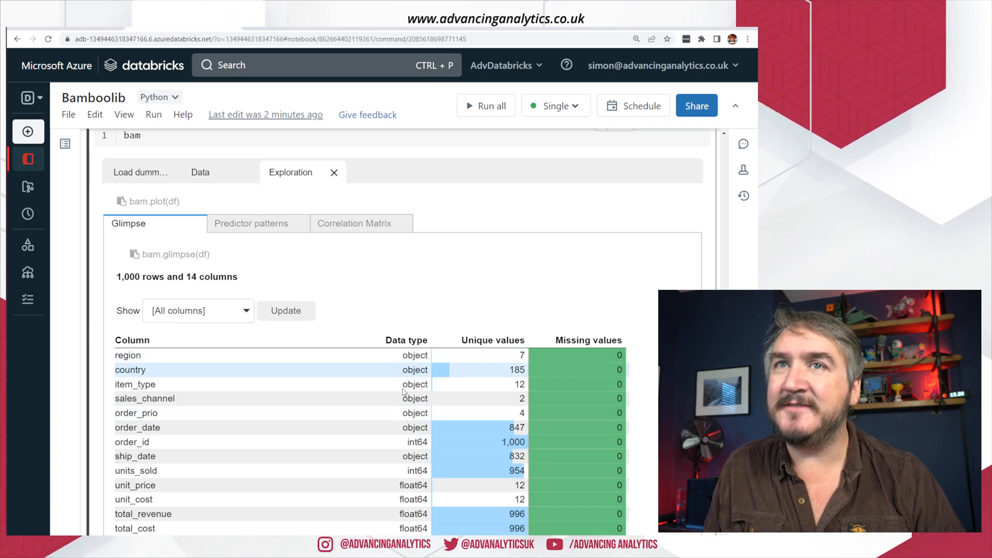
mouse_move(188, 372)
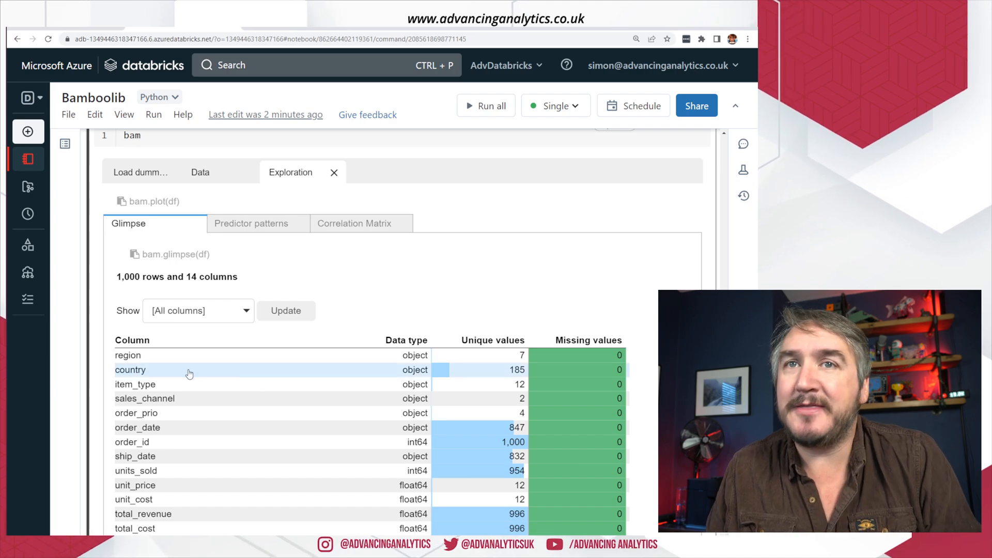
left_click(130, 370)
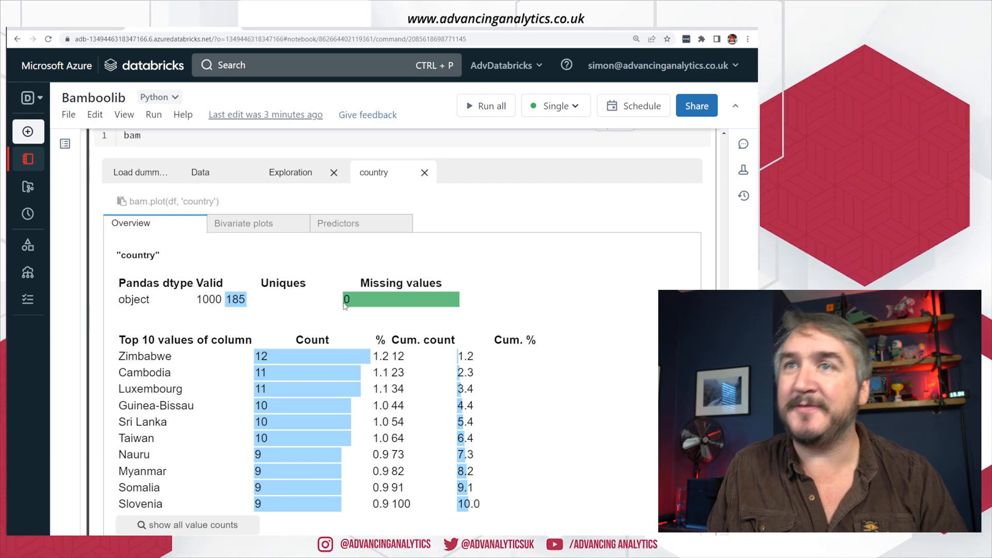
left_click(244, 223)
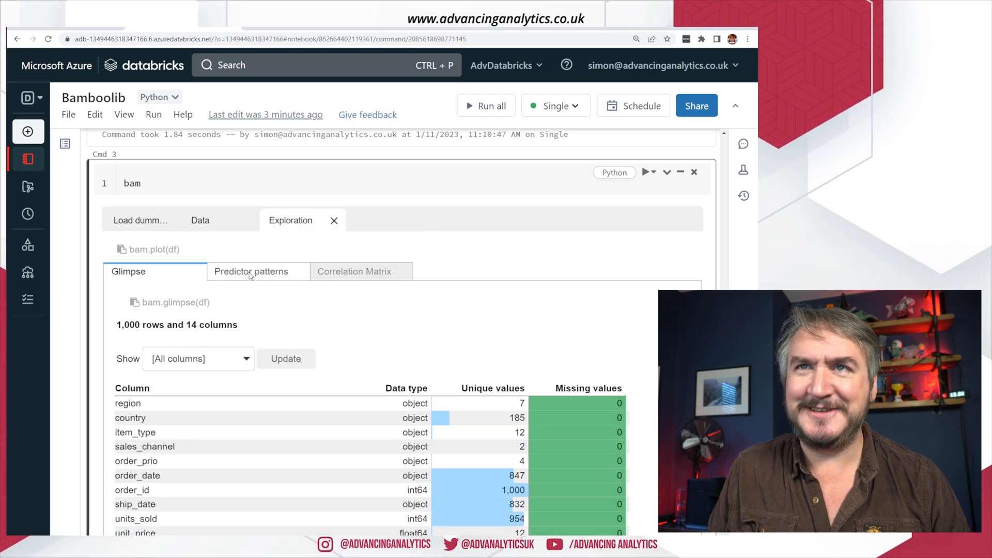
- Show the Predictor patterns Predictive Power Score heatmap for the region column
left_click(250, 271)
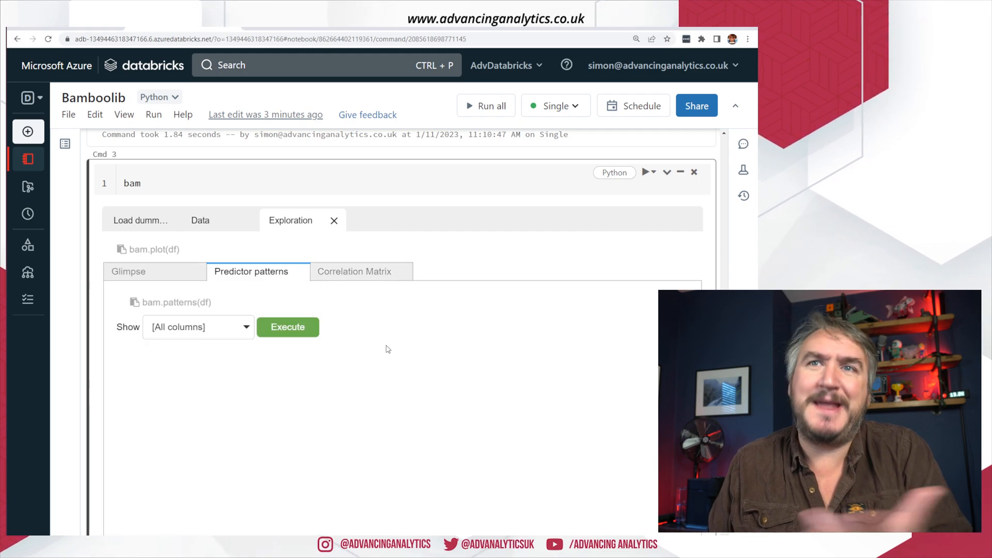
left_click(197, 328)
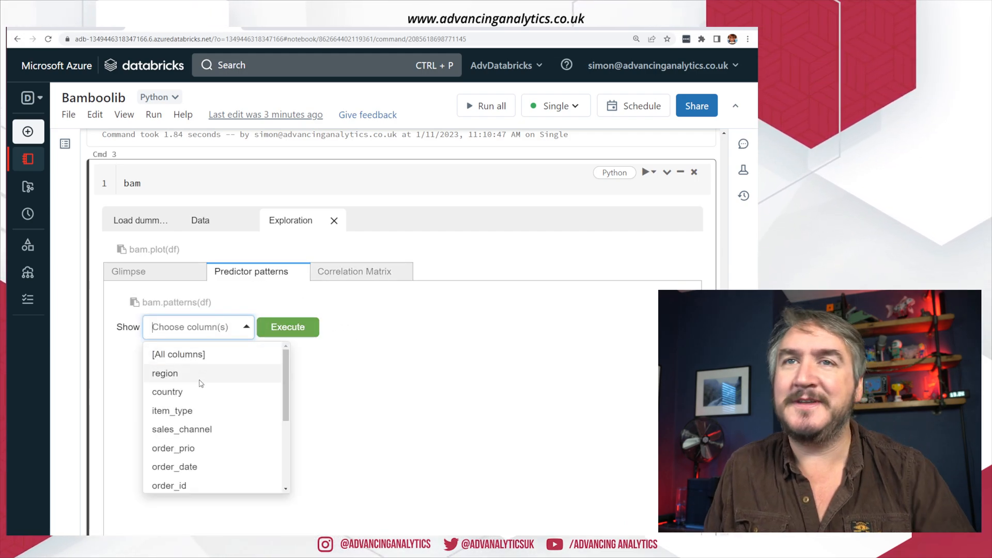
left_click(164, 373)
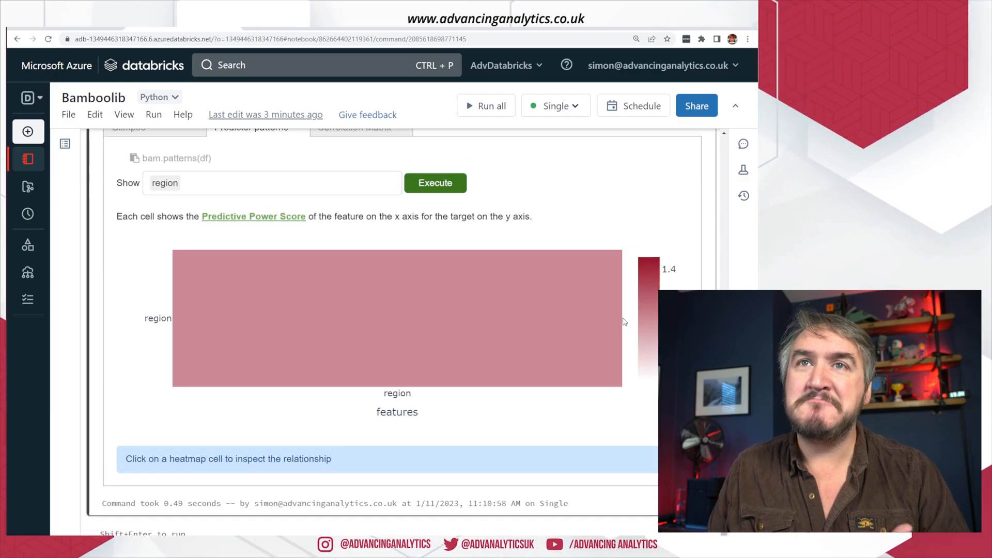
scroll("up", 3)
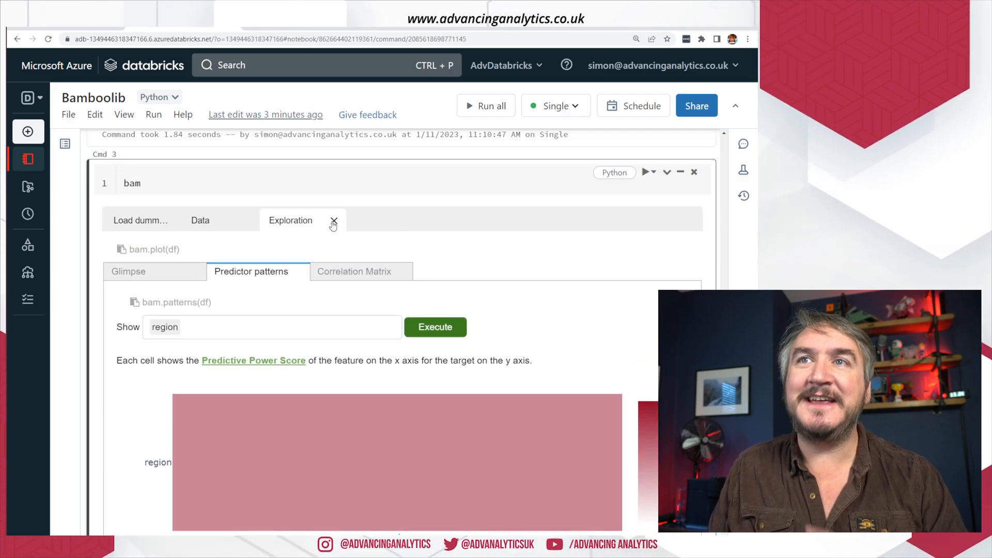
- Close the Exploration tab to return to the 1,000-row Sales data preview
left_click(333, 220)
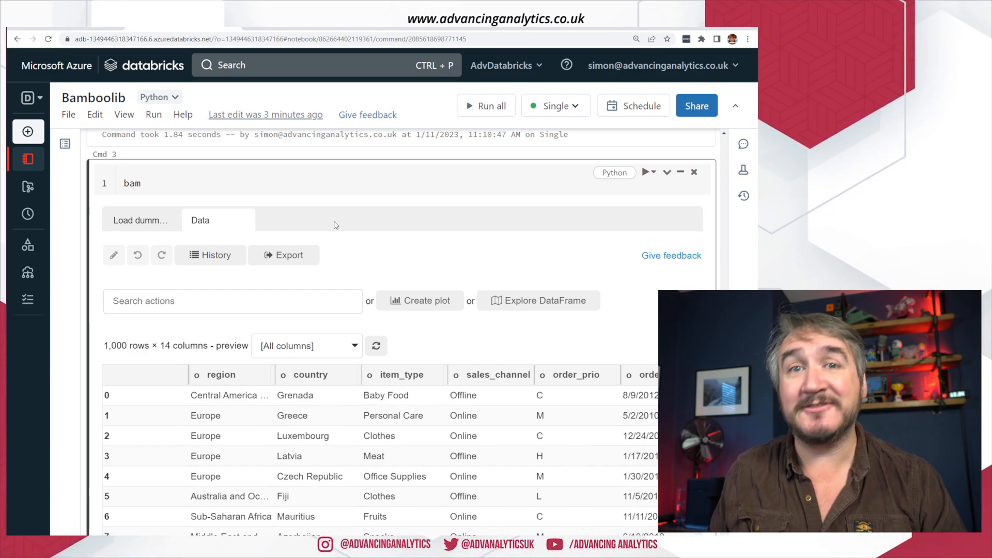
mouse_move(371, 240)
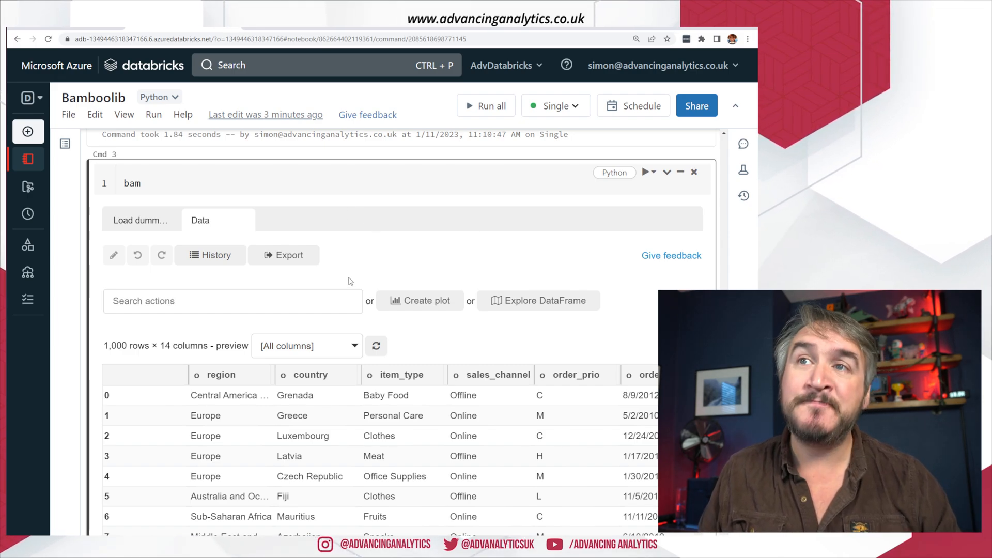
mouse_move(523, 313)
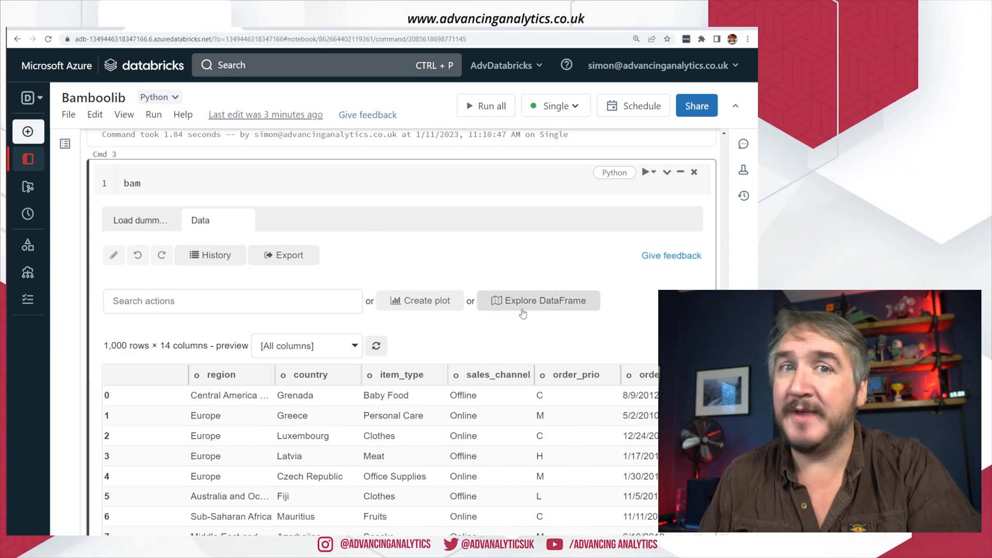
mouse_move(502, 341)
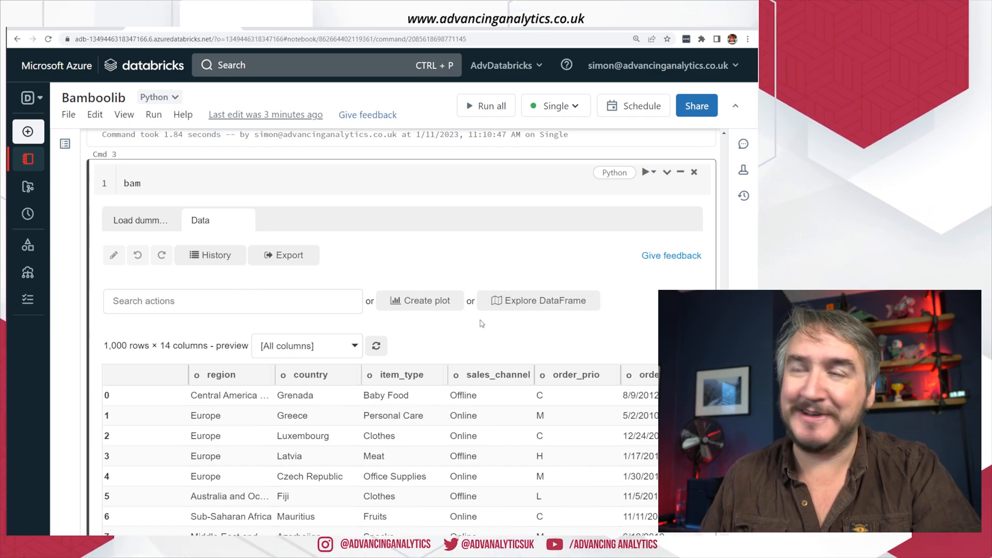
mouse_move(393, 328)
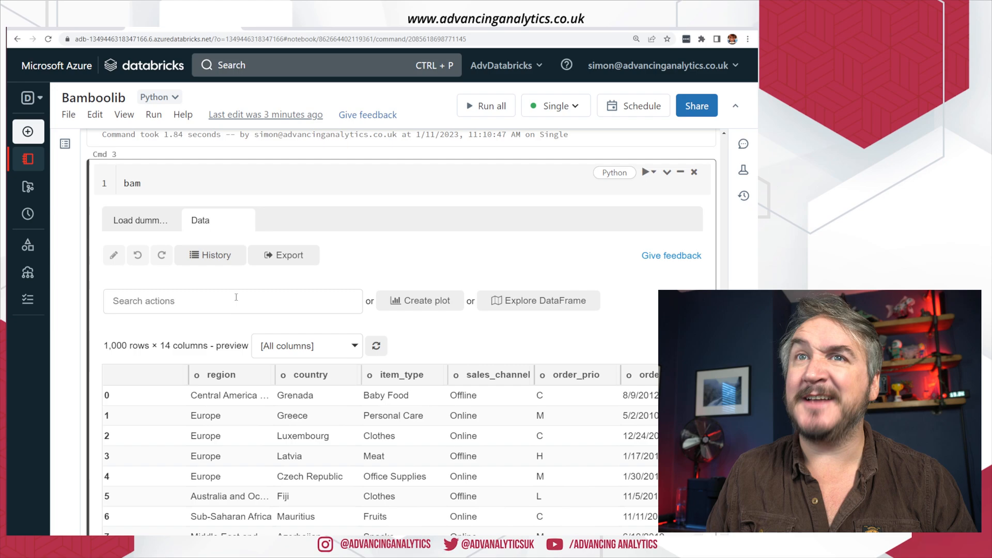
scroll("right", 3)
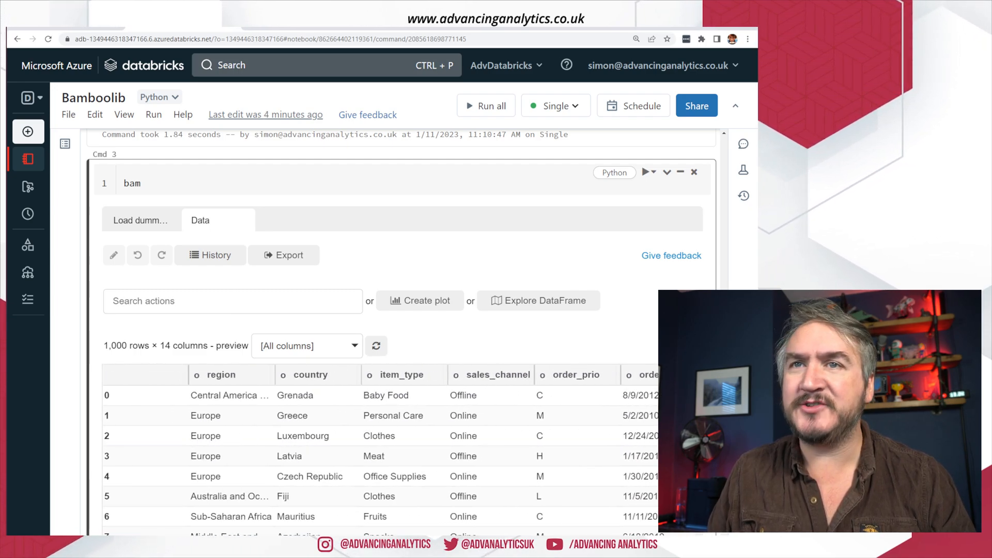
- Select only region, country, item_type, sales_channel and total_profit, generating df = df[[...]] code
left_click(233, 300)
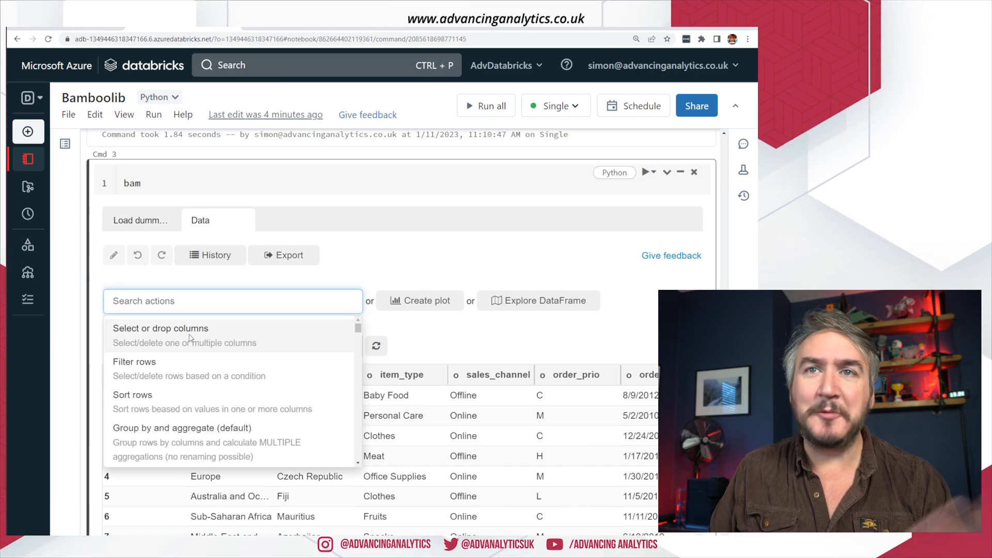
left_click(161, 327)
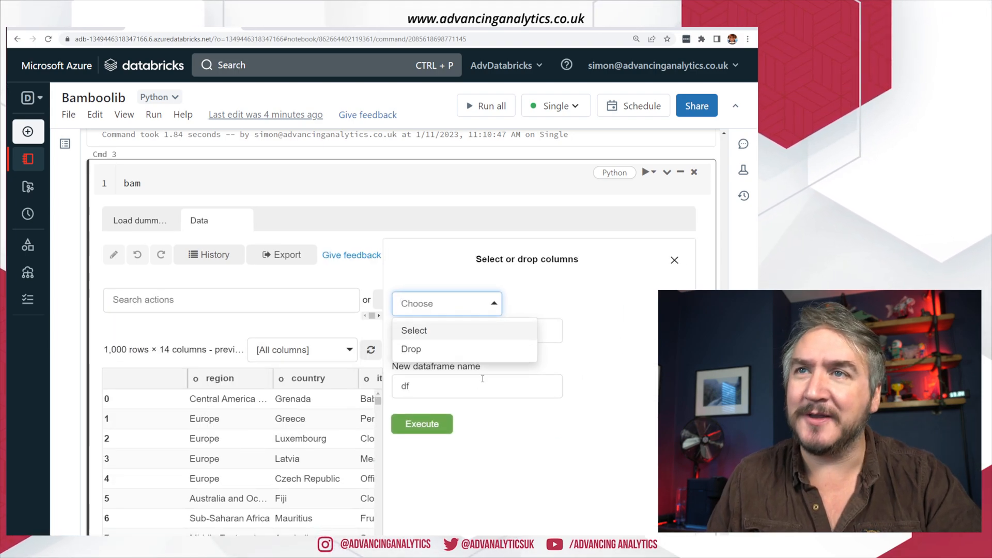
mouse_move(471, 343)
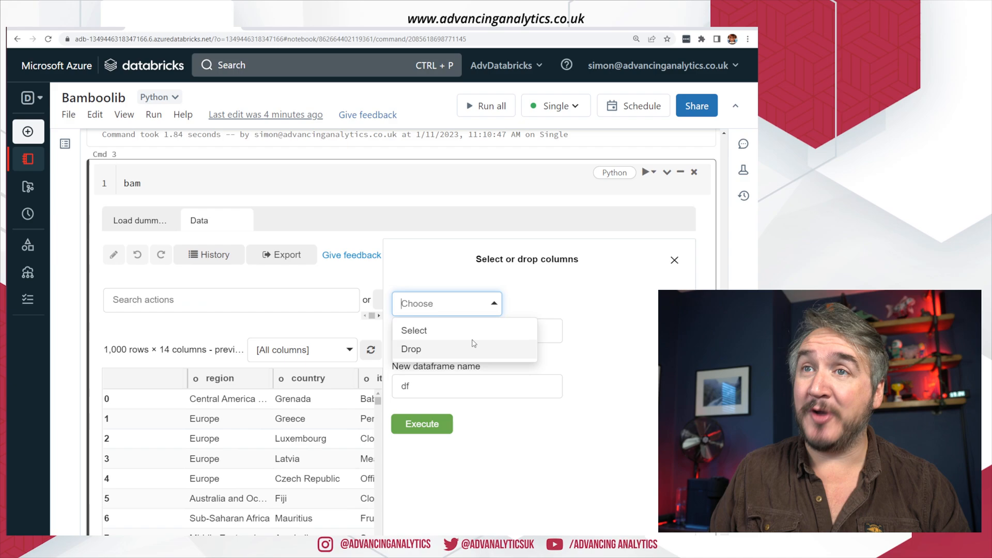
left_click(414, 330)
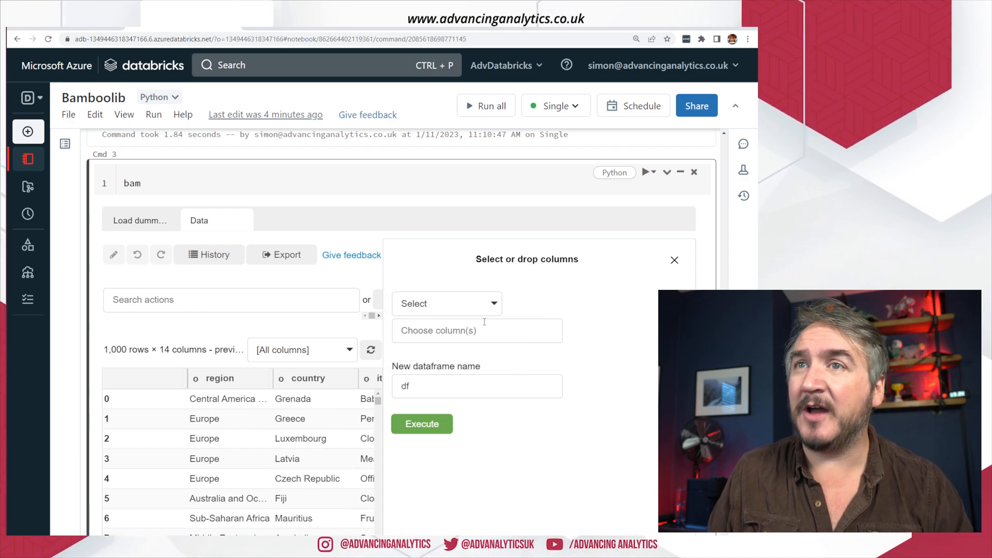
left_click(476, 331)
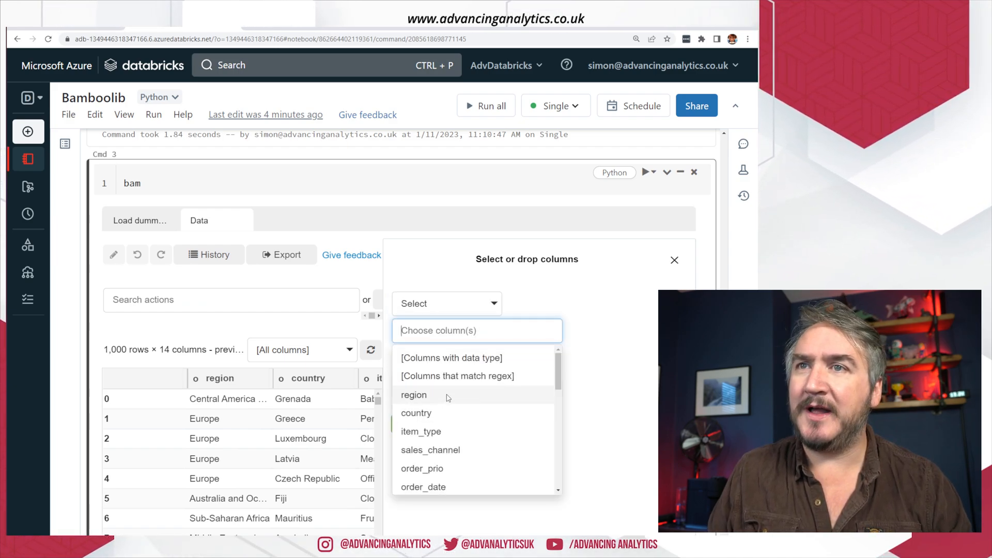
mouse_move(441, 412)
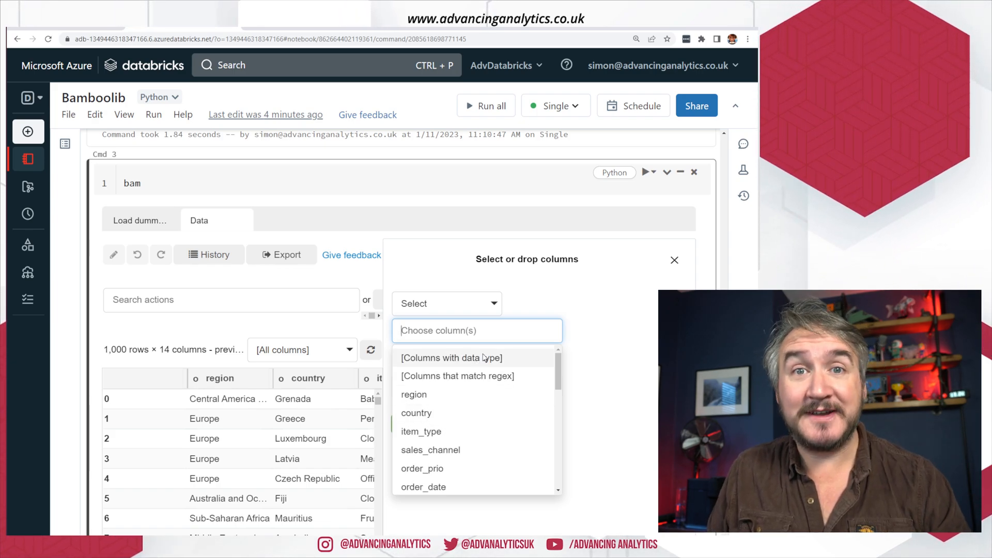
mouse_move(499, 376)
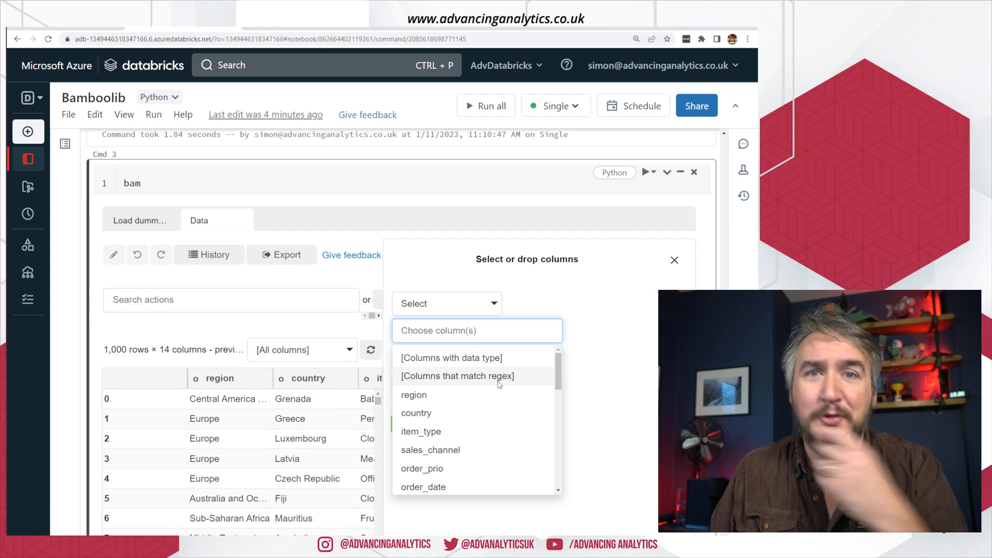
mouse_move(484, 394)
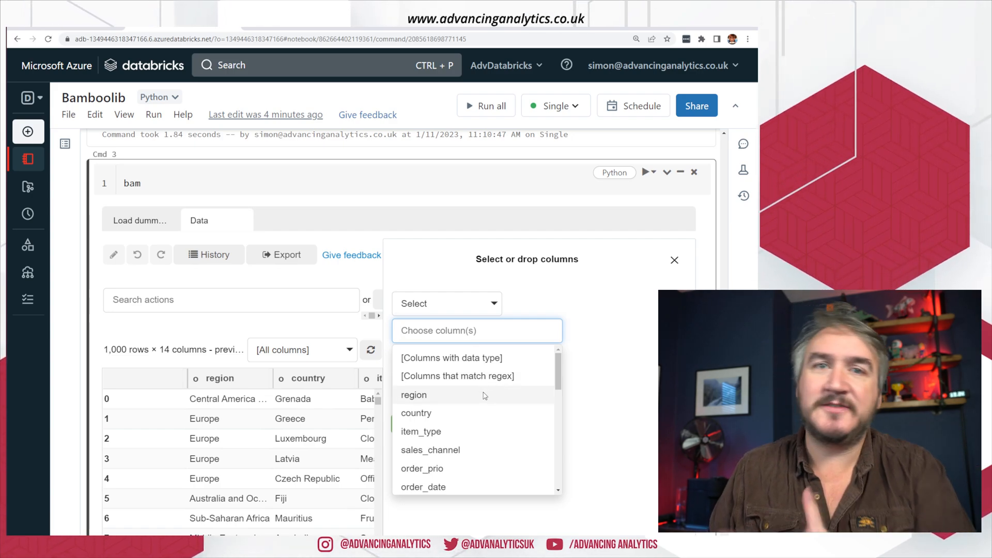
left_click(415, 413)
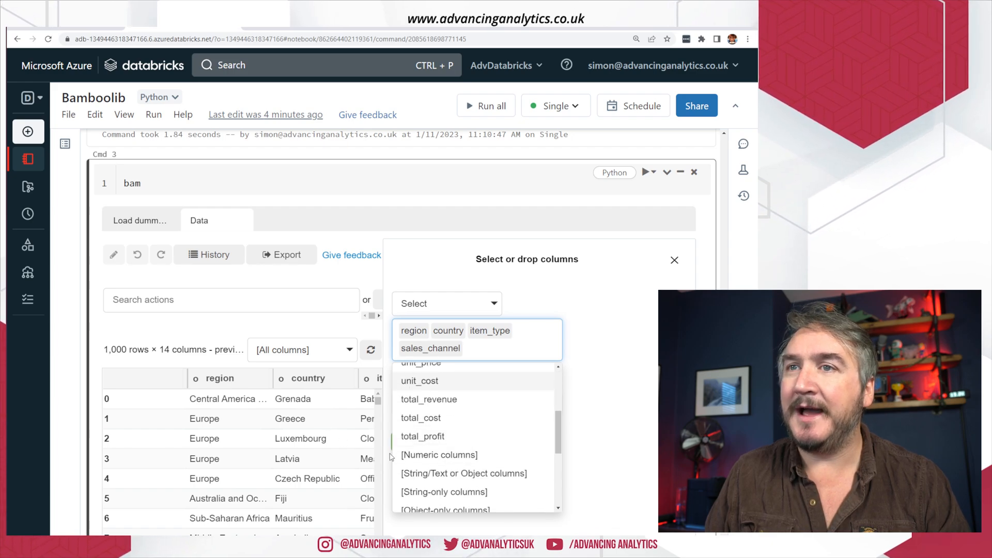
left_click(423, 436)
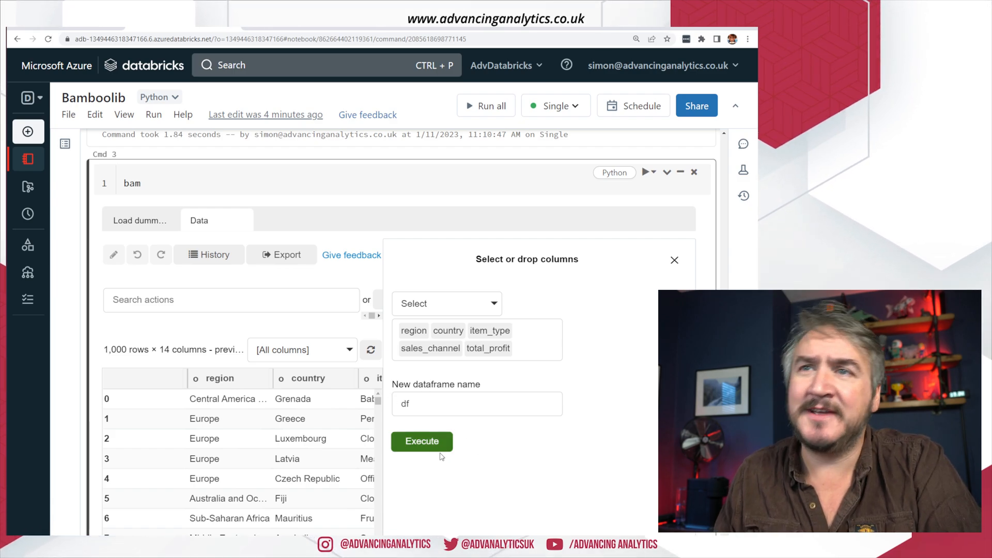
left_click(421, 441)
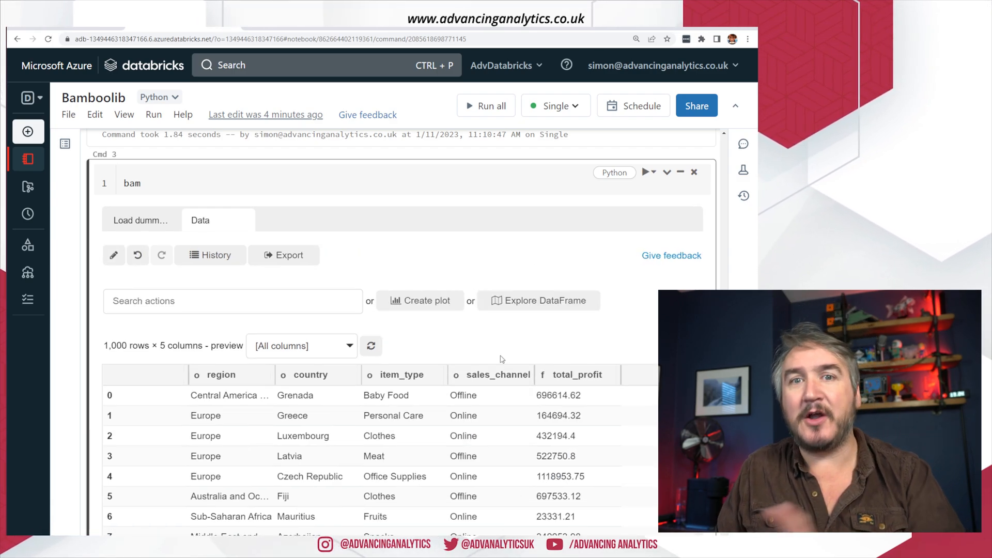
mouse_move(588, 348)
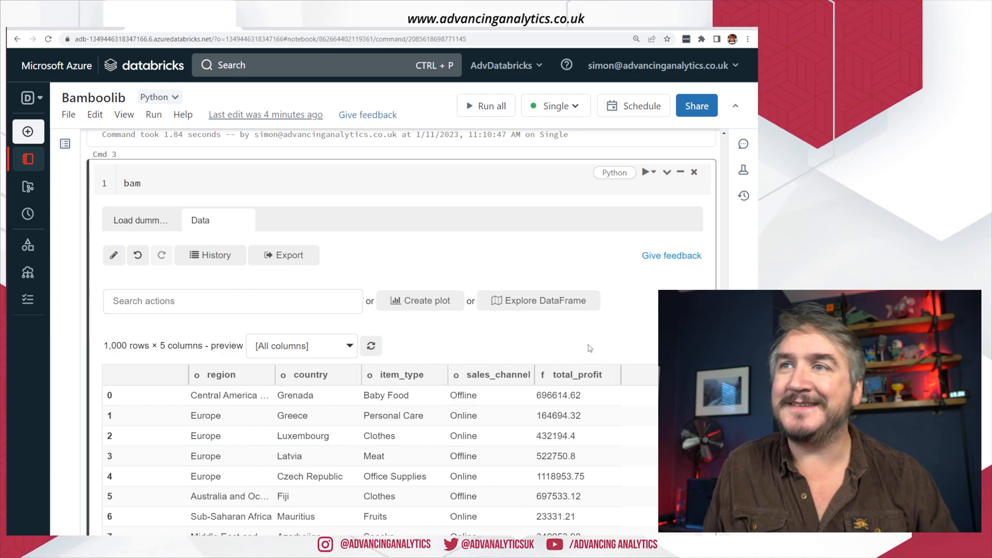
scroll("down", 3)
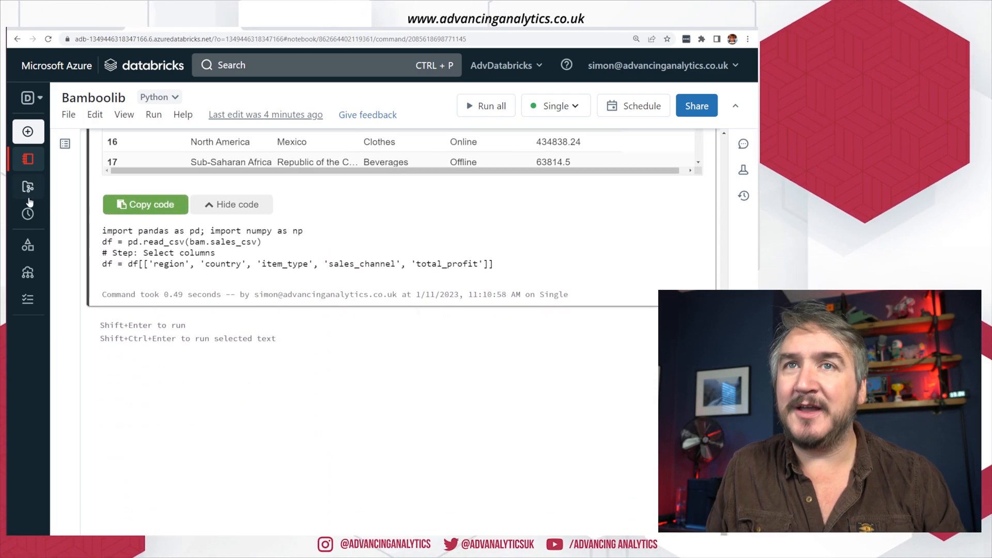
- Highlight the generated select-columns pandas line, then bring up bamboolib's list of data actions
double_click(158, 252)
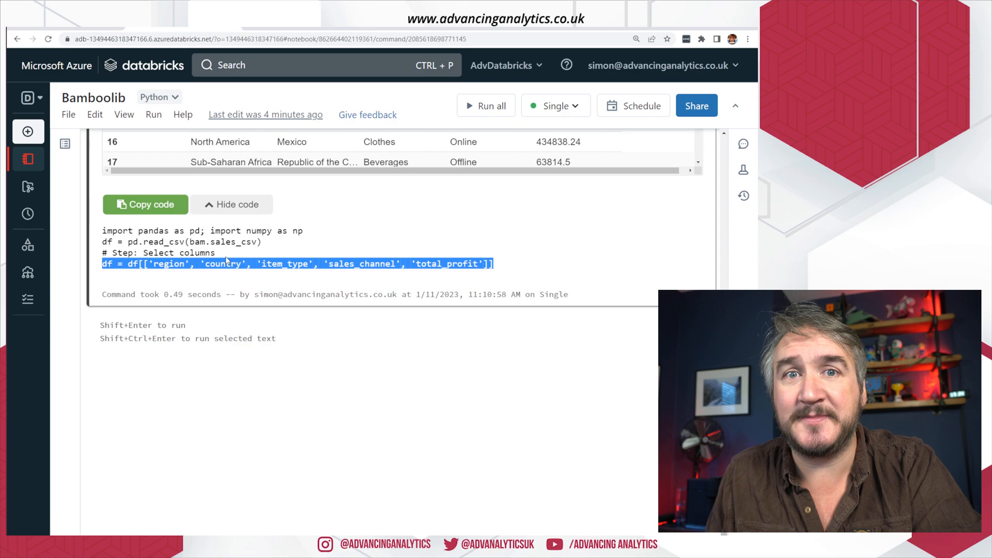
mouse_move(487, 283)
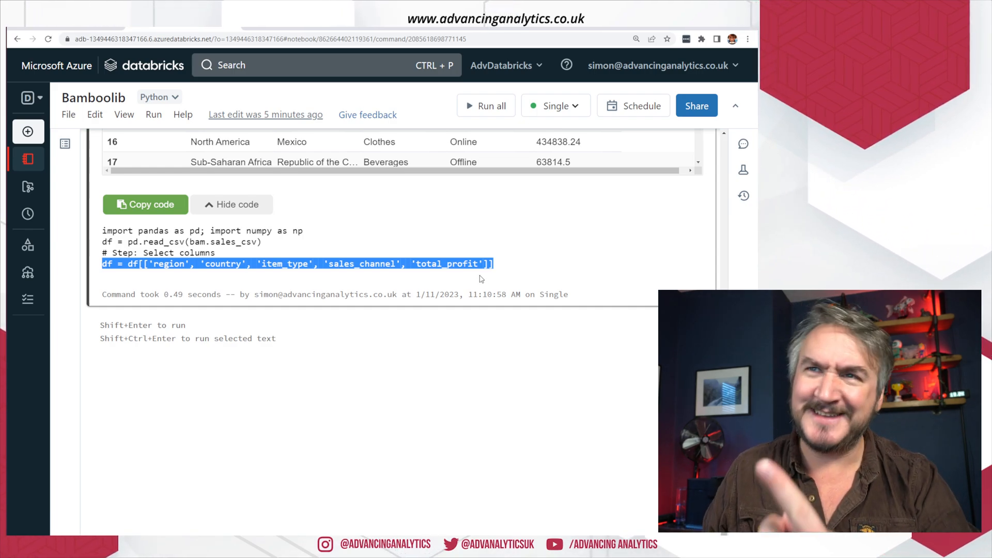
mouse_move(424, 246)
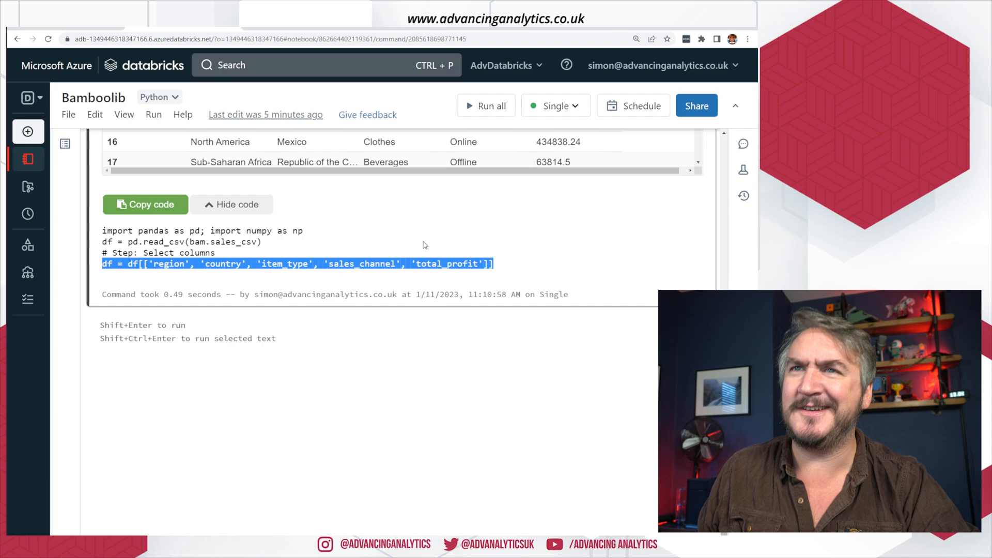
left_click(447, 276)
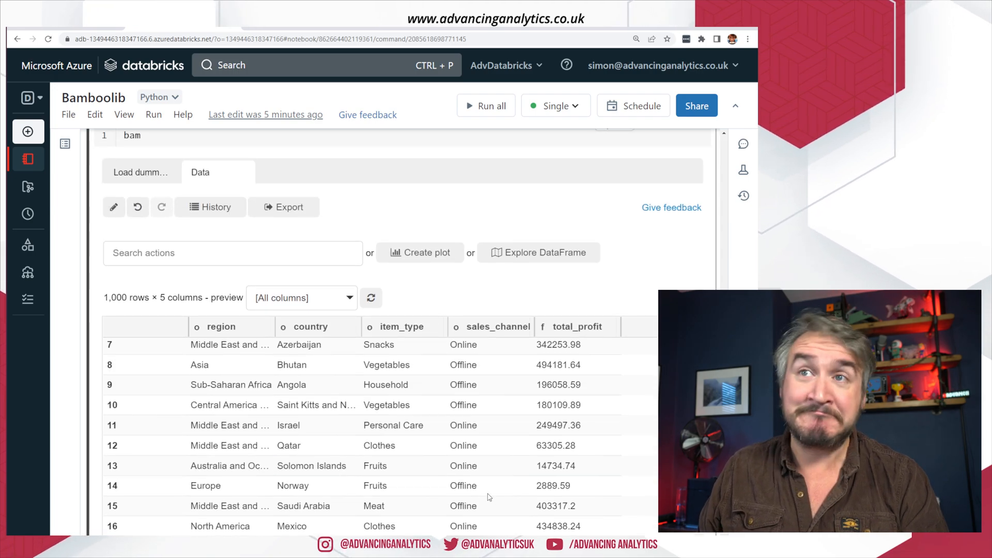
left_click(233, 252)
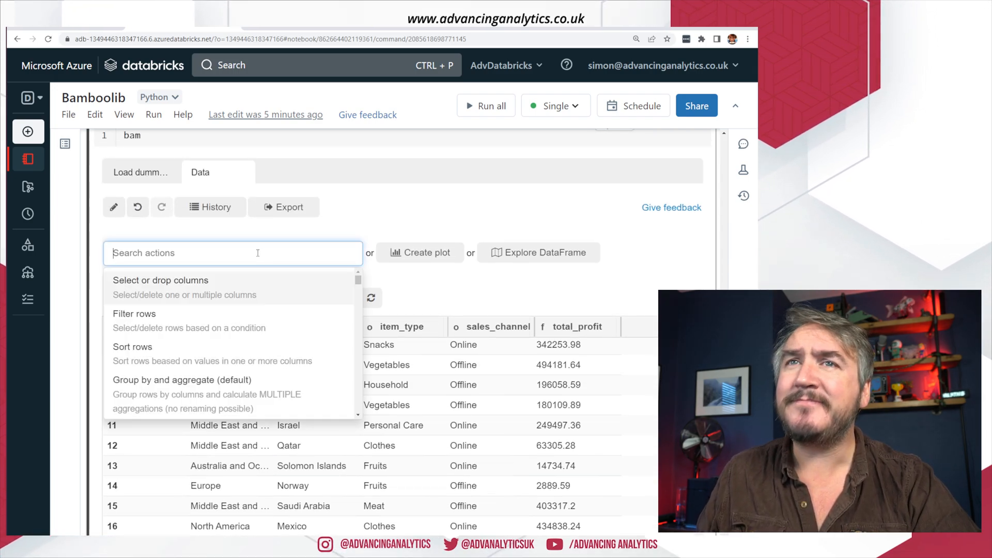
- Drop rows where country has values Macedonia, Barbados or Senegal, leaving 989 rows
type("Filter rows")
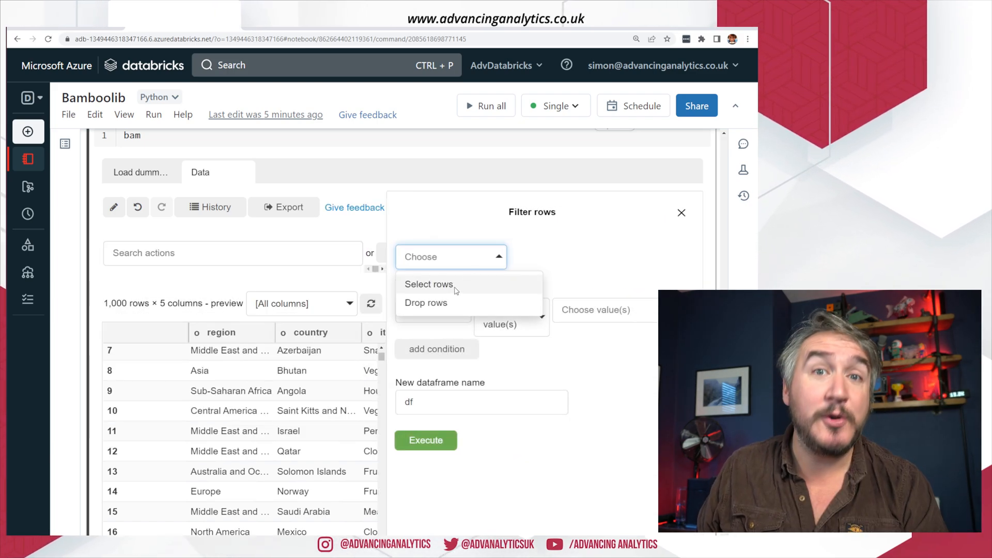
left_click(424, 302)
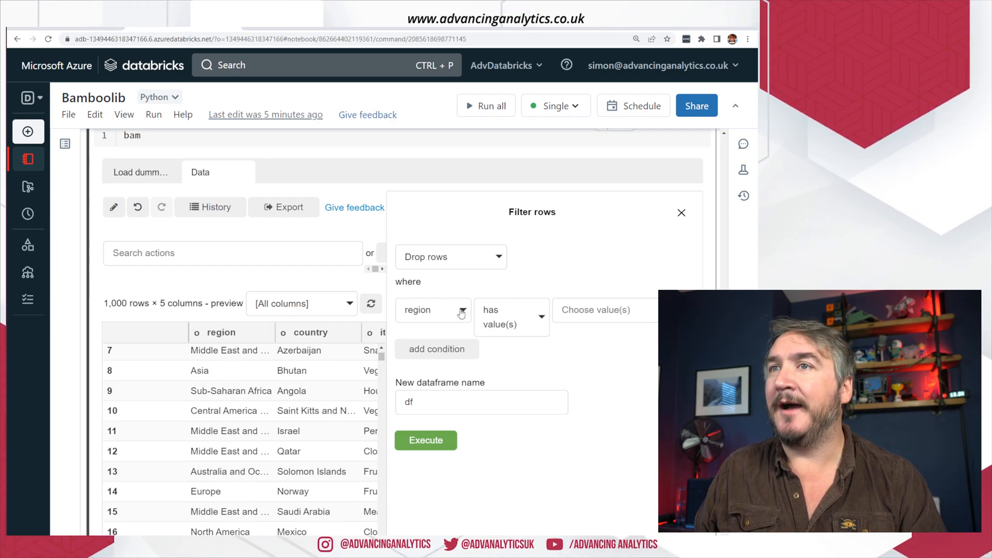
left_click(510, 310)
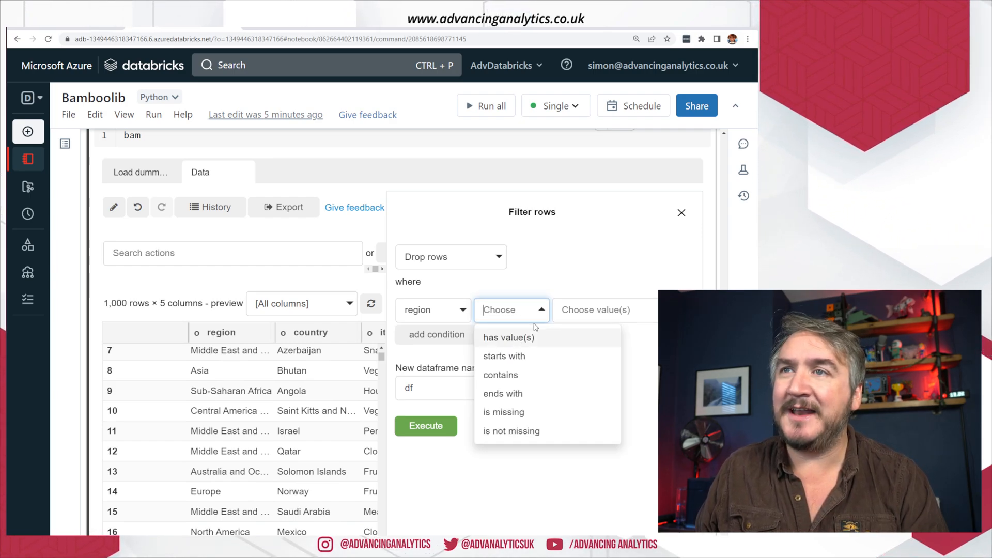
left_click(433, 308)
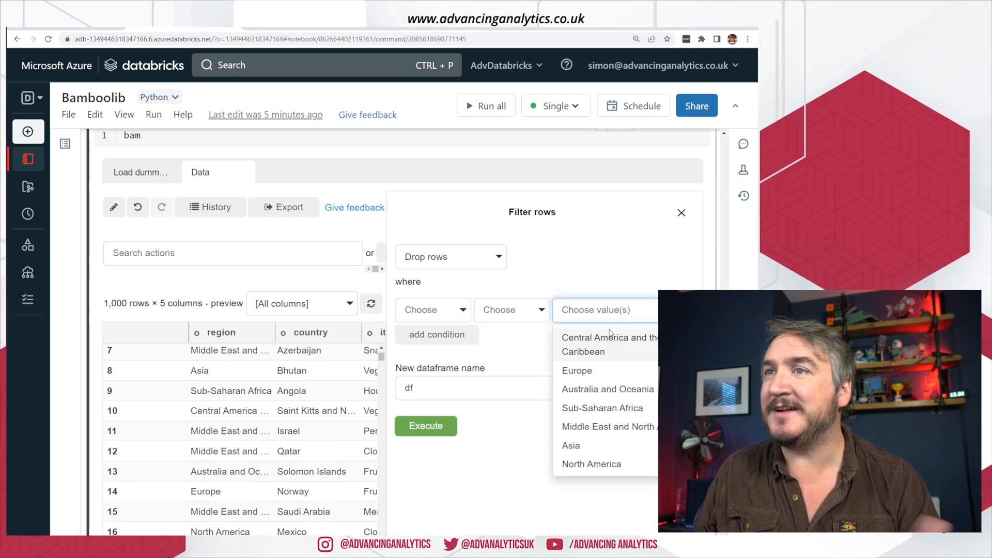
left_click(432, 310)
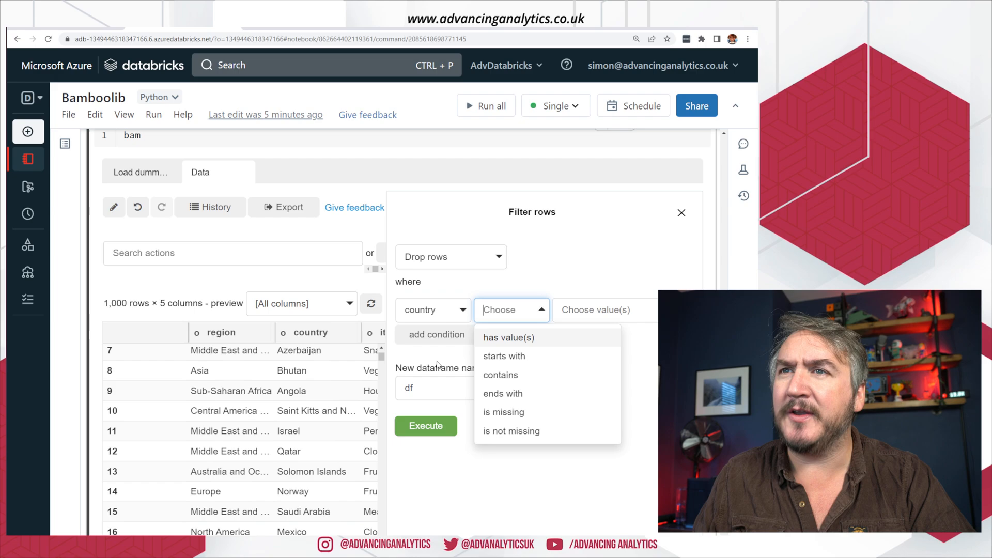
left_click(509, 336)
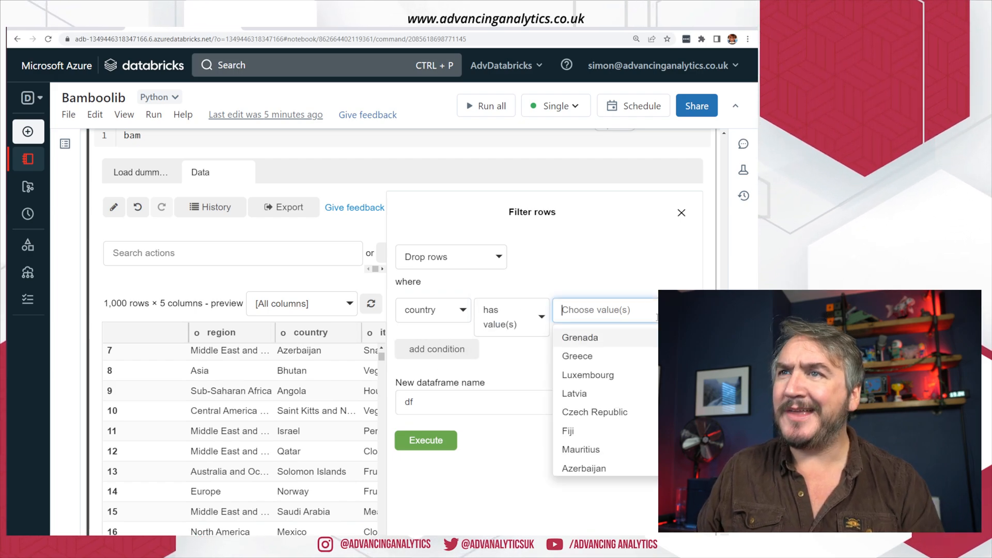
scroll("down", 3)
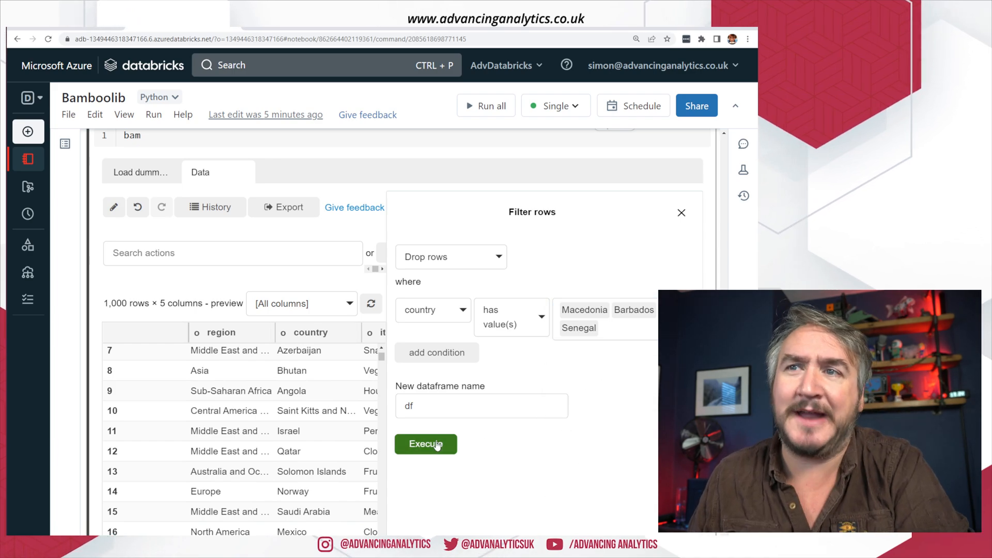
left_click(424, 443)
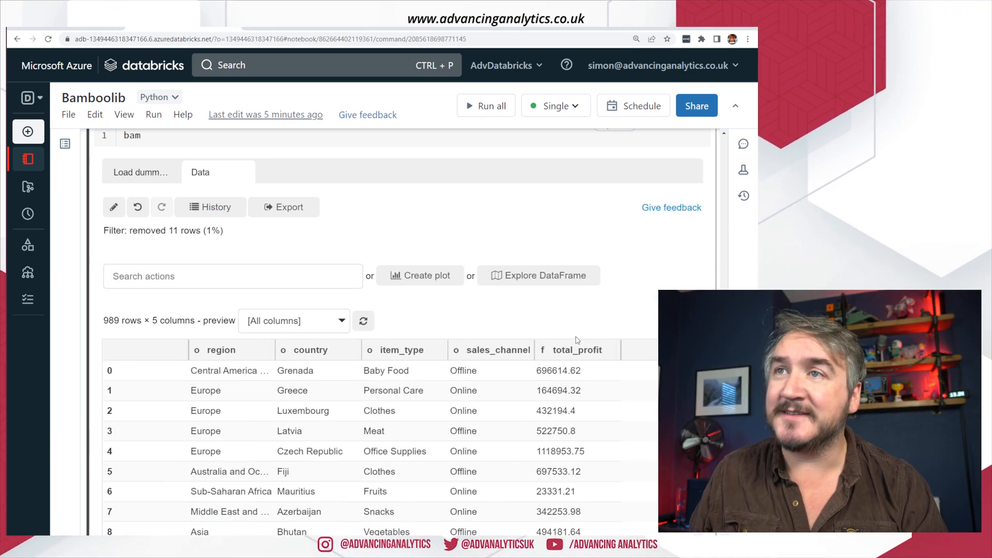
scroll("down", 3)
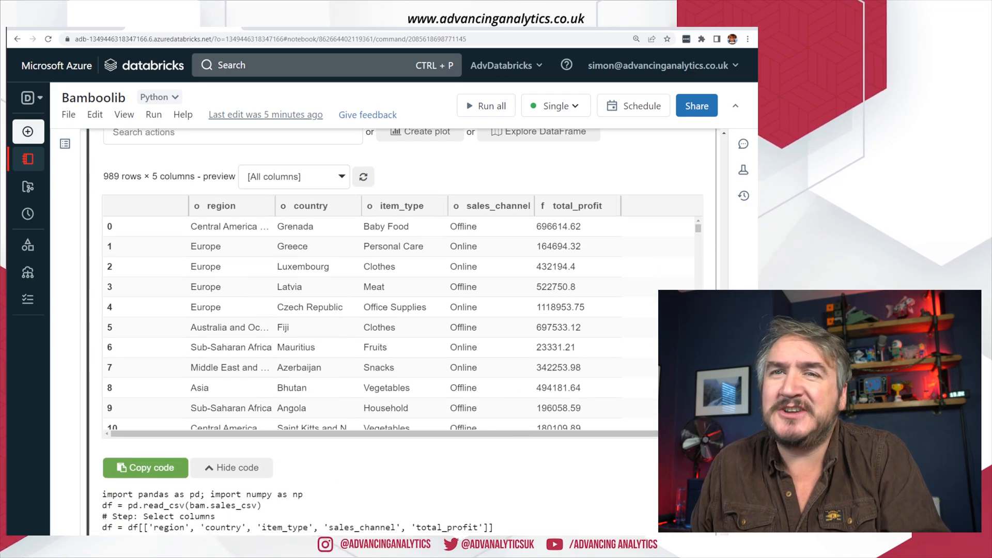
scroll("down", 3)
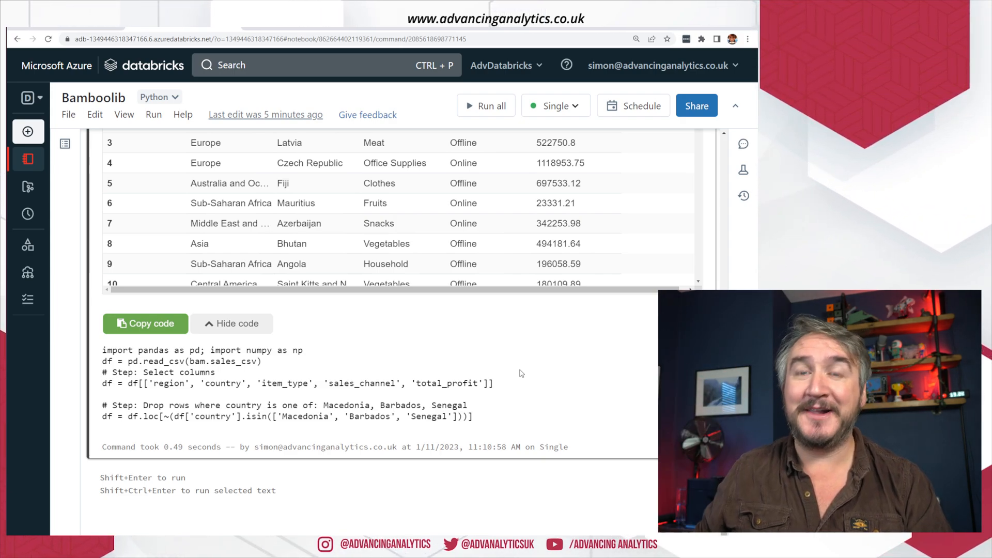
mouse_move(500, 418)
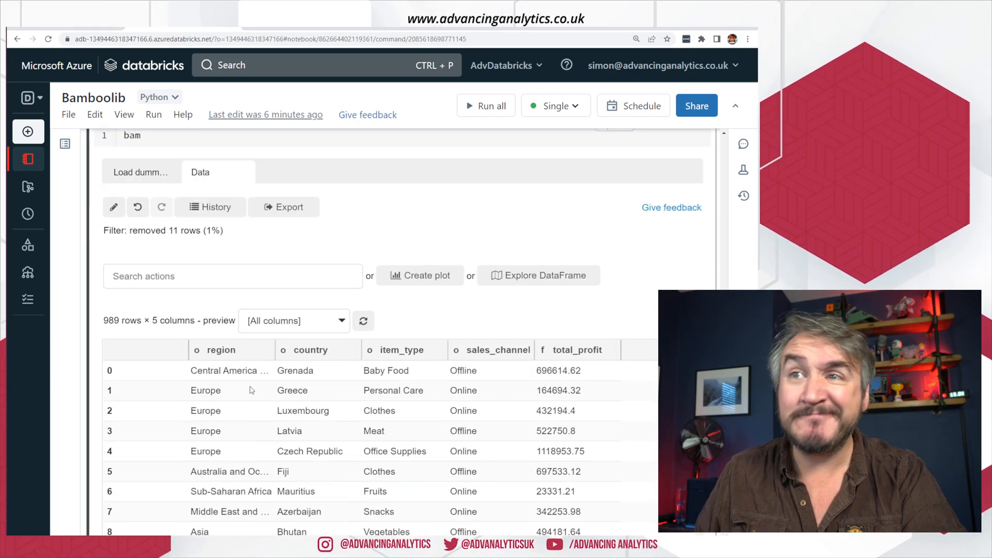
- Browse bamboolib's data actions and narrow the list with the search term 'bin'
left_click(232, 276)
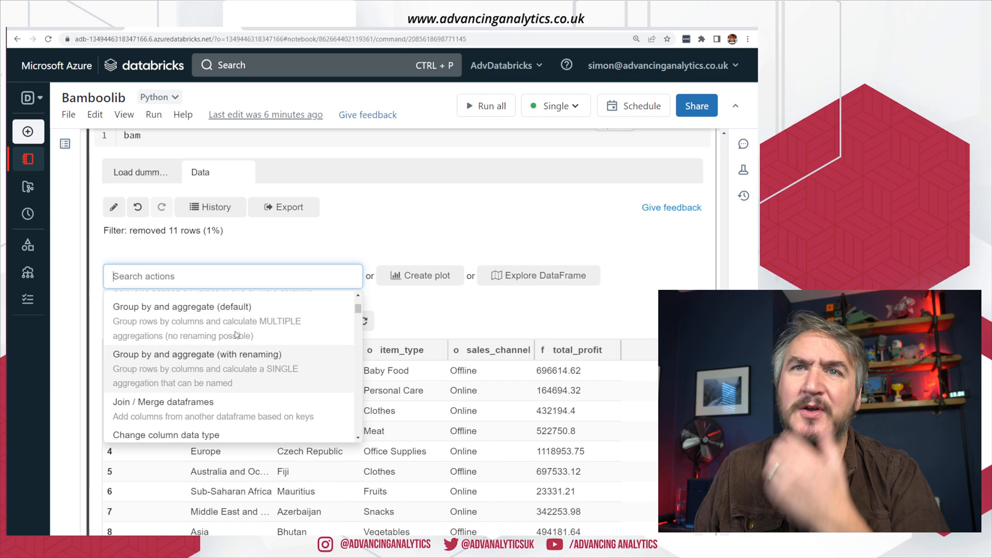
scroll("down", 3)
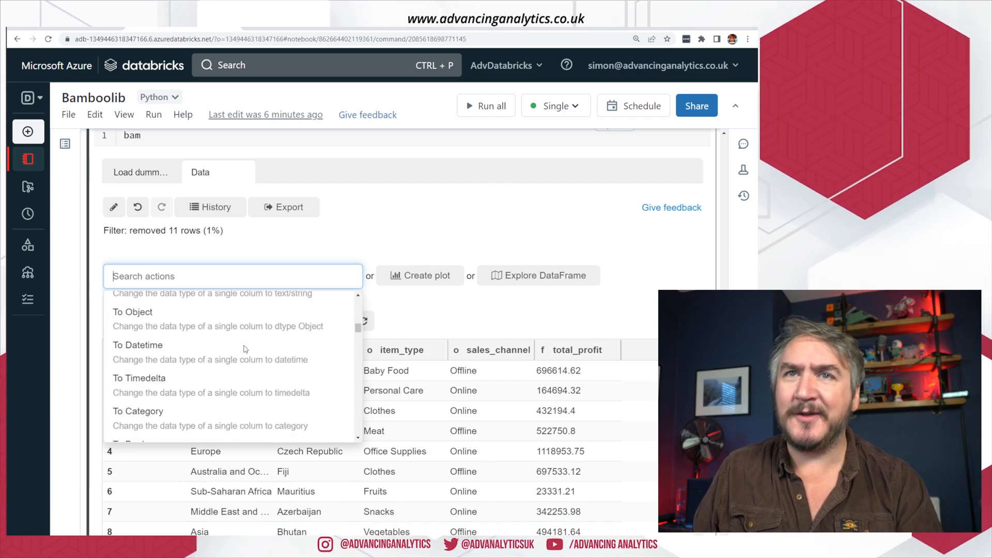
scroll("down", 3)
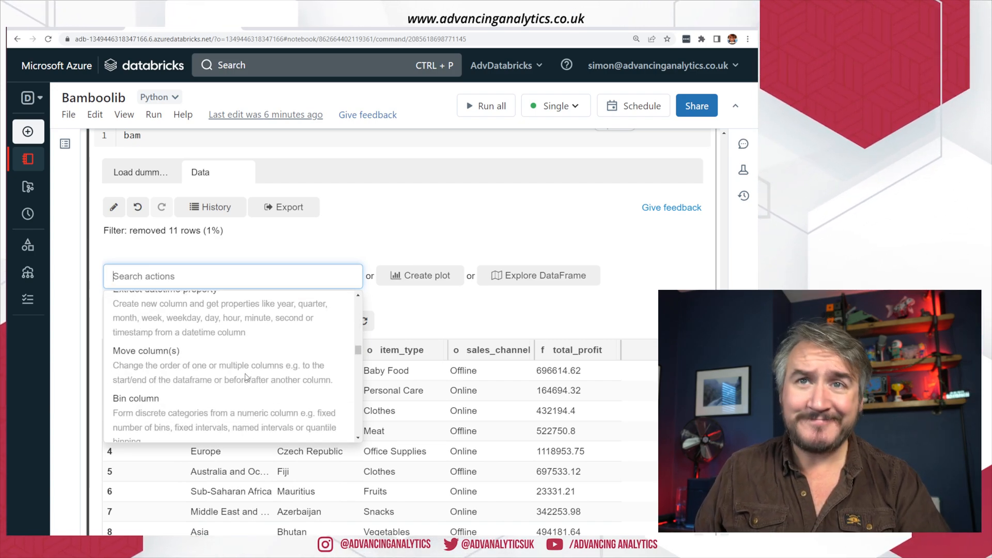
scroll("up", 3)
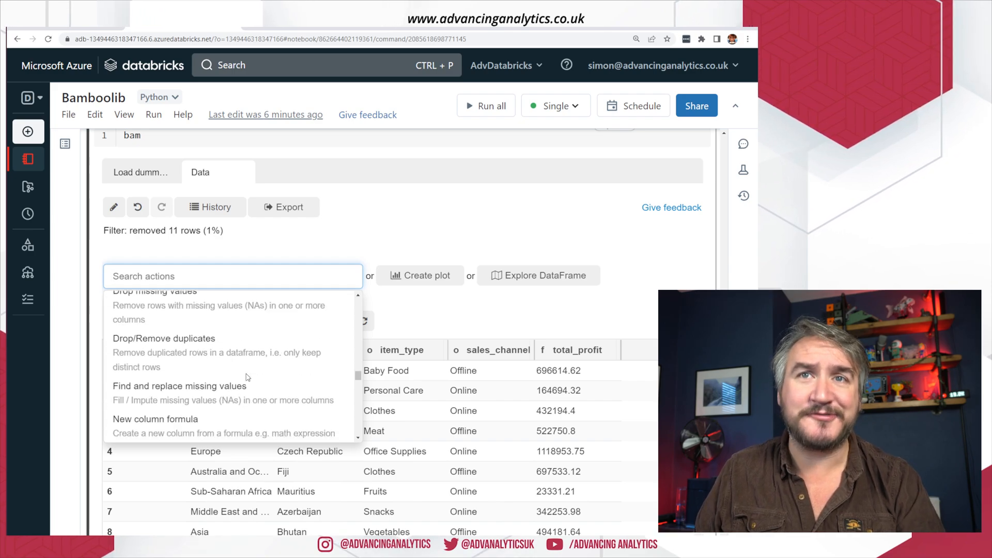
scroll("down", 3)
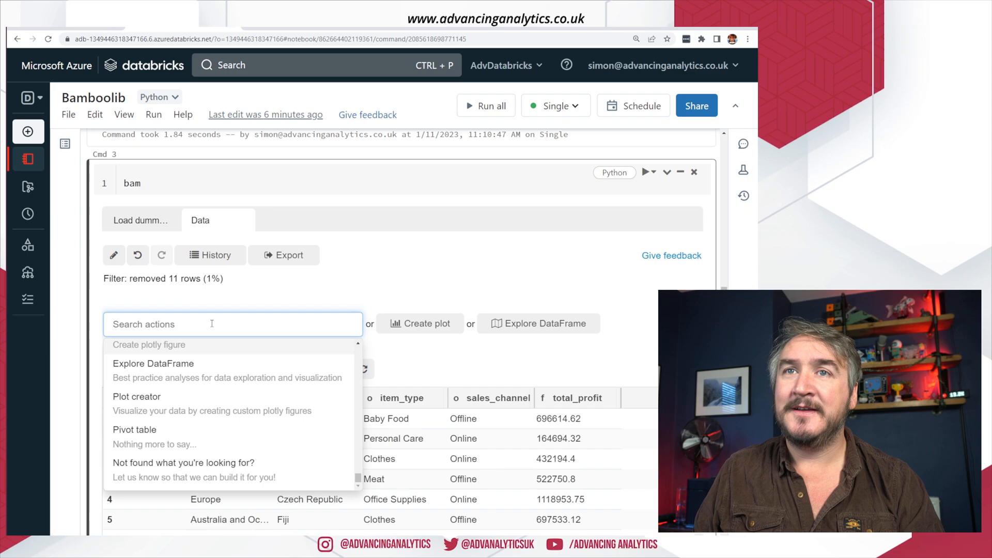
type("bin")
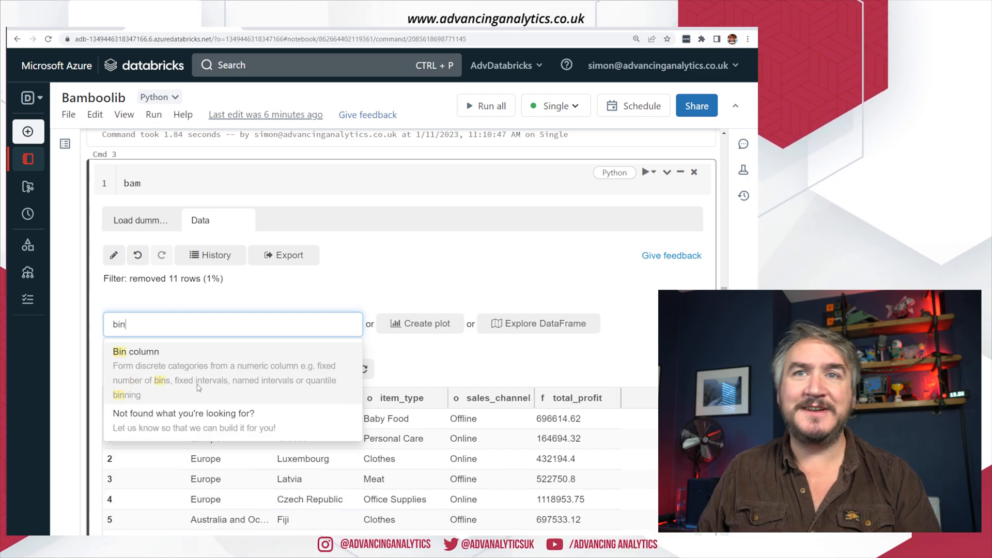
mouse_move(443, 363)
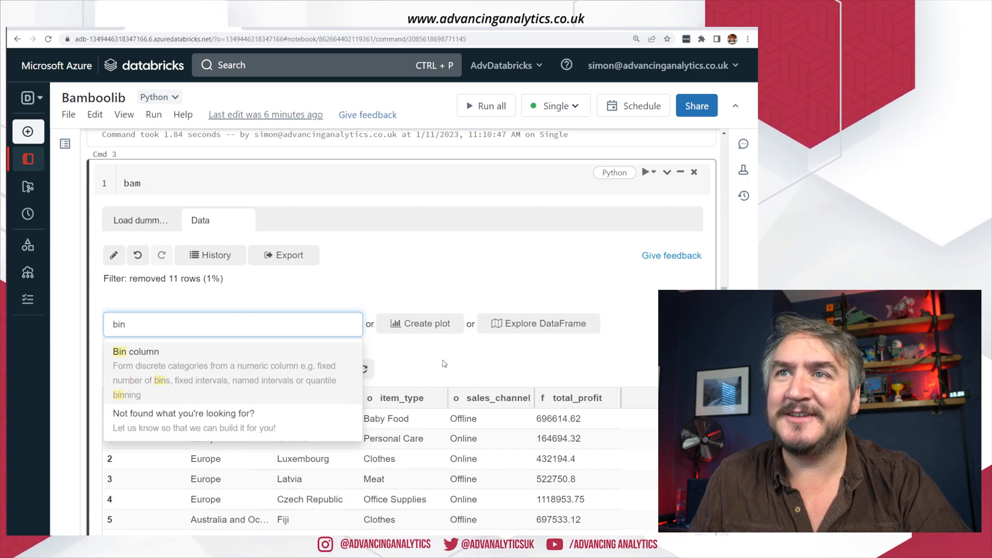
mouse_move(284, 392)
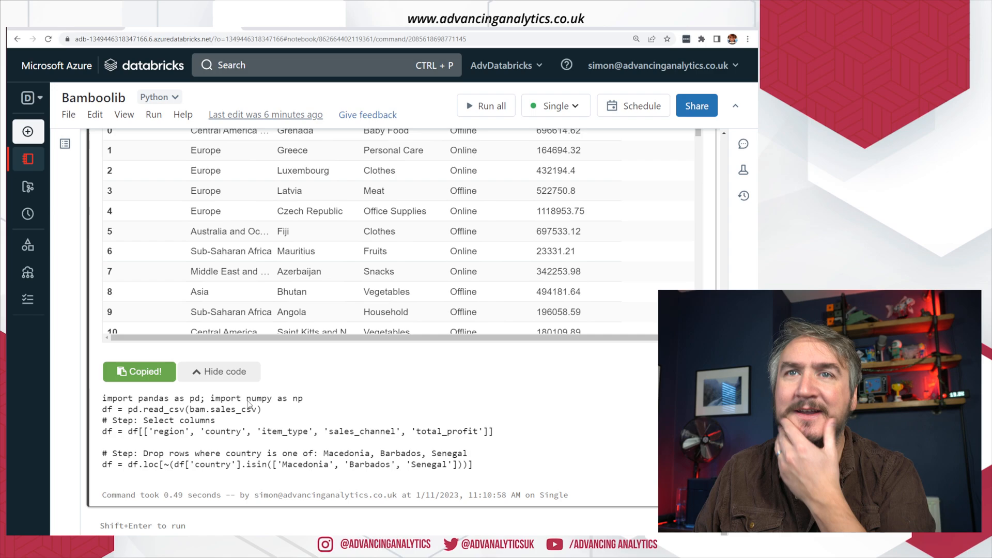
- End the pasted pandas code cell with df and run it to show the 989-row dataframe
scroll("down", 3)
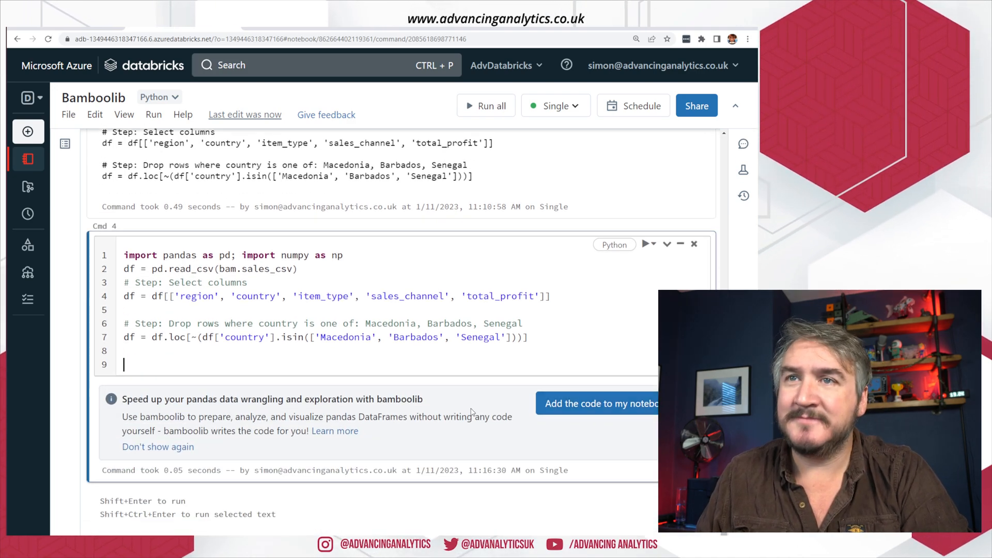
left_click(157, 446)
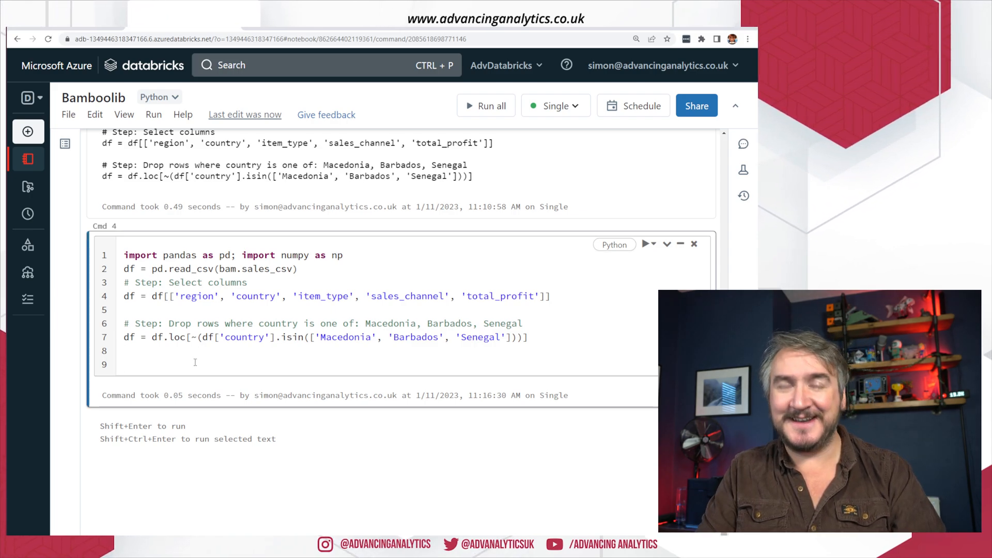
type("df")
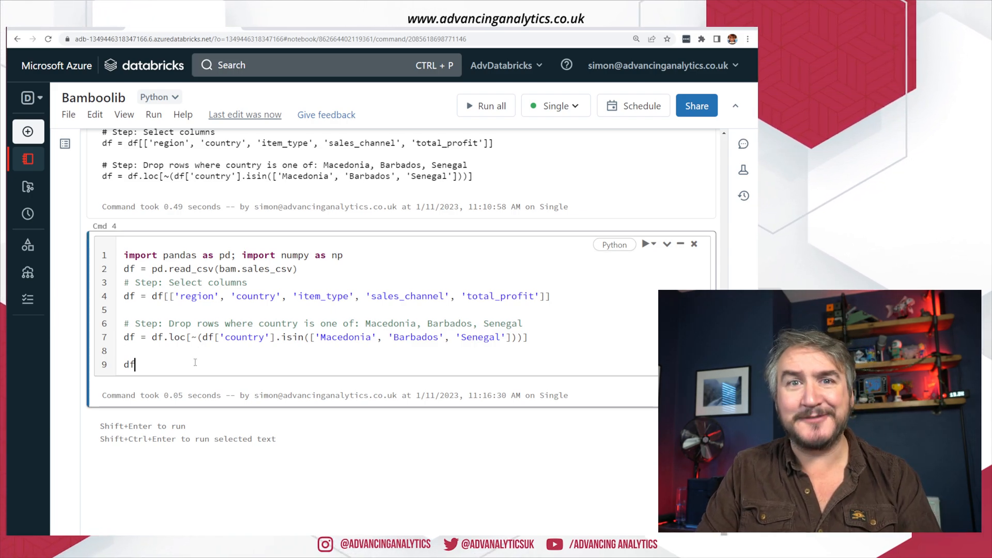
key("Shift+Enter")
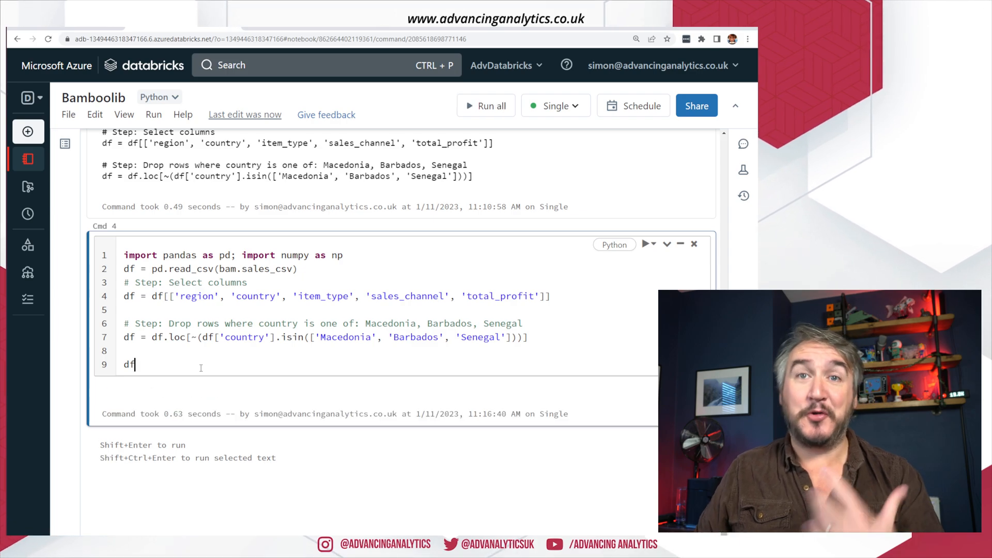
key("shift+enter")
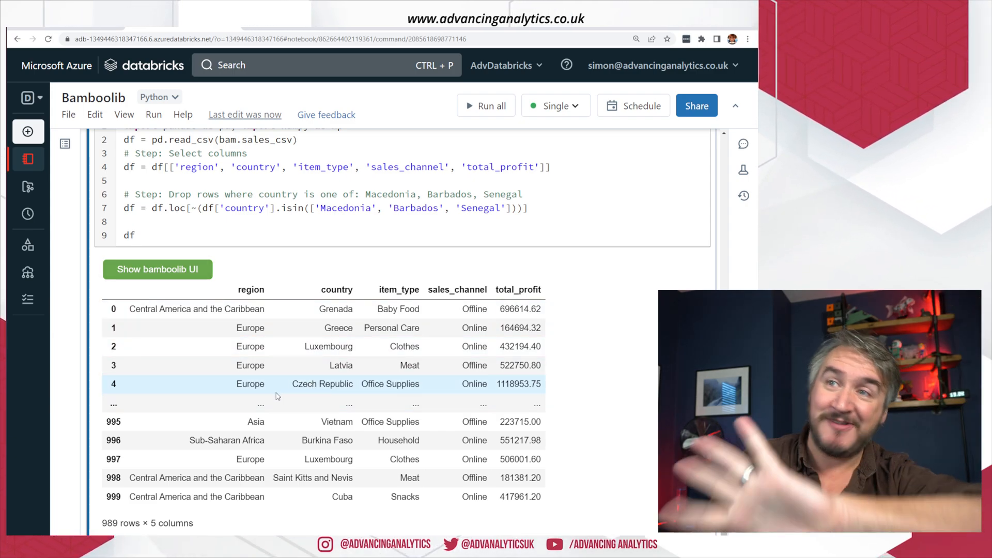
mouse_move(274, 392)
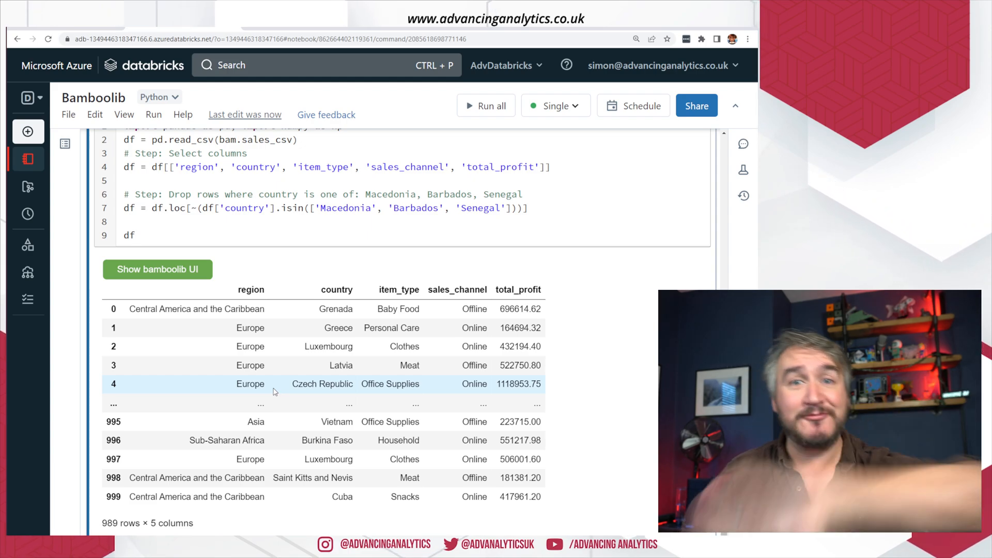
left_click(134, 235)
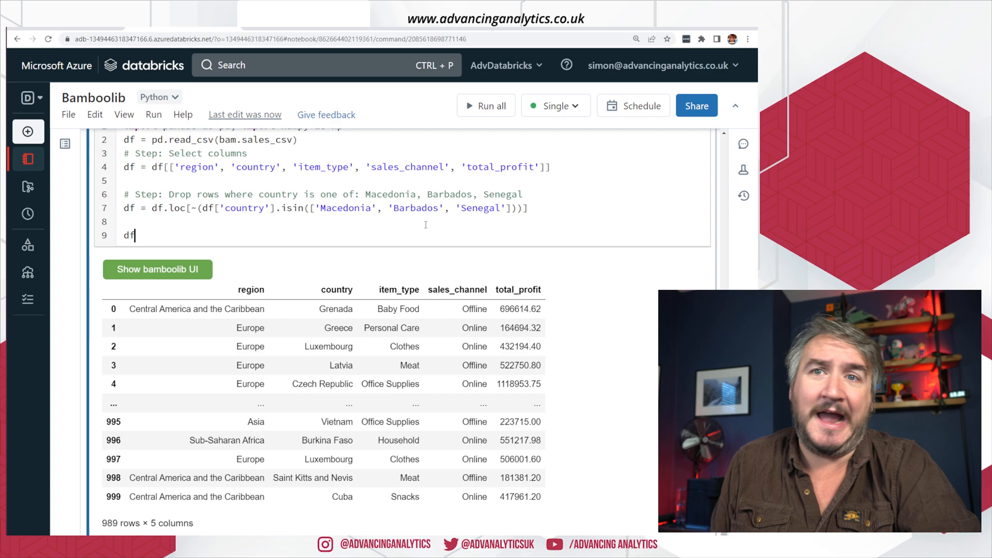
mouse_move(405, 272)
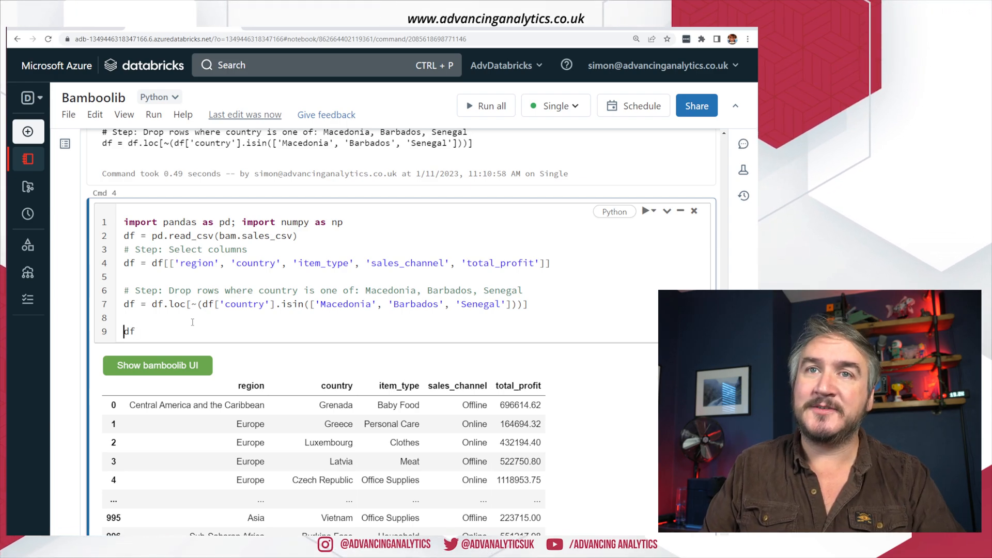
- Change line 9 to spdk = spark.createDataFrame(df) and run the cell
type("spdk = spark.")
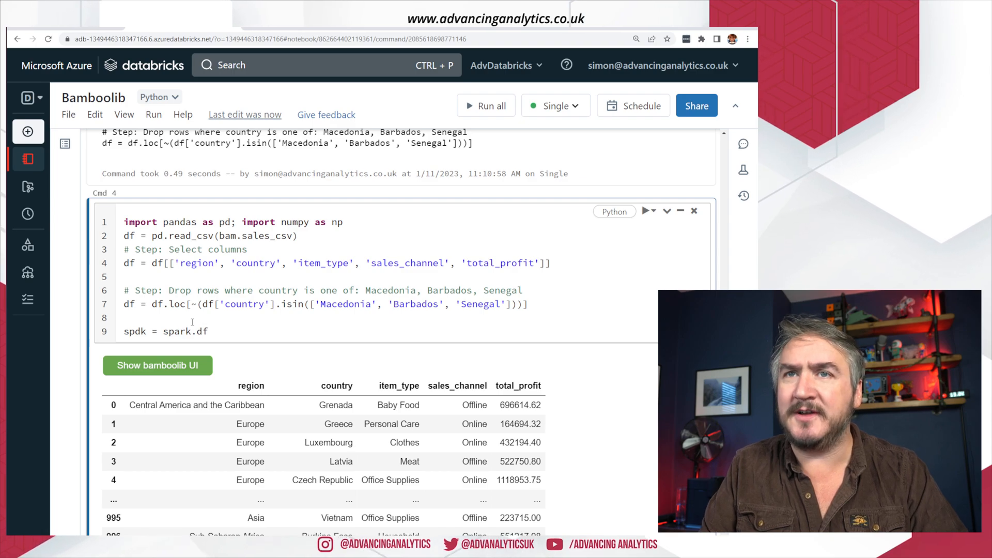
type("createDataFrame(df")
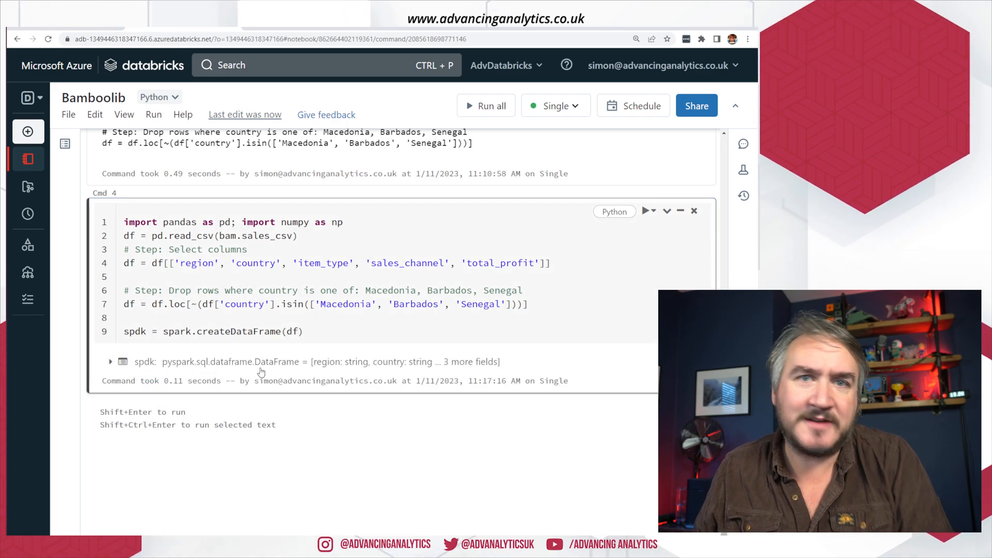
double_click(135, 331)
type("spdk.explain()")
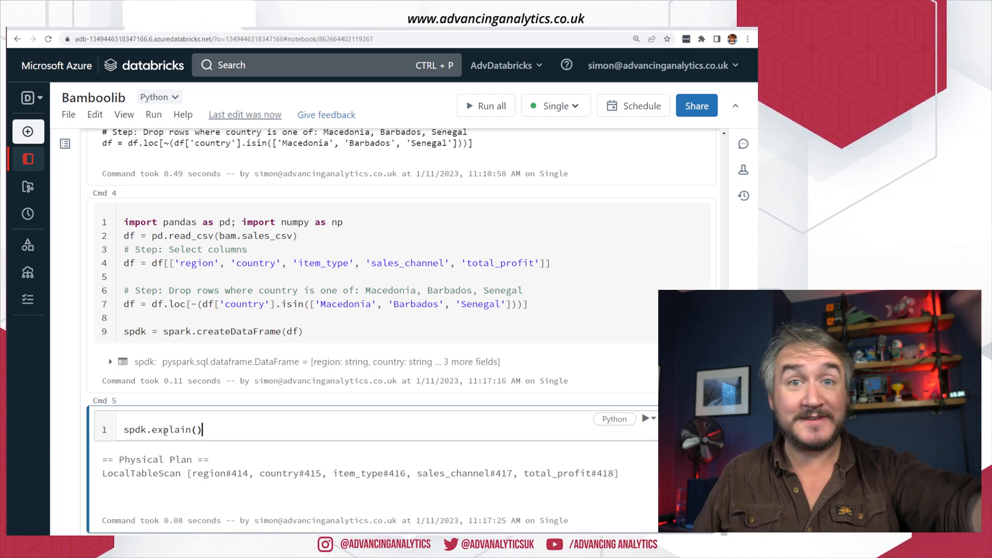
- Test display on spdk in a new cell, then delete that test cell
double_click(171, 430)
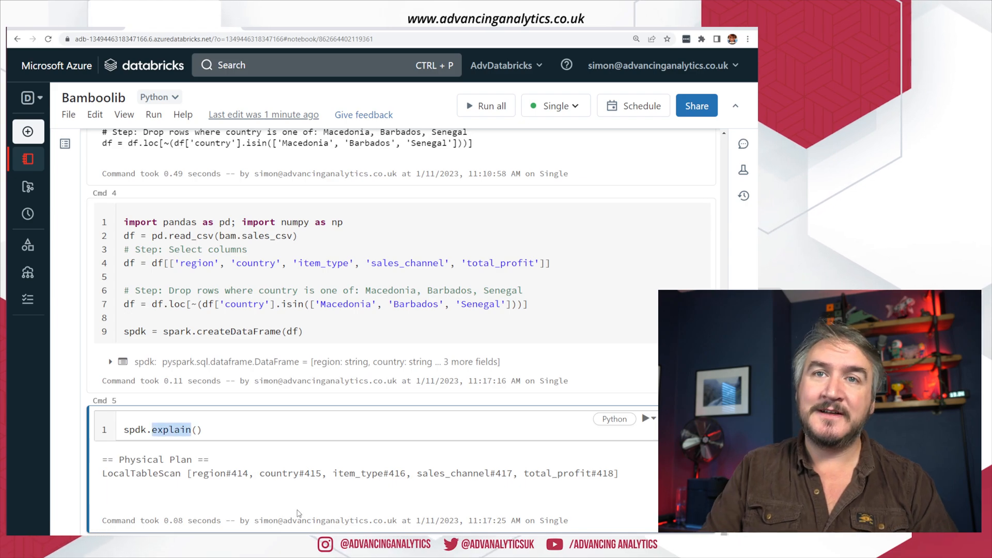
type("display")
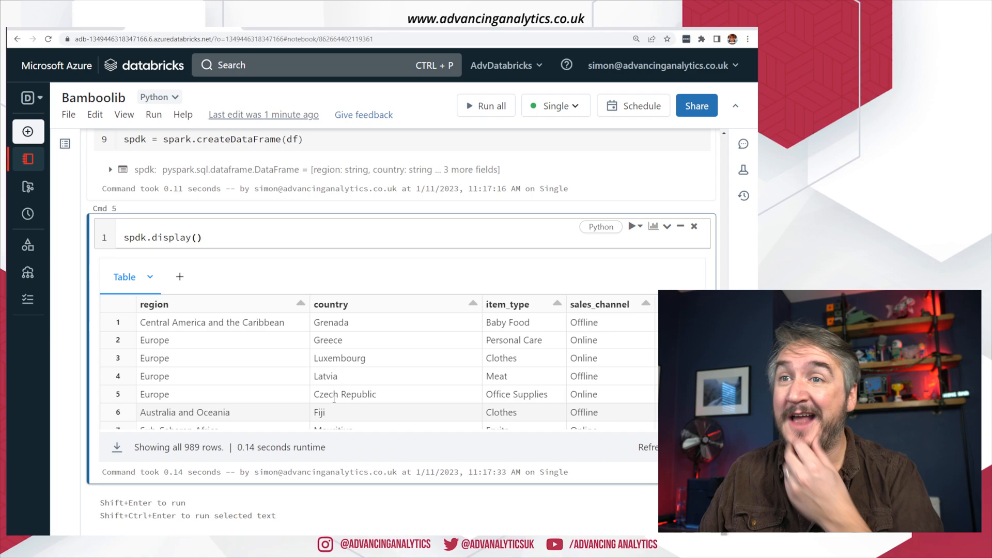
scroll("right", 3)
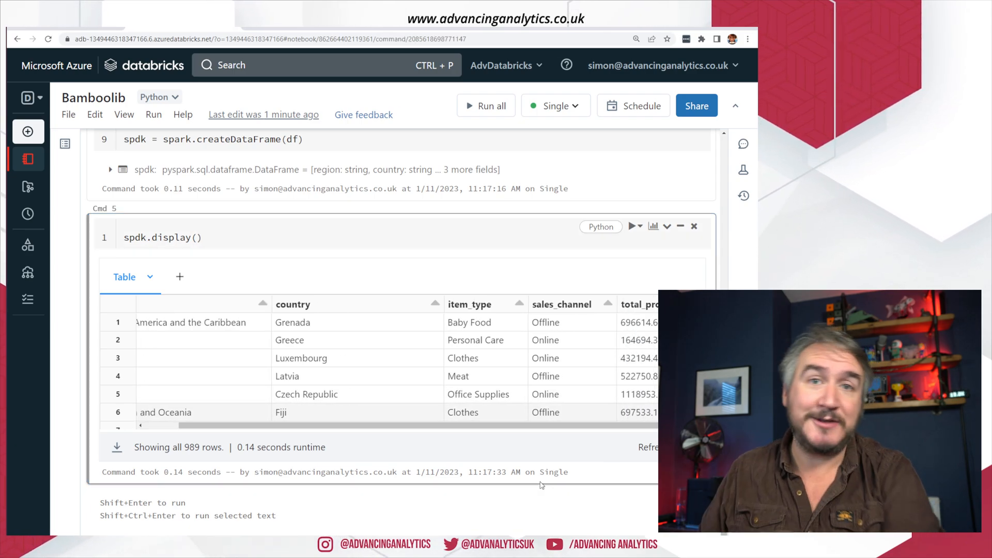
mouse_move(718, 276)
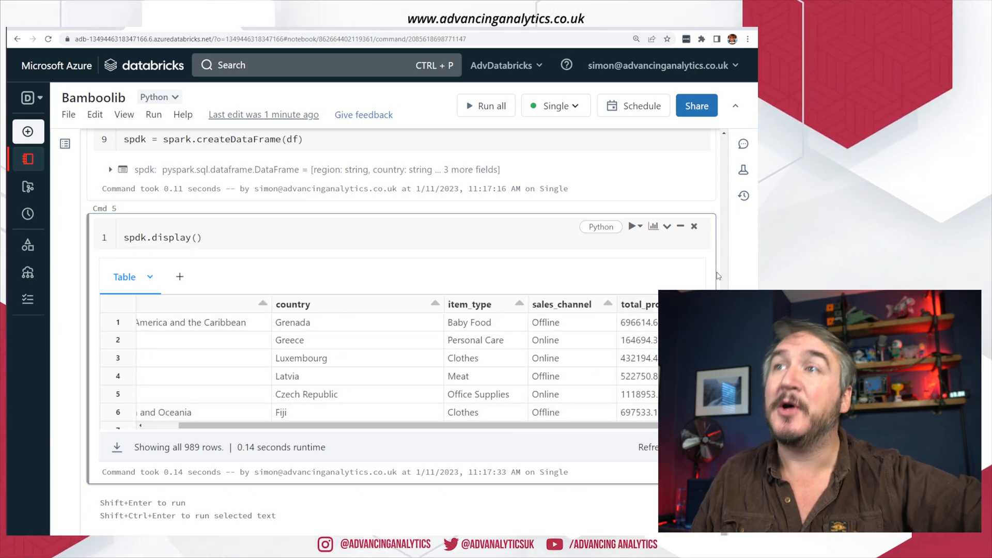
scroll("up", 3)
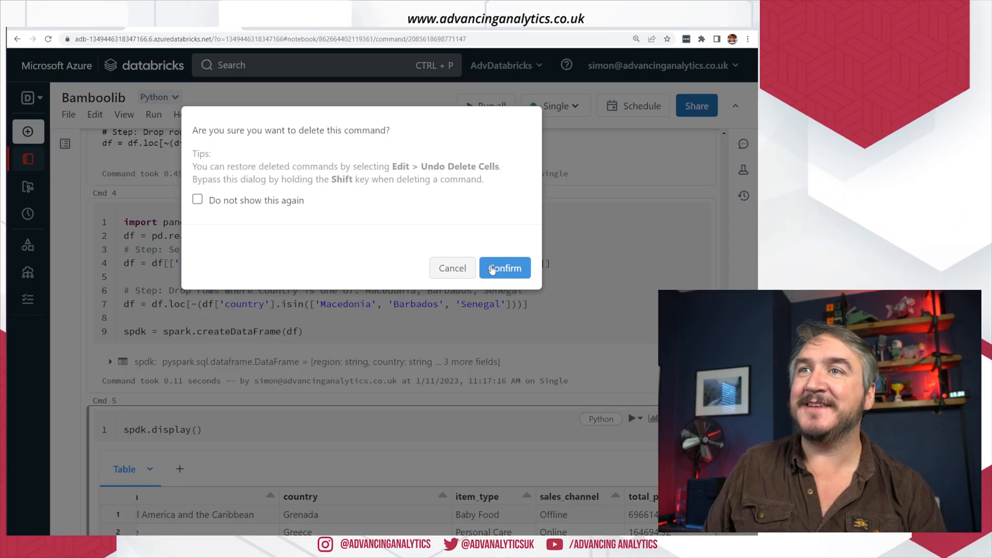
left_click(504, 267)
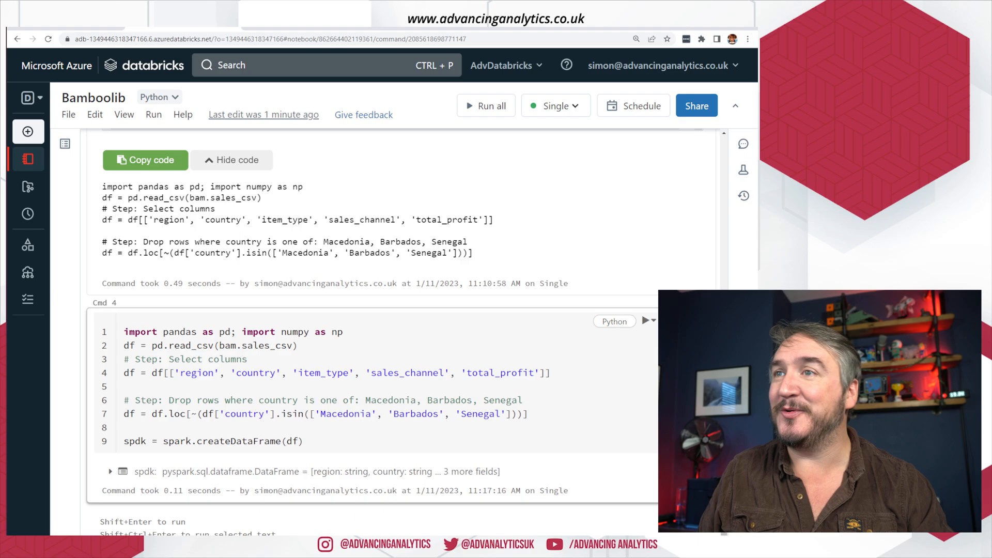
- Search bamboolib's actions for 'bin' again
scroll("up", 3)
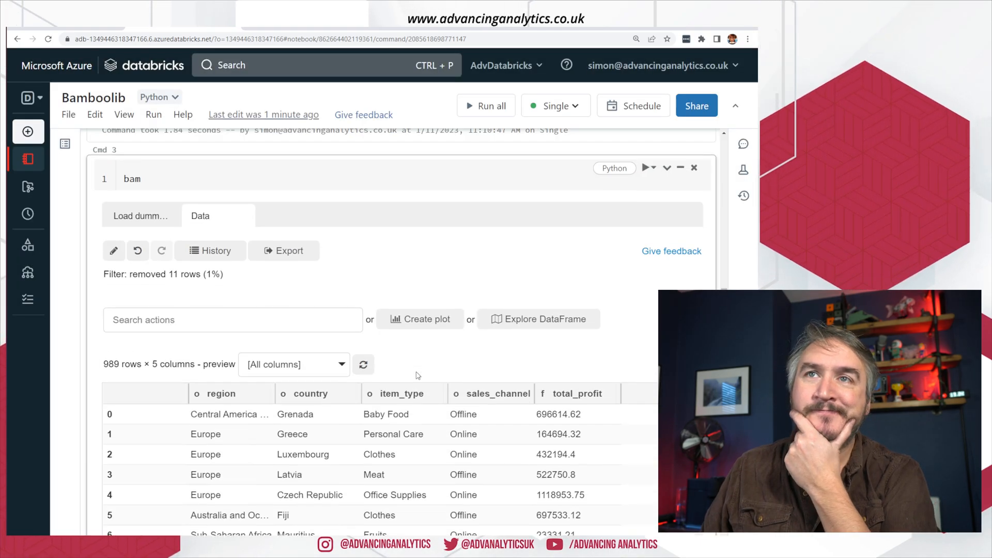
type("bin")
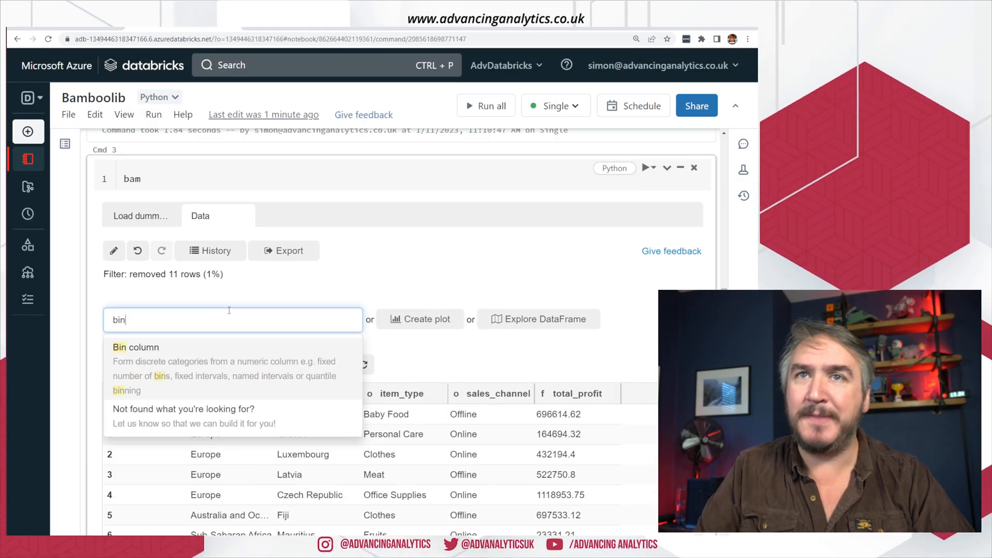
- Start a Bin column step on total_profit with 10 fixed bins
left_click(135, 347)
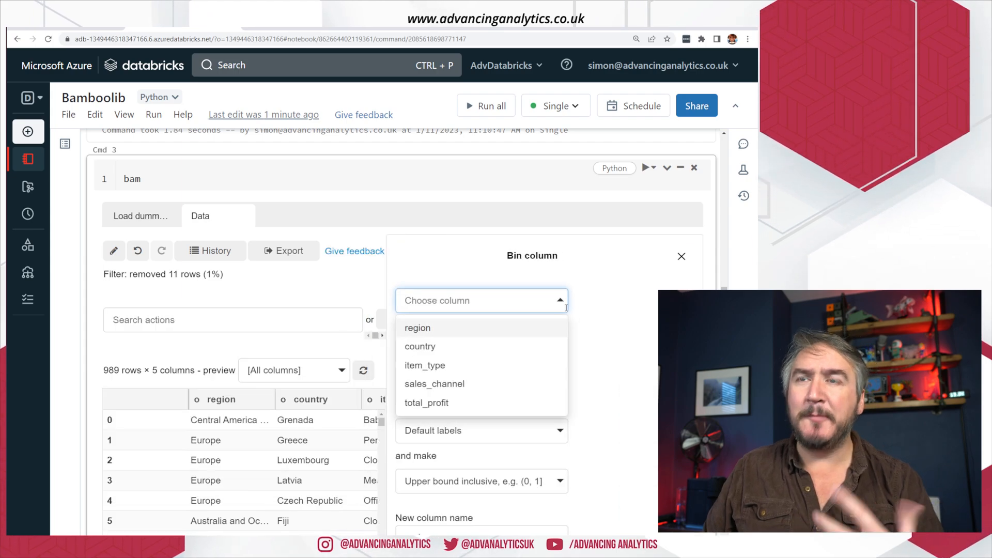
mouse_move(606, 350)
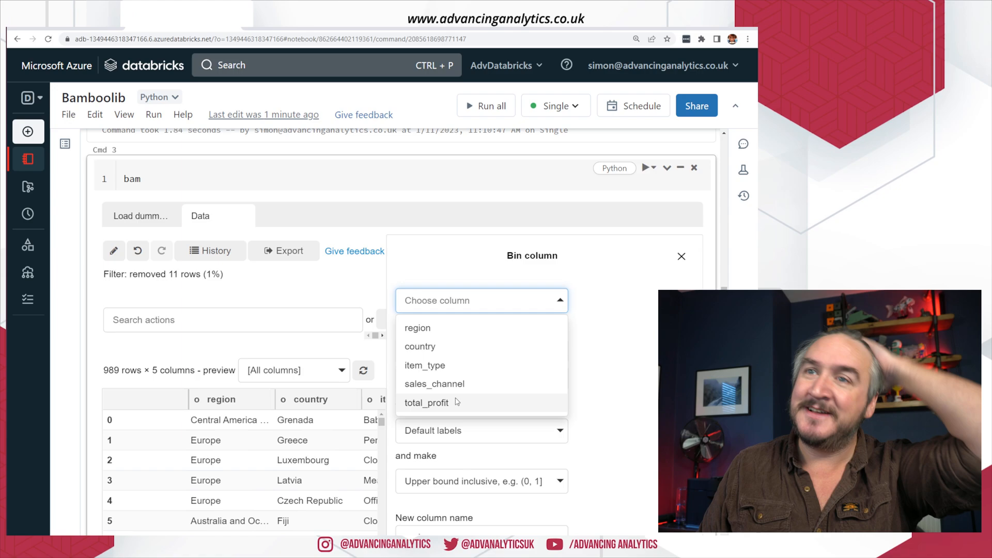
left_click(425, 402)
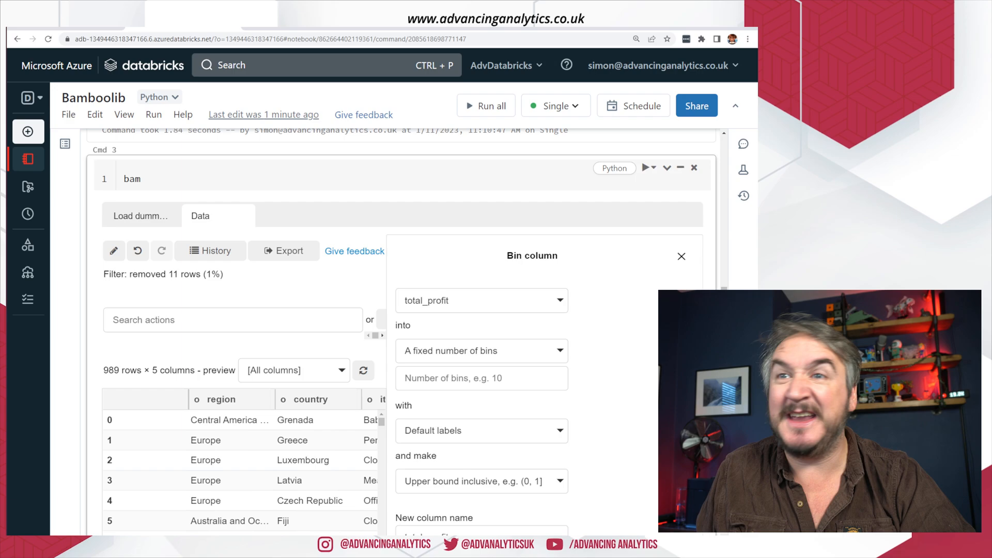
left_click(480, 378)
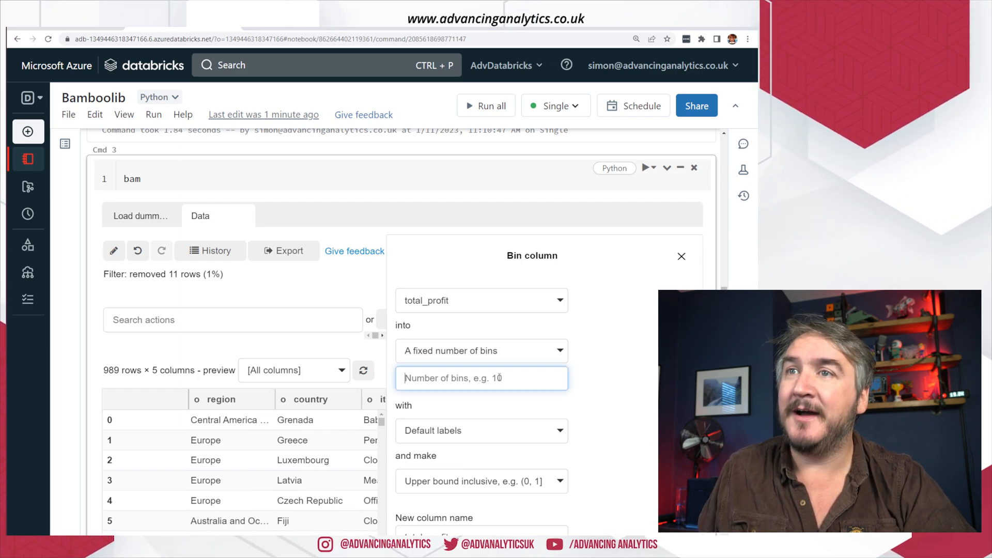
type("10")
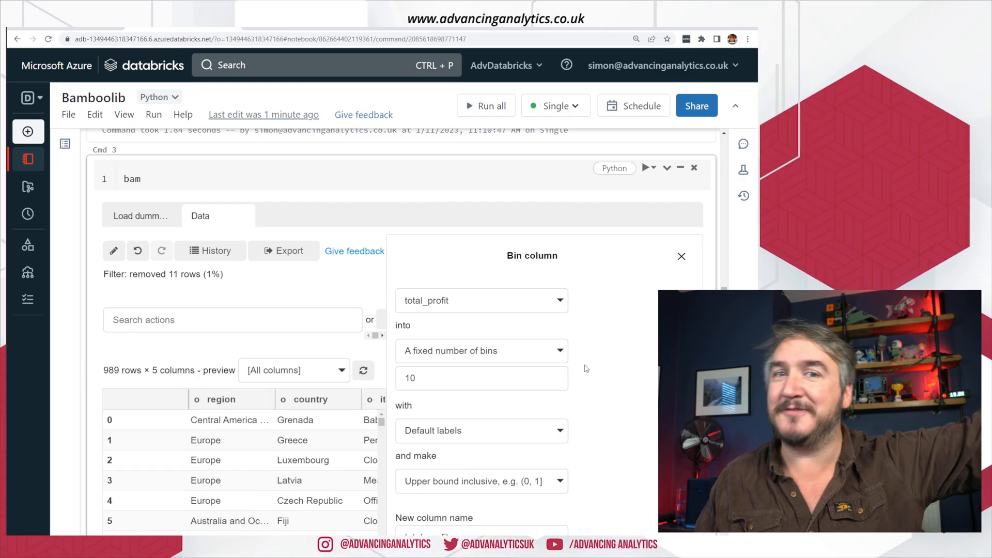
- Review the bin label styles and choose how bin edges are included
scroll("down", 3)
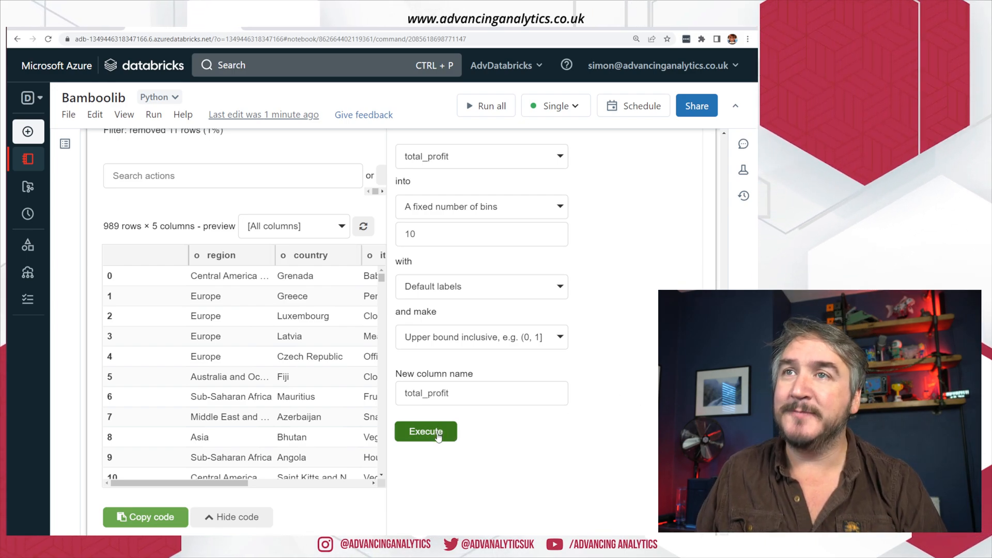
left_click(480, 286)
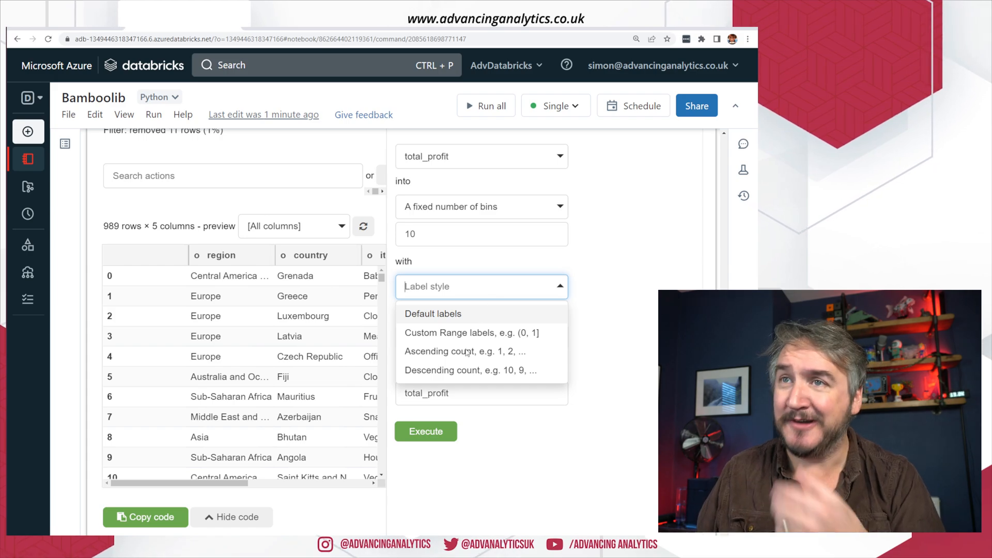
left_click(433, 313)
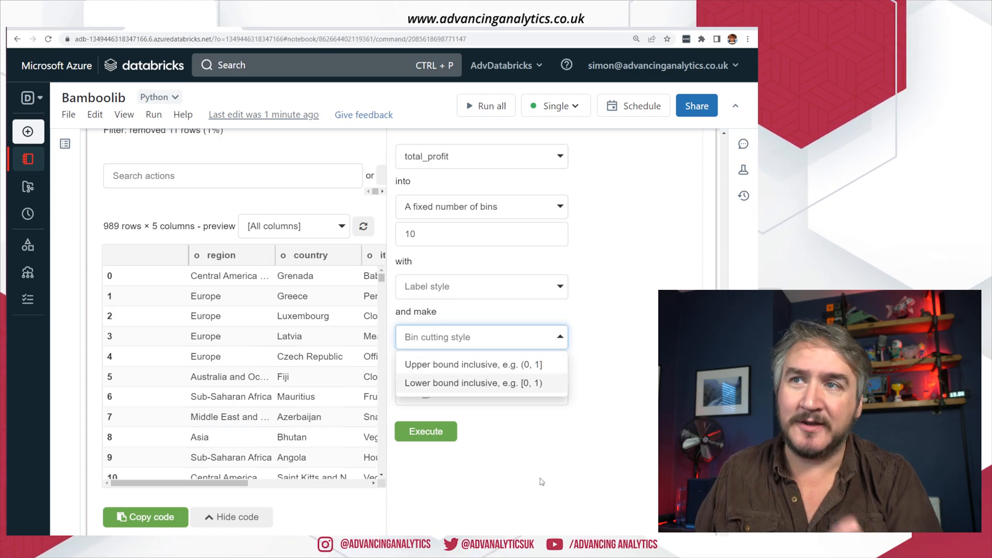
left_click(426, 431)
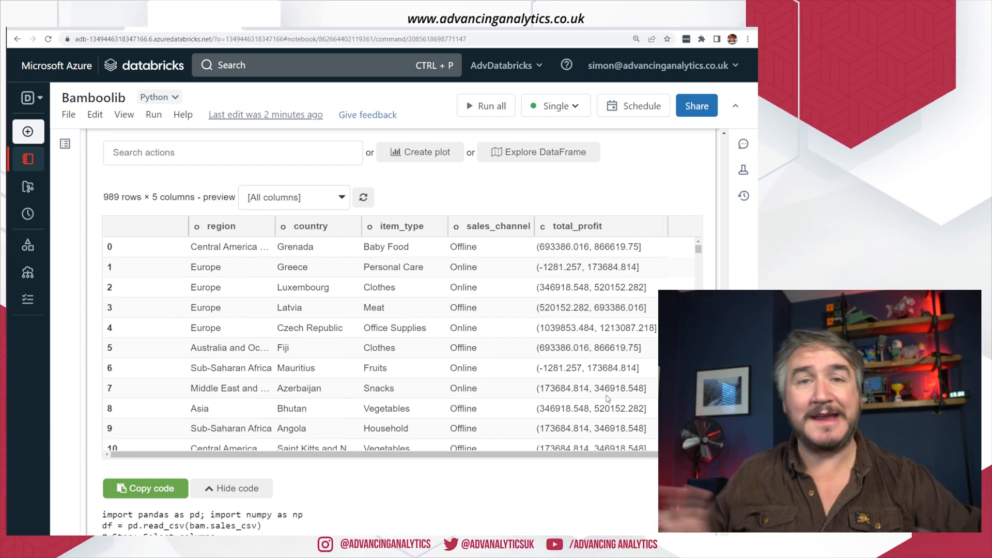
mouse_move(580, 313)
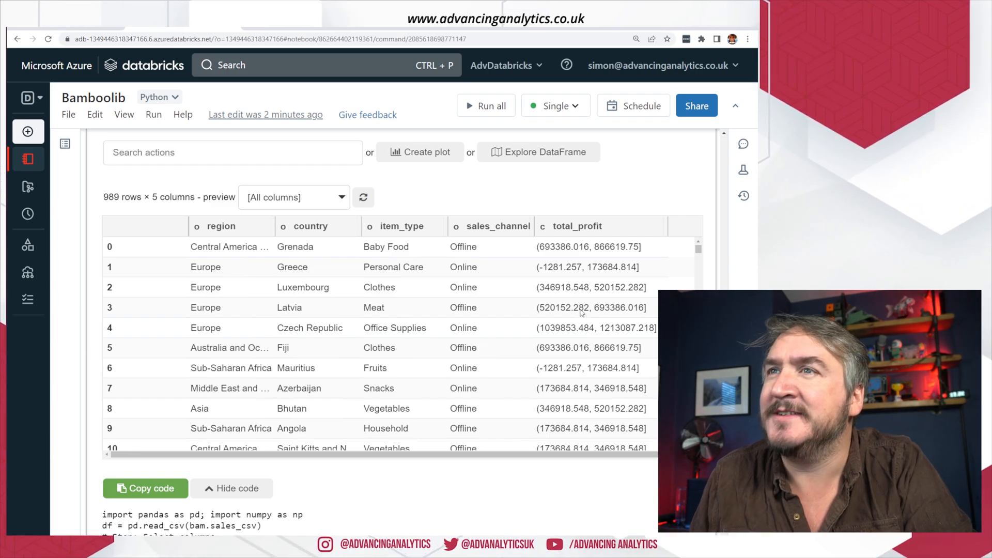
mouse_move(648, 337)
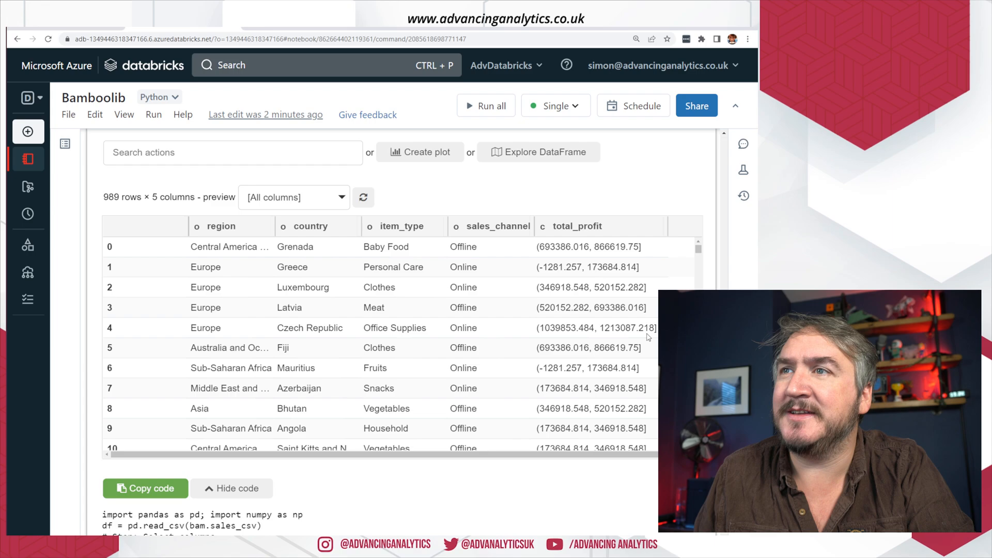
mouse_move(626, 396)
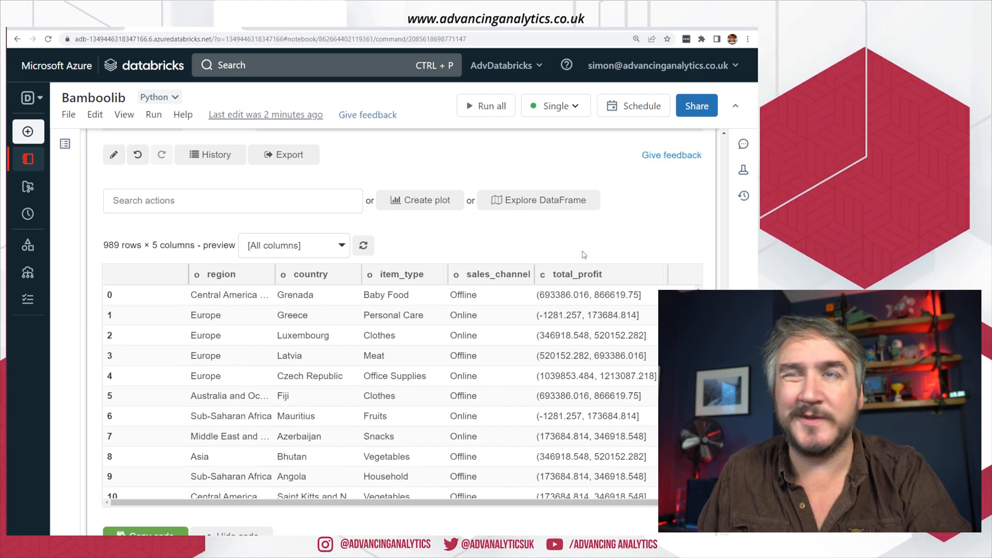
mouse_move(418, 200)
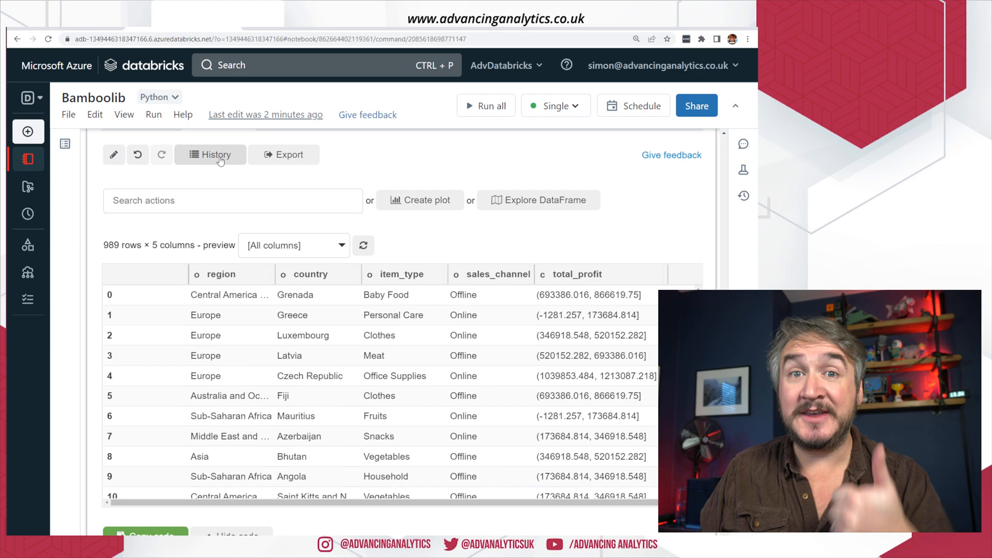
- View the transformations history and reopen the last Bin column step for editing
left_click(210, 154)
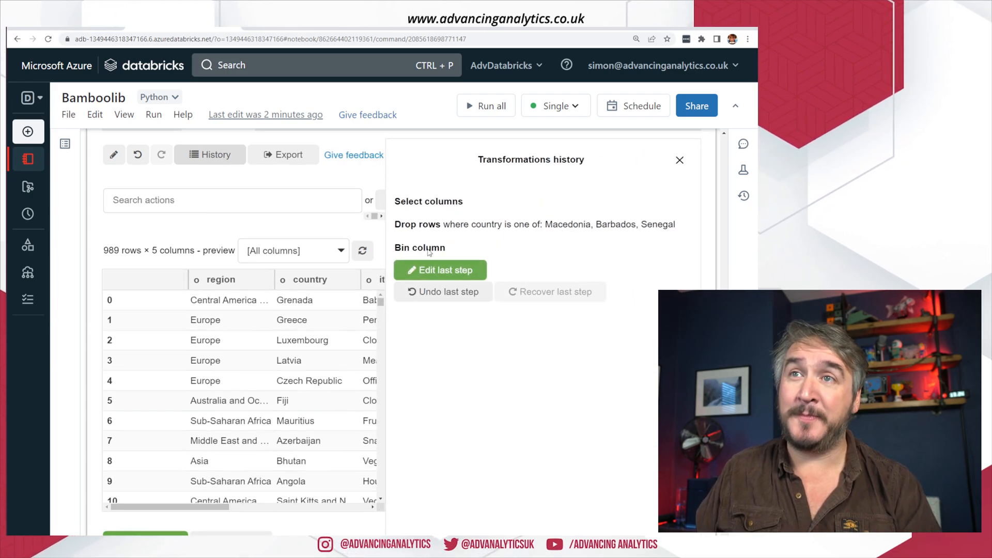
mouse_move(440, 270)
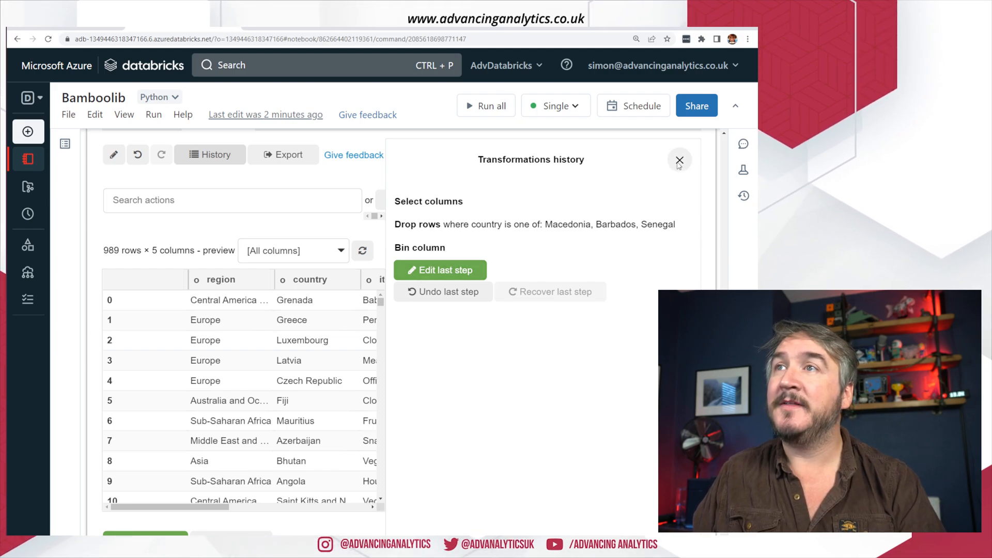
left_click(679, 160)
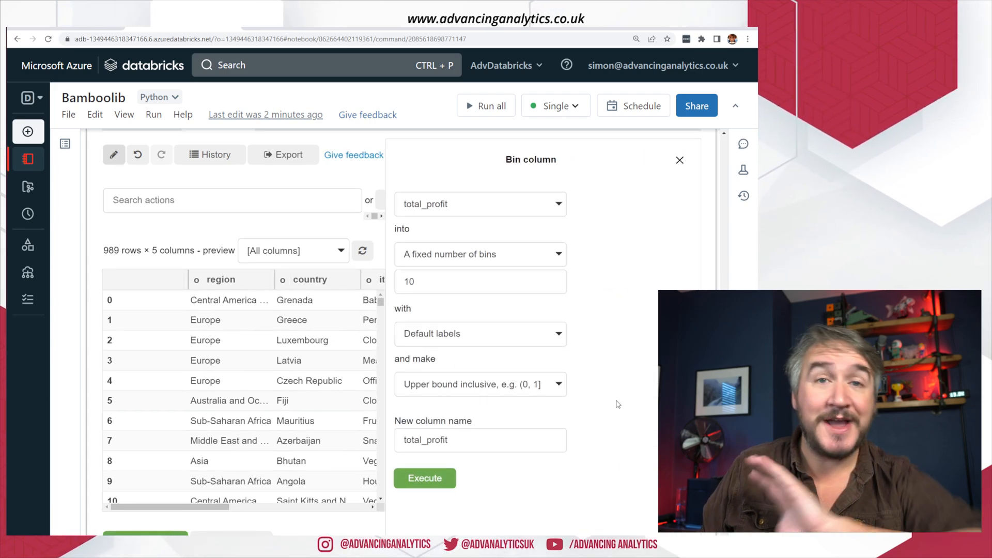
- Name the binned output column total_profit_bin and apply the revised step
left_click(480, 440)
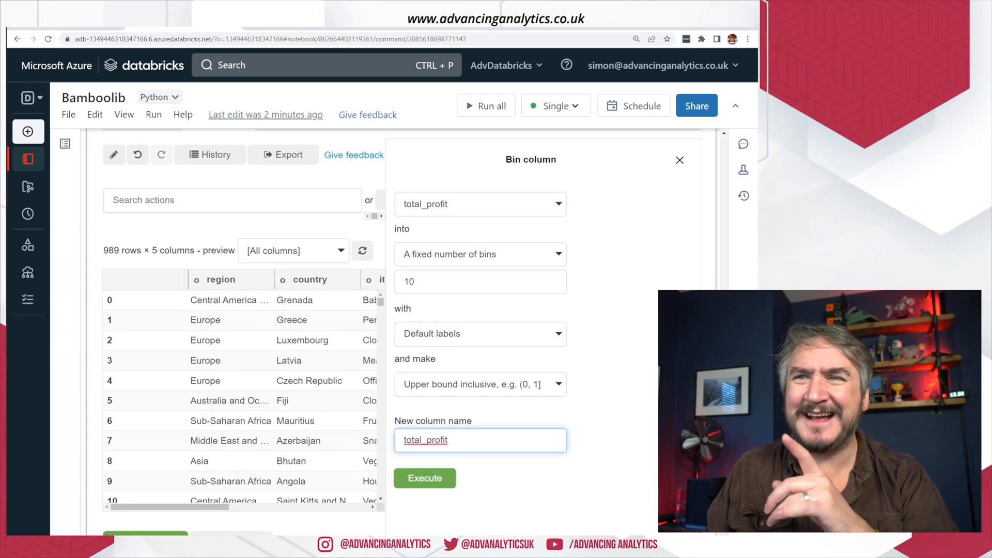
type("_")
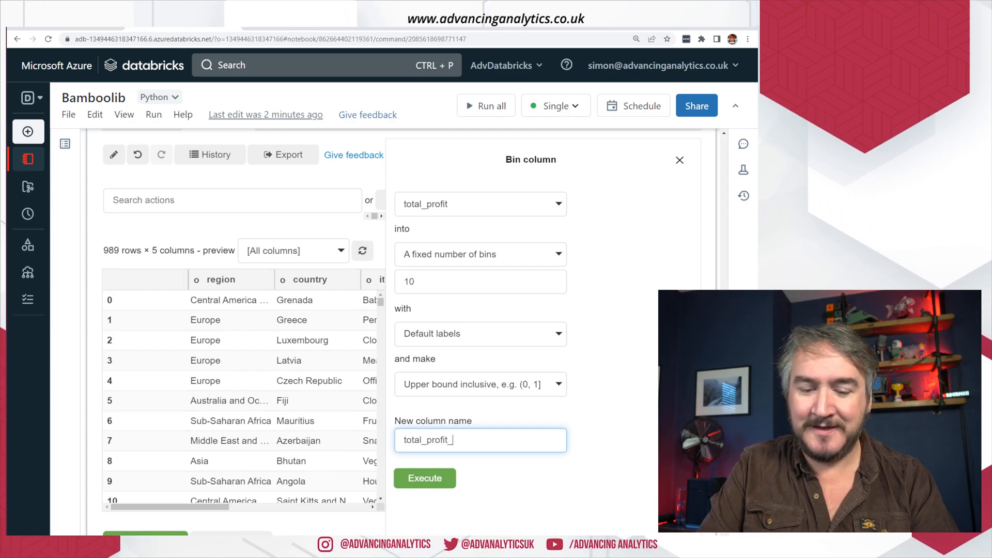
type("bin")
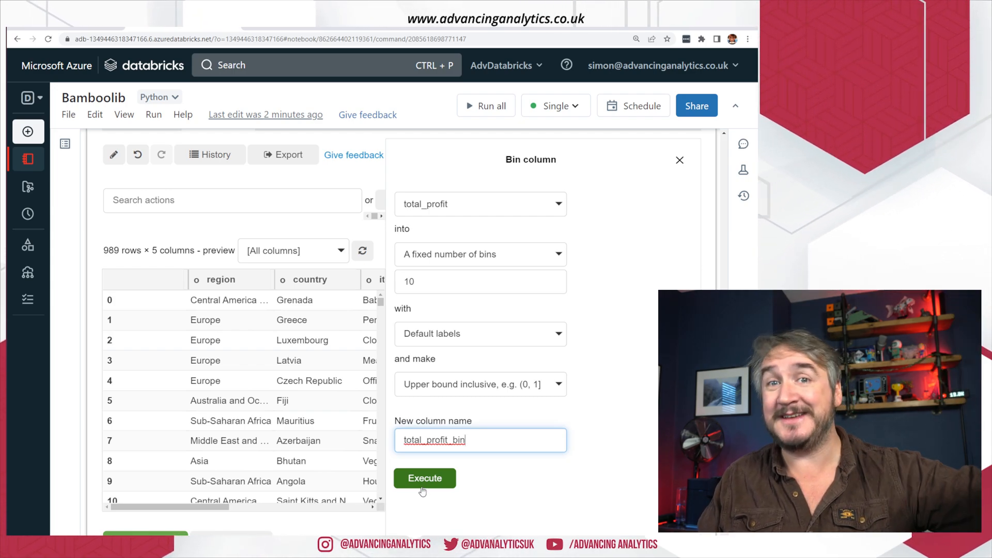
left_click(424, 477)
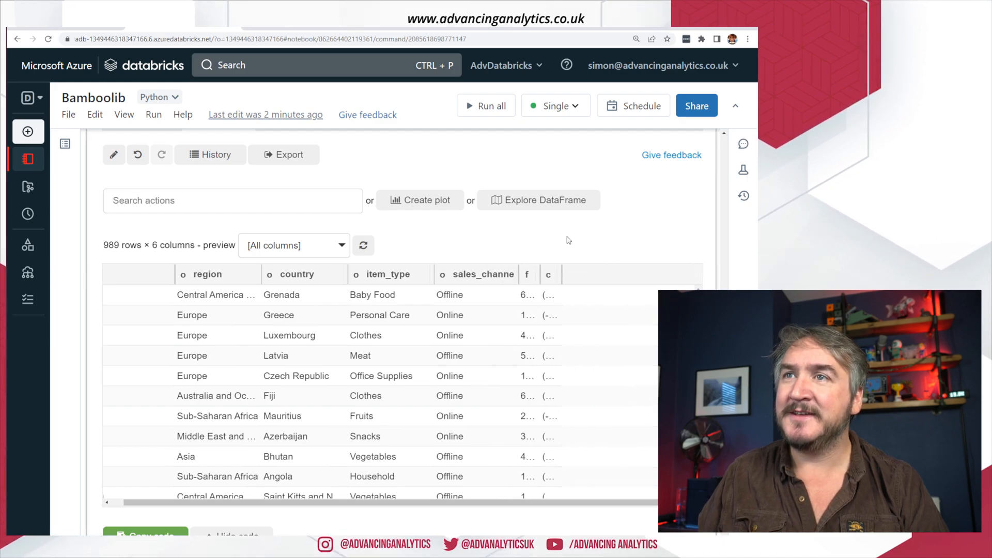
scroll("right", 3)
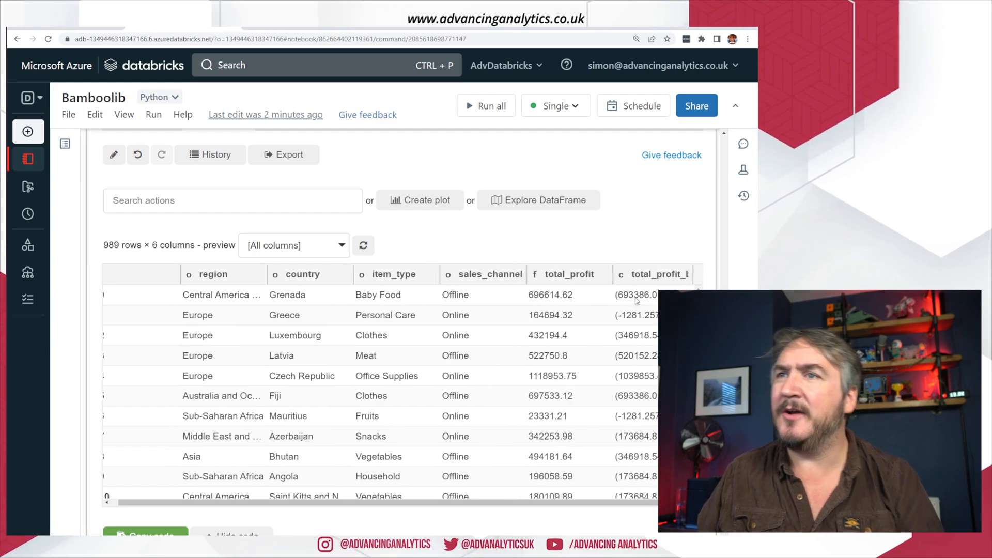
scroll("down", 3)
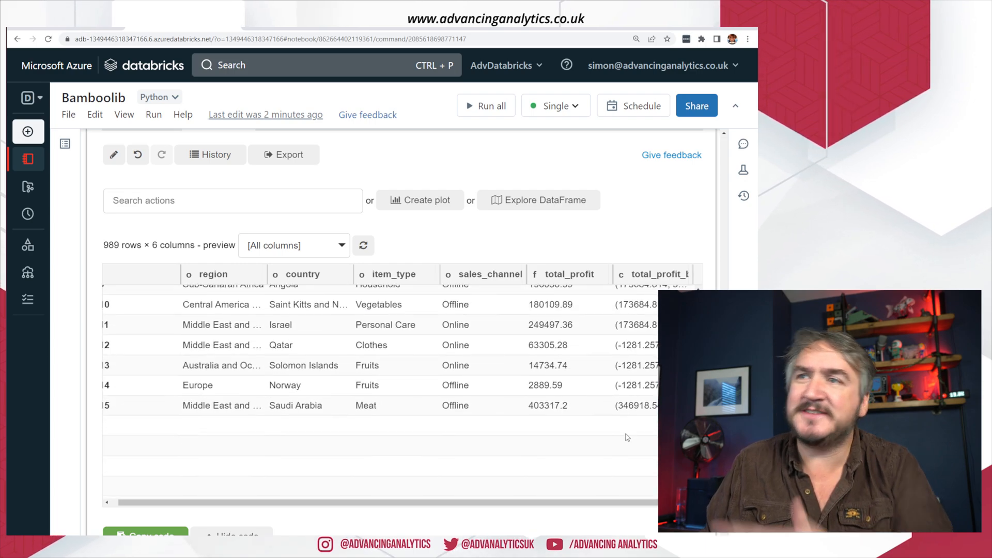
scroll("down", 3)
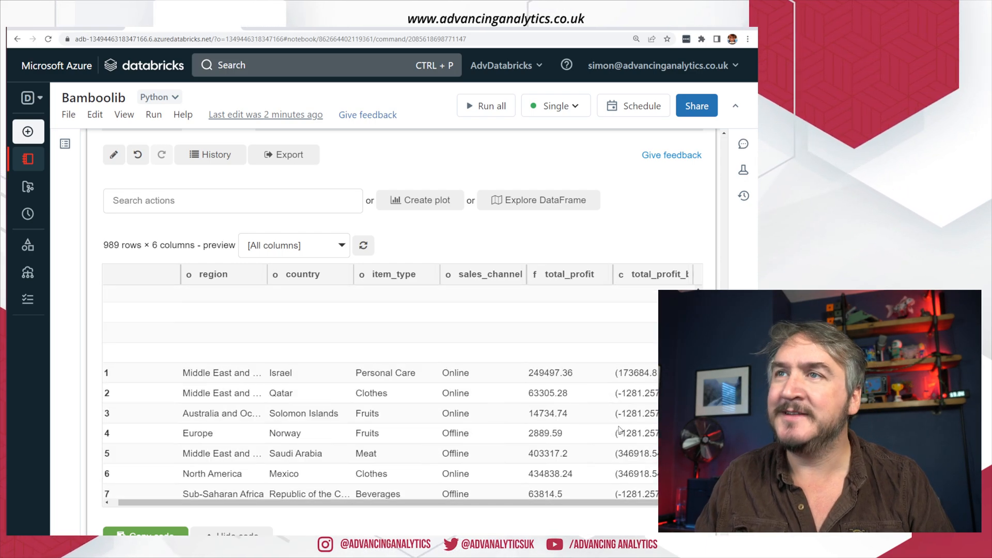
scroll("up", 3)
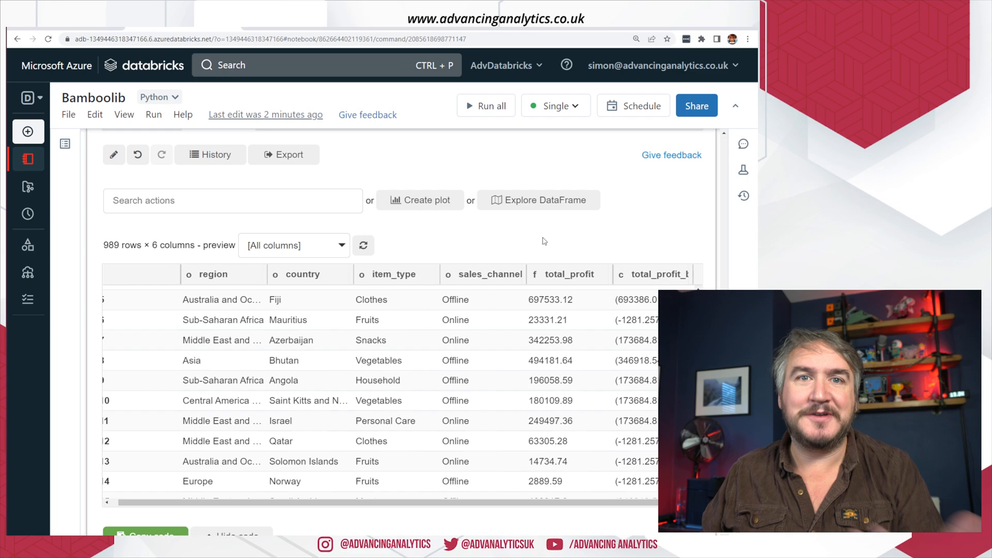
left_click(233, 200)
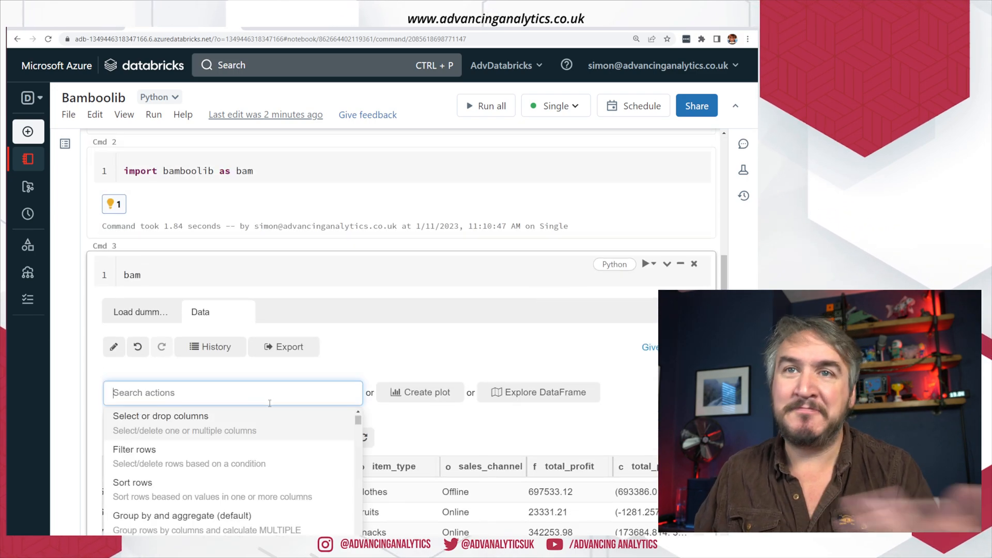
scroll("down", 3)
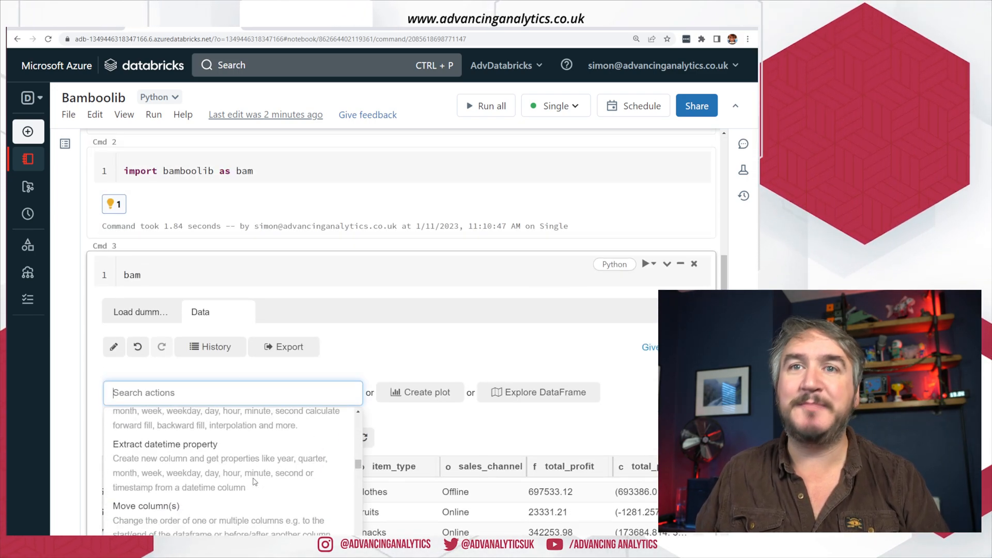
scroll("down", 3)
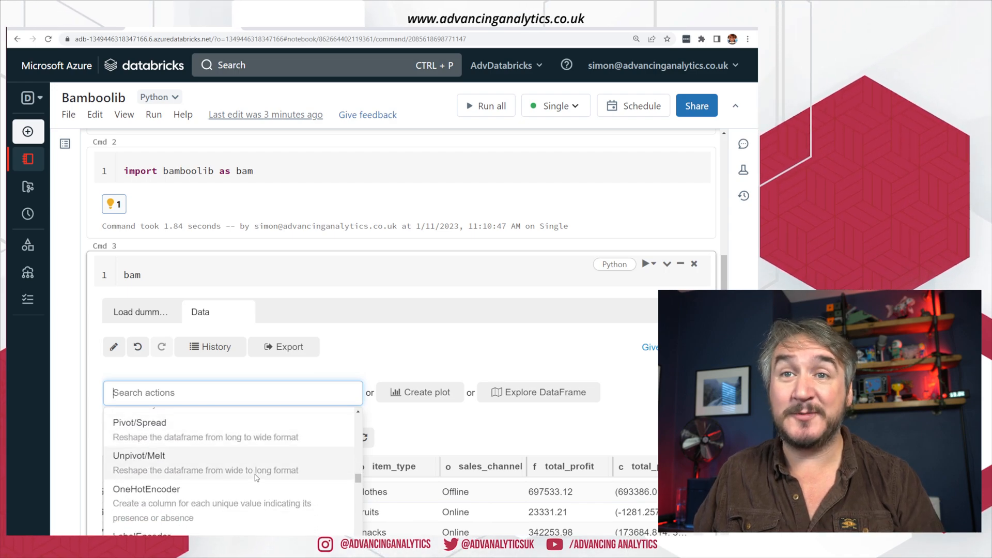
scroll("up", 3)
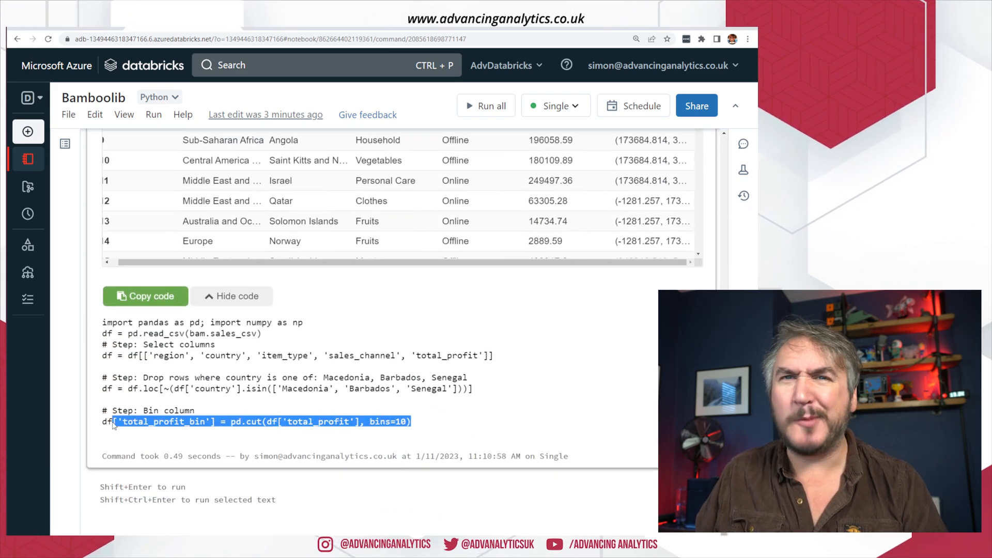
double_click(252, 422)
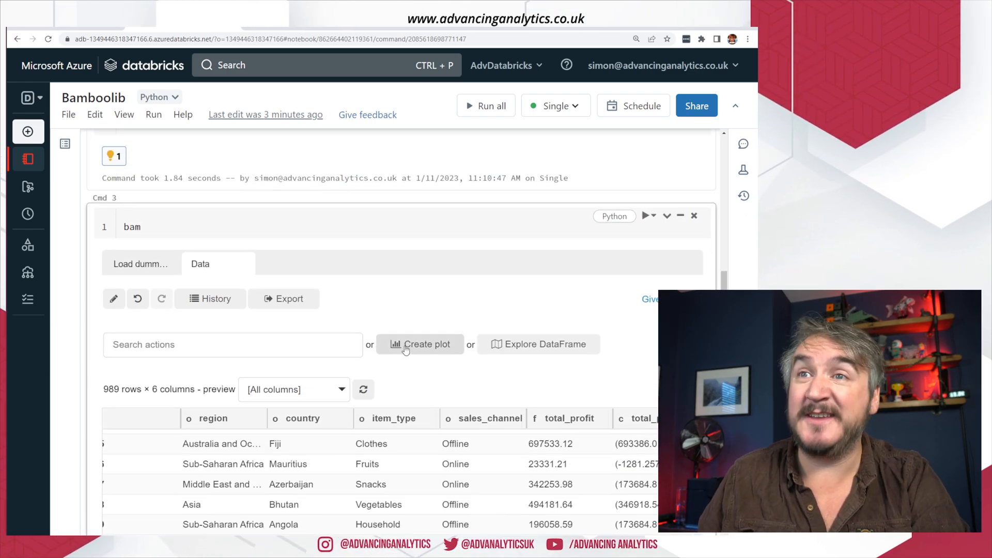
left_click(419, 344)
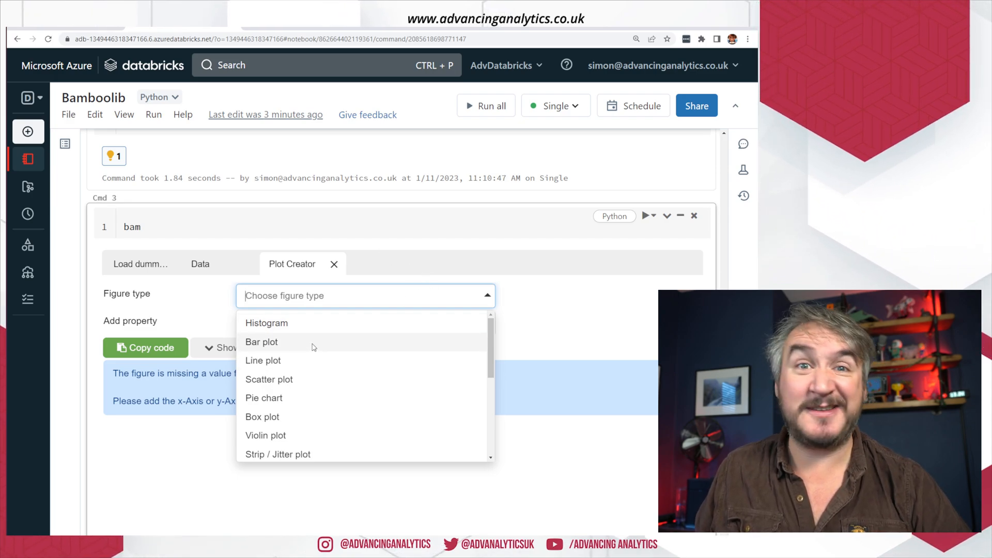
left_click(260, 342)
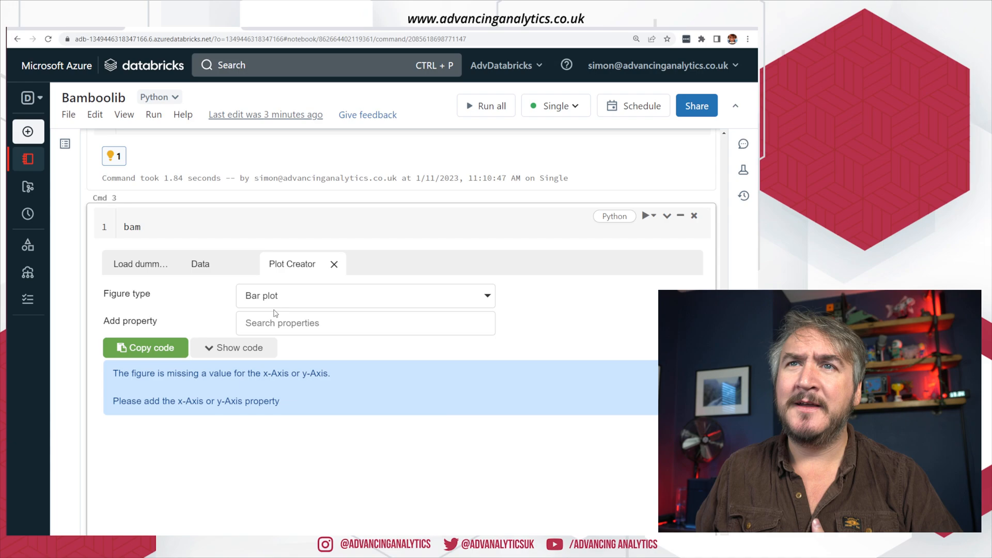
mouse_move(307, 361)
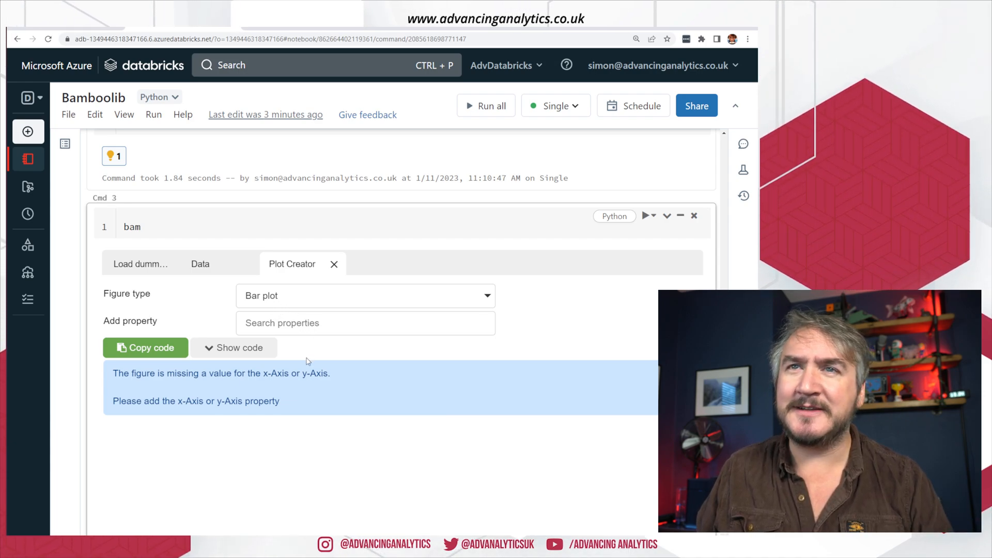
left_click(365, 323)
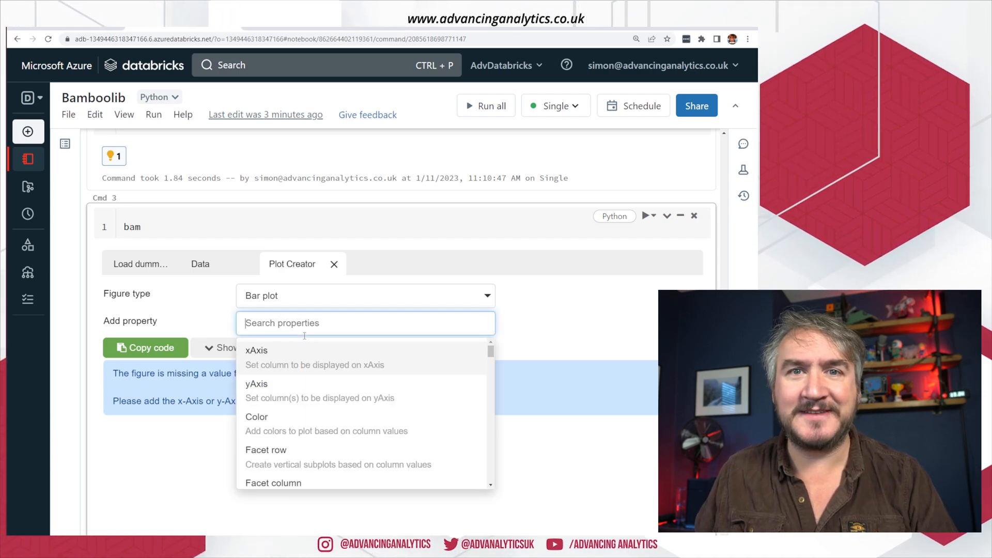
scroll("down", 3)
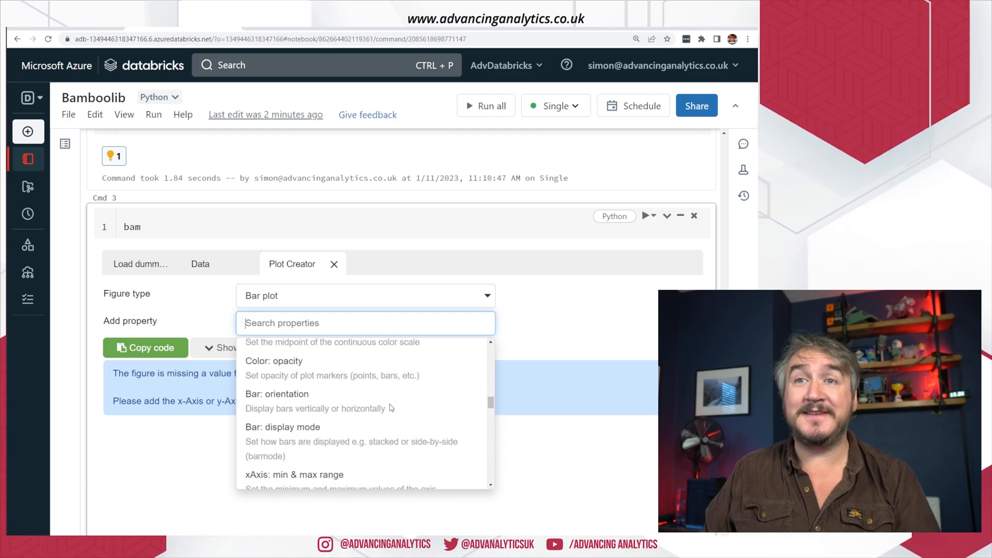
scroll("down", 3)
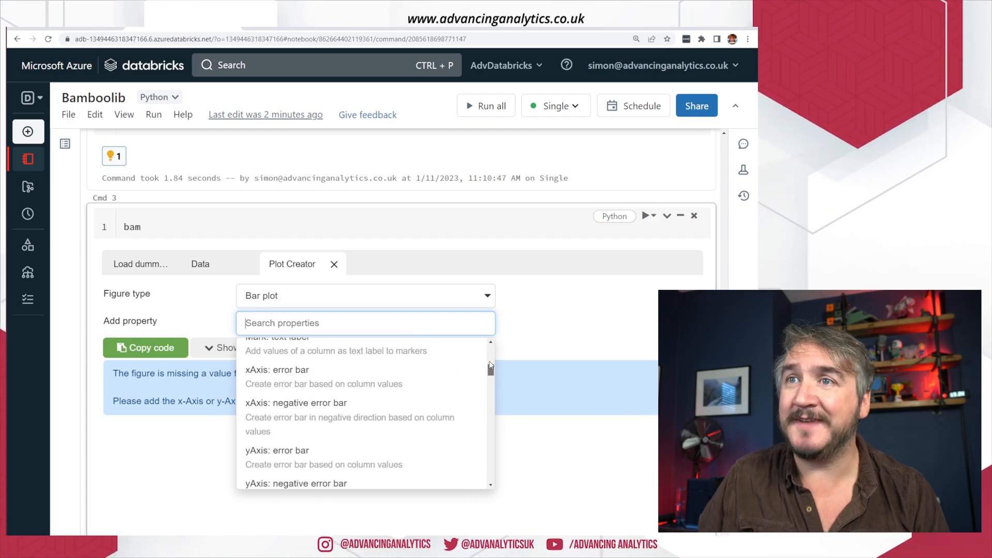
left_click(277, 369)
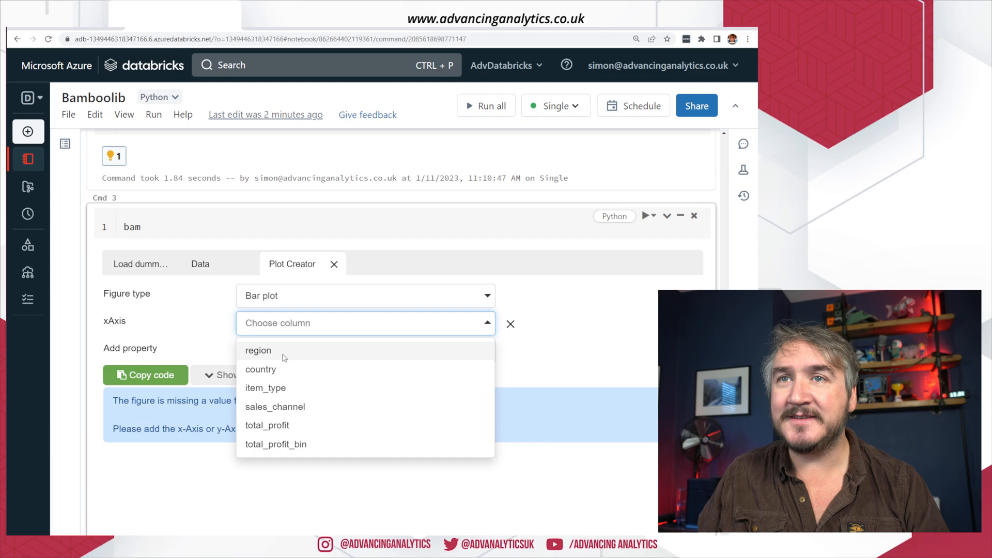
left_click(257, 350)
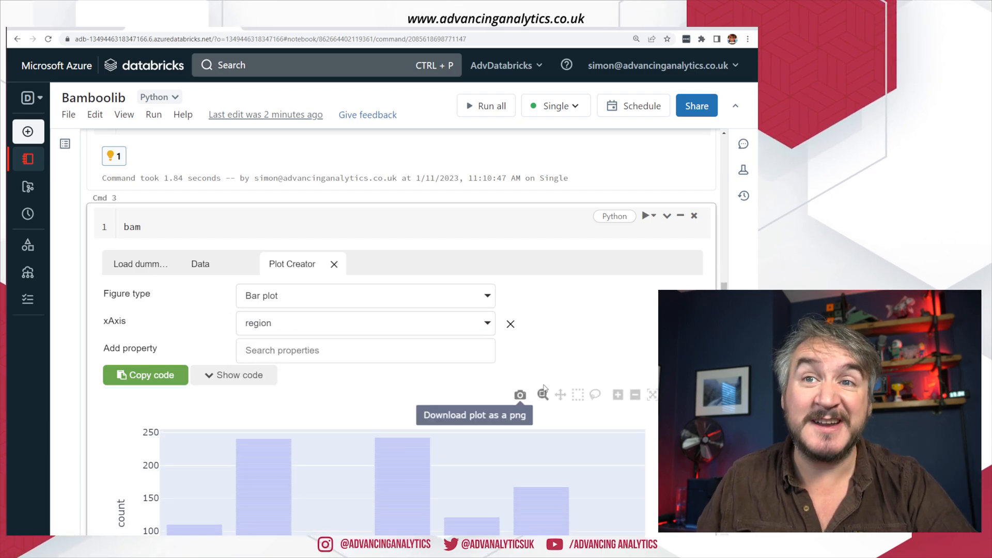
scroll("down", 3)
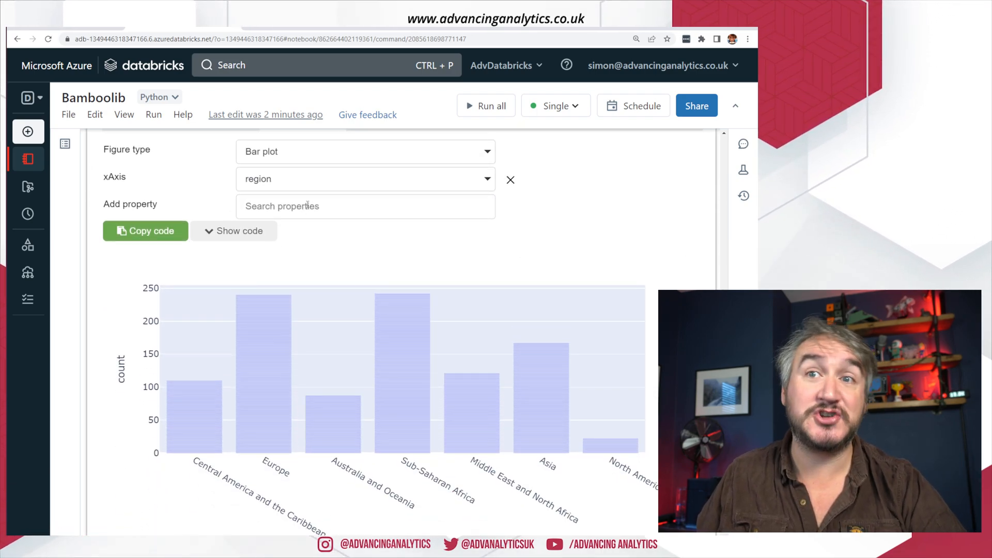
left_click(364, 207)
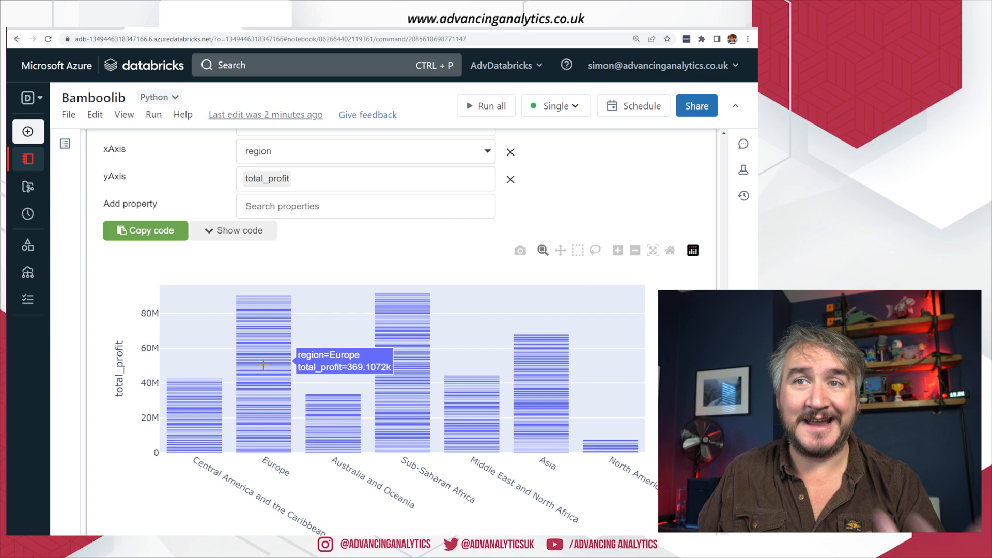
mouse_move(405, 333)
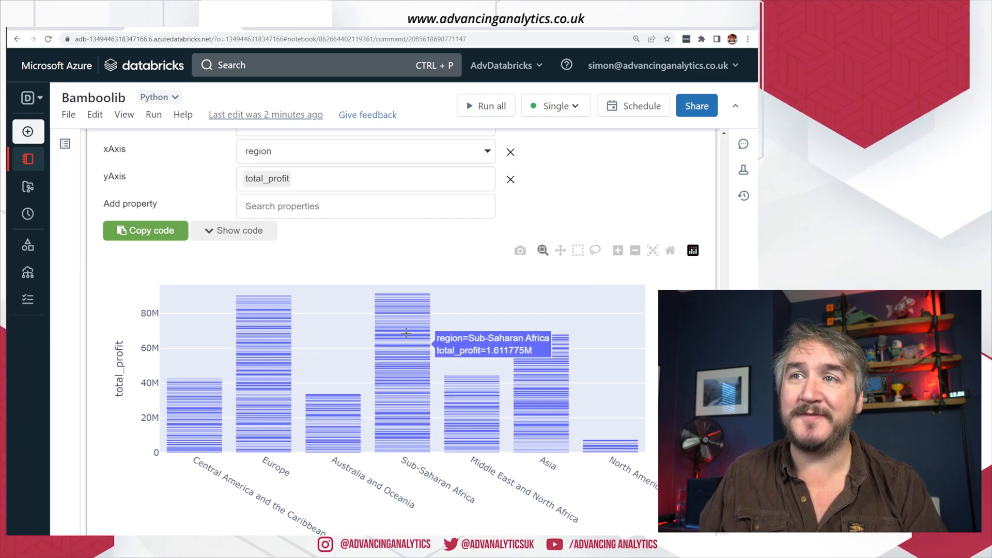
mouse_move(405, 362)
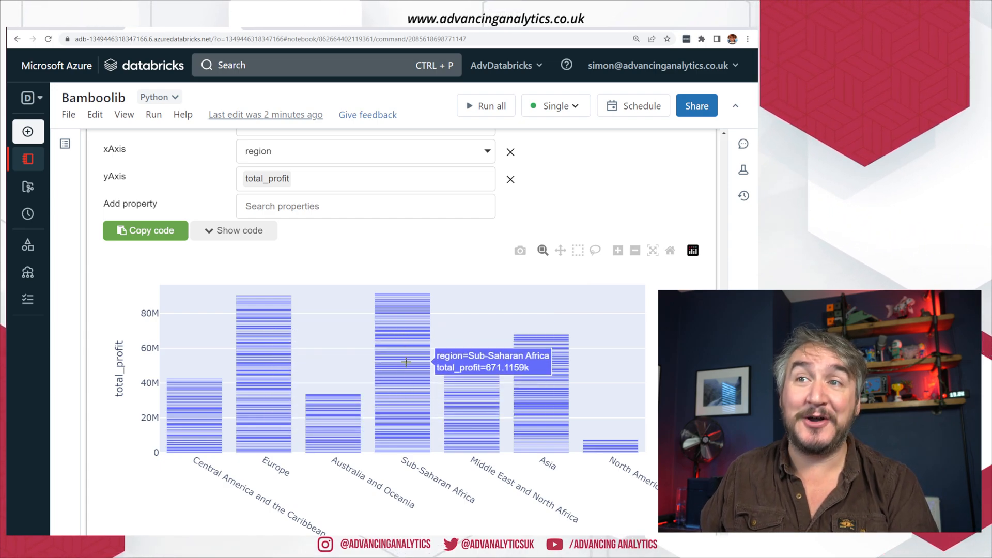
scroll("up", 3)
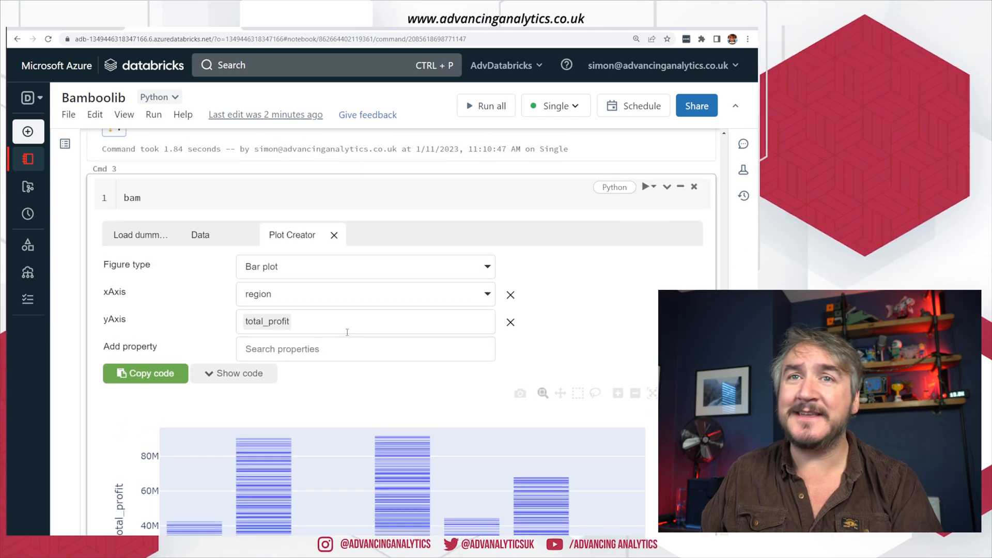
- Search the plot property list for 'xaxi' to find x-axis options
left_click(364, 348)
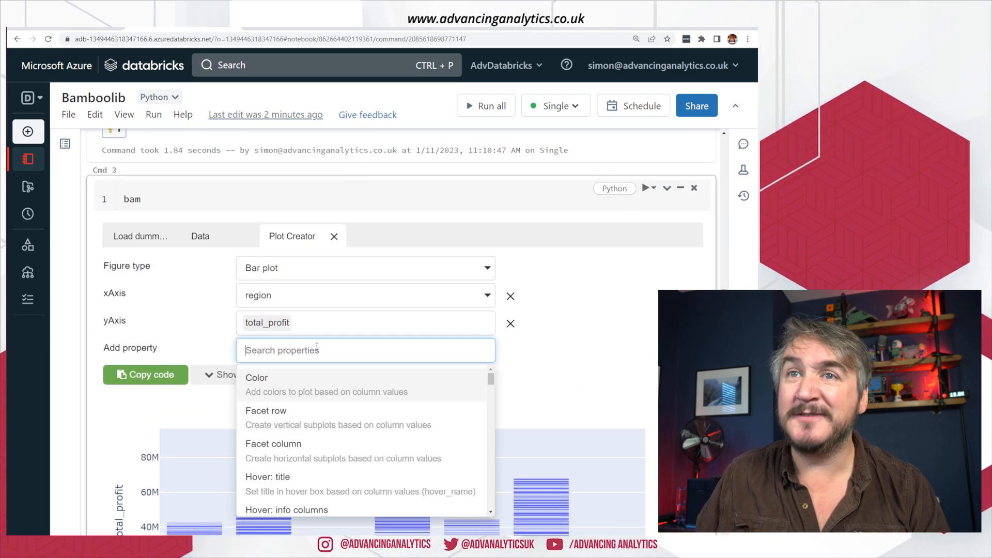
scroll("down", 3)
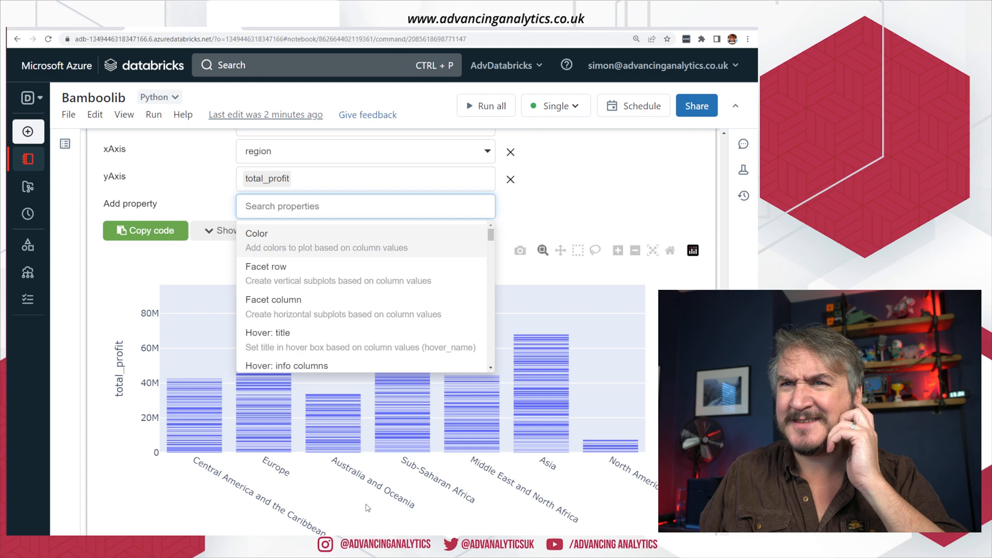
scroll("up", 3)
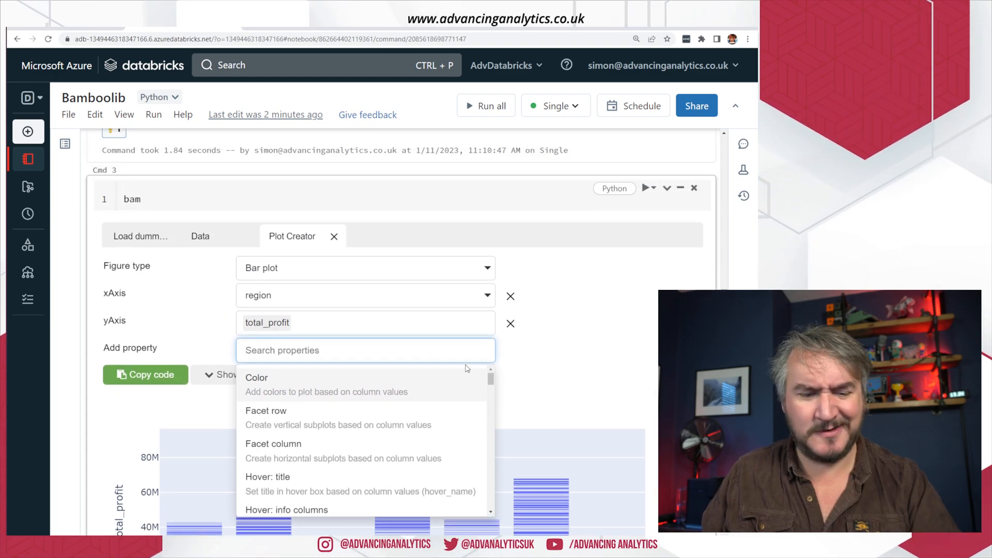
type("x")
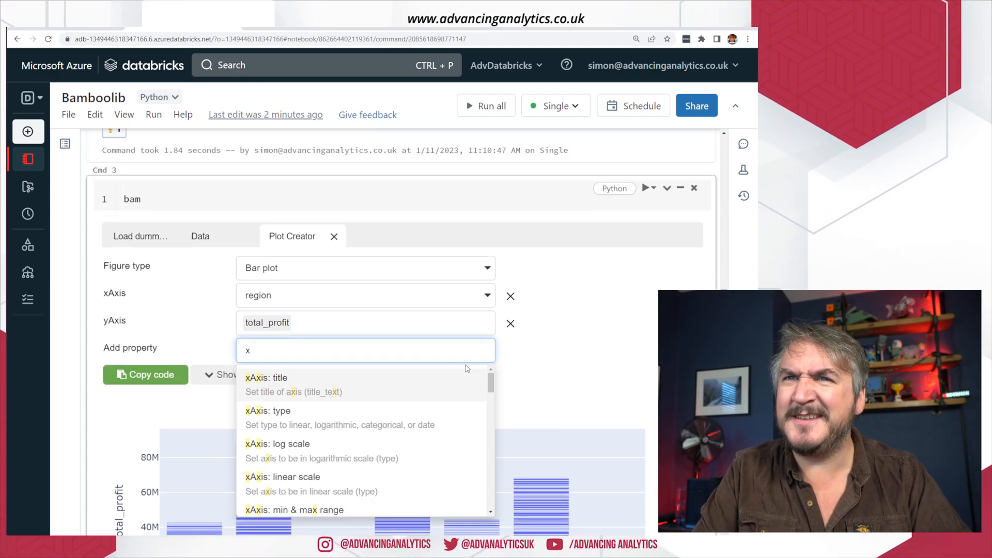
scroll("down", 3)
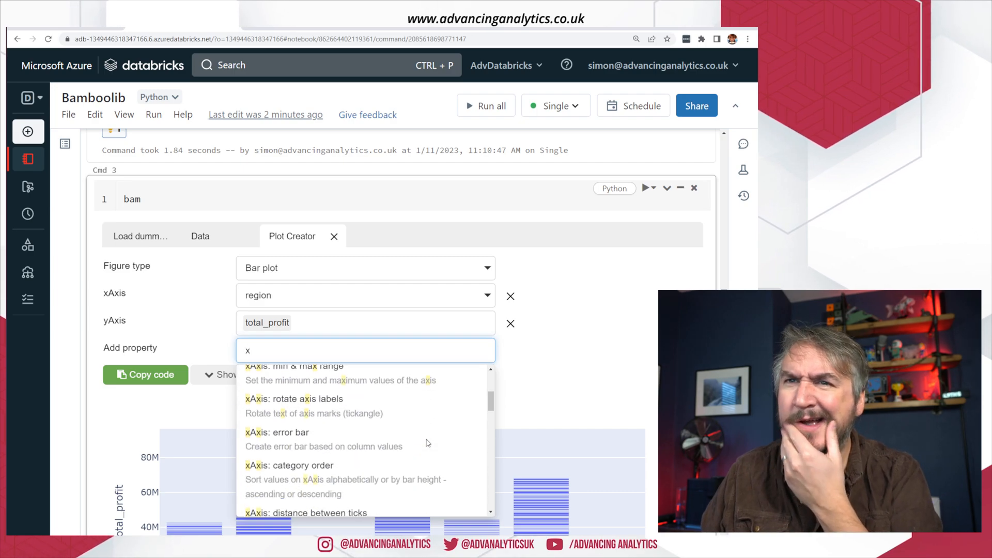
scroll("down", 3)
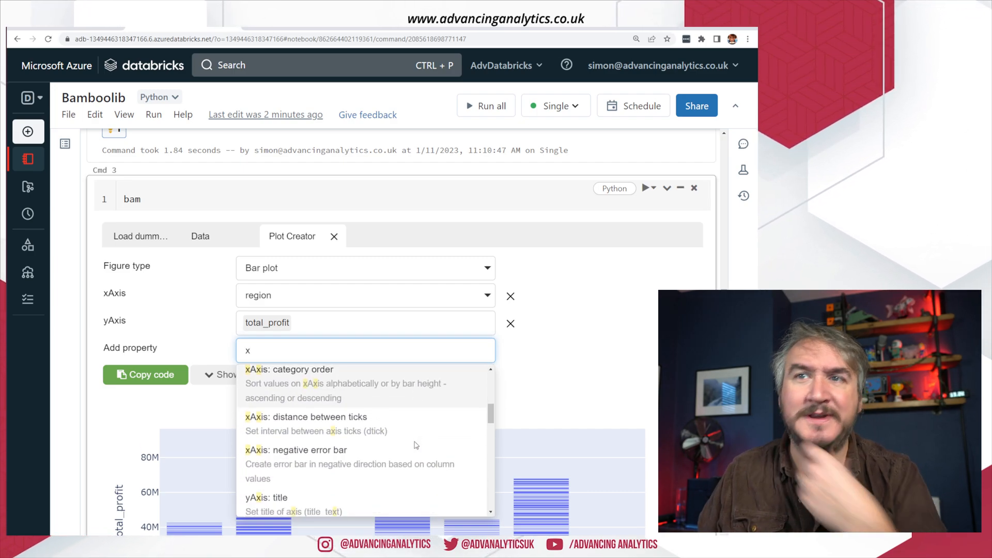
scroll("down", 3)
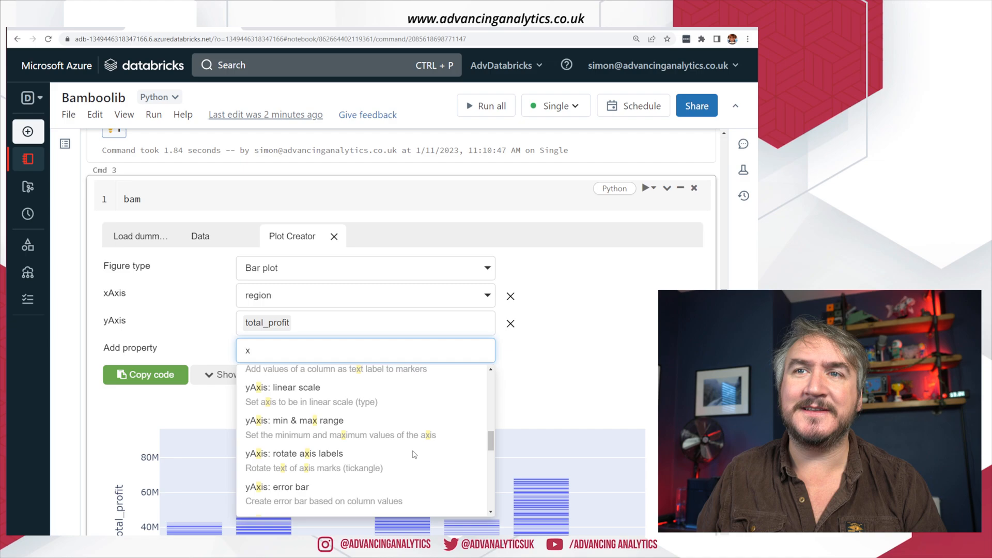
scroll("down", 3)
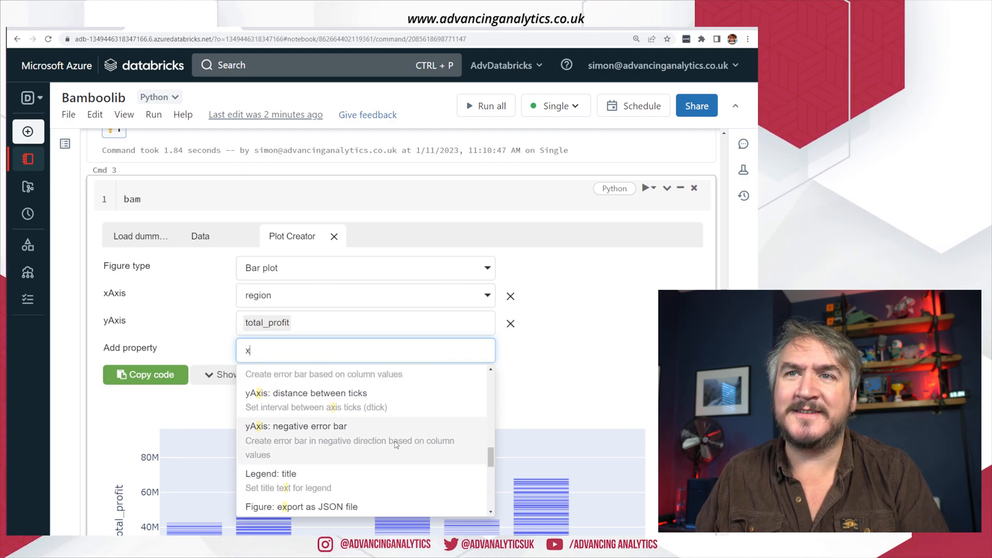
scroll("up", 3)
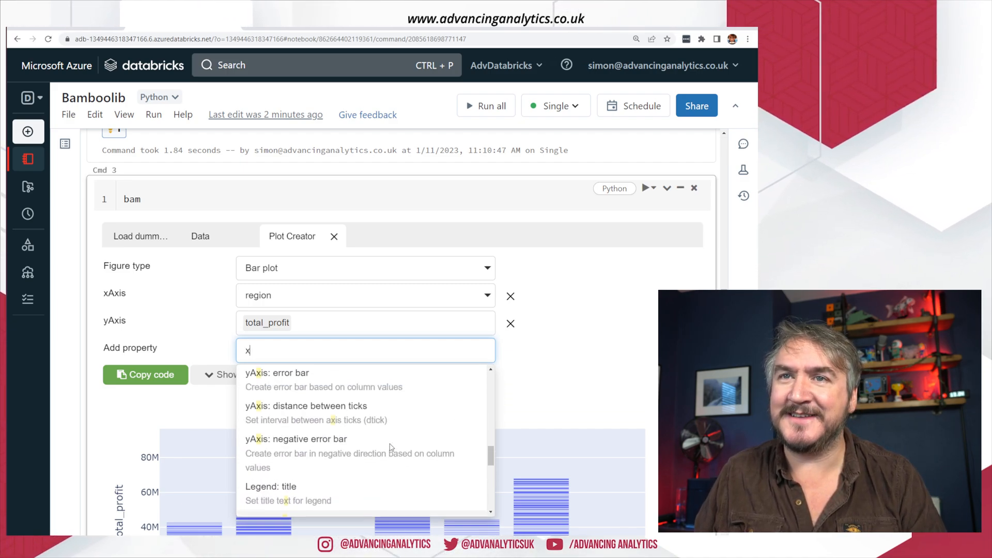
scroll("down", 3)
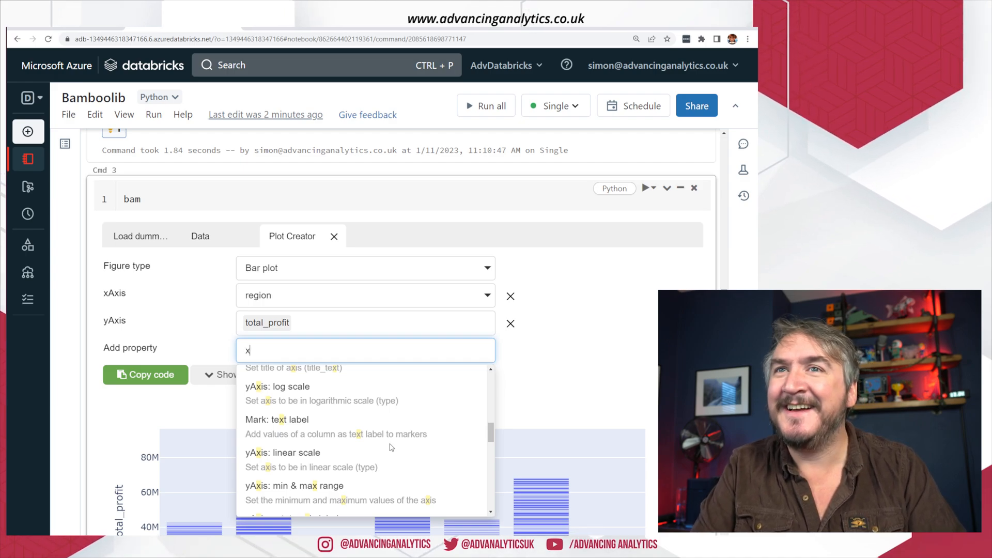
type("axi")
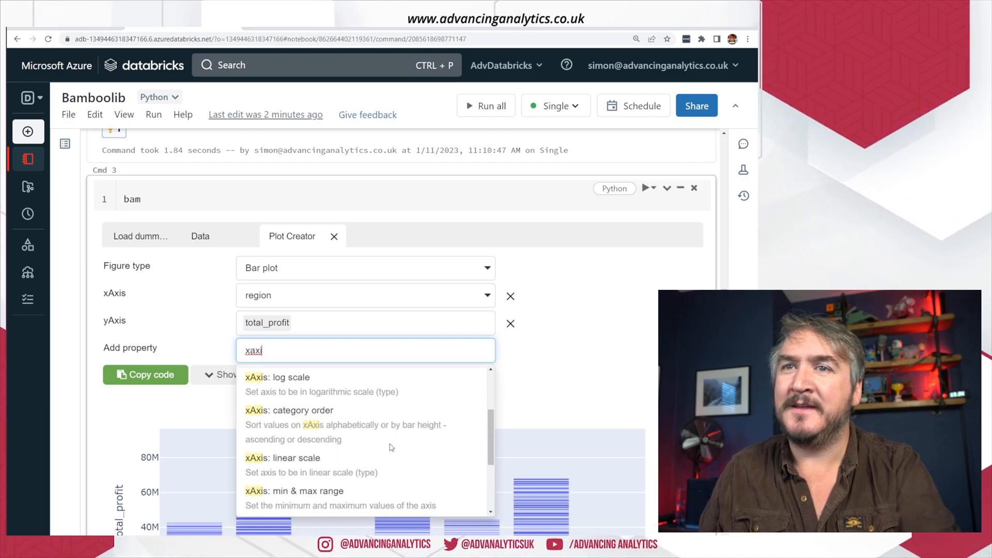
- Add xAxis category order set to Ascending alphabetically for the regions
left_click(288, 410)
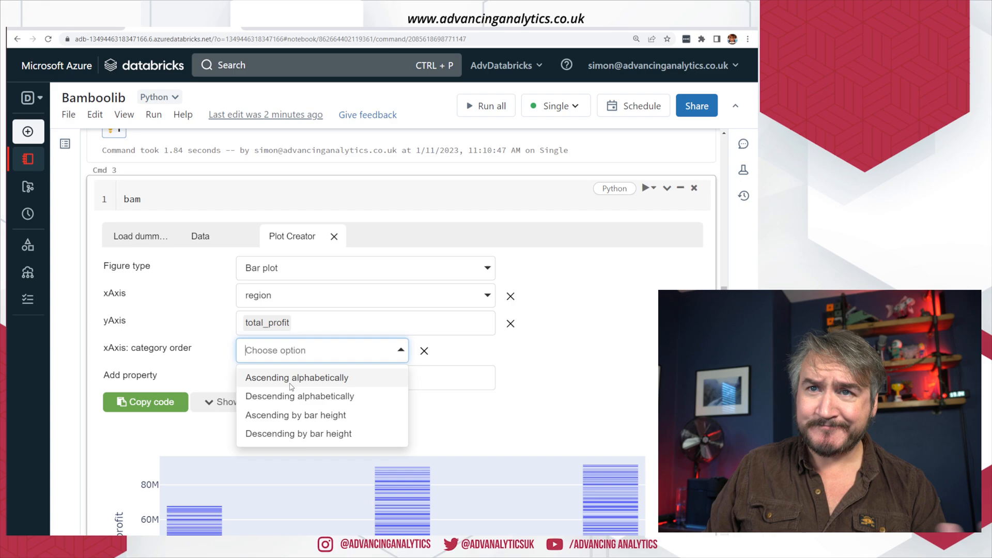
left_click(296, 377)
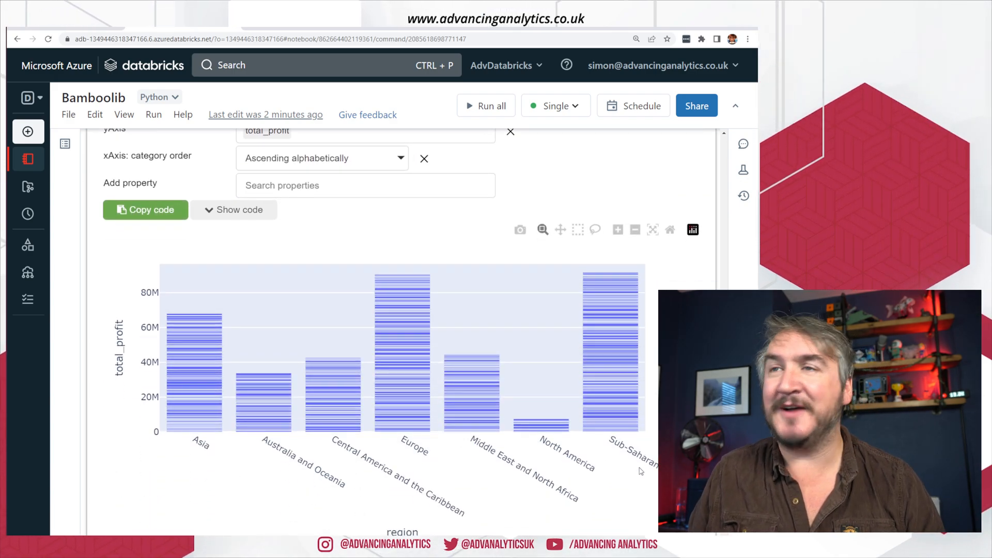
scroll("up", 3)
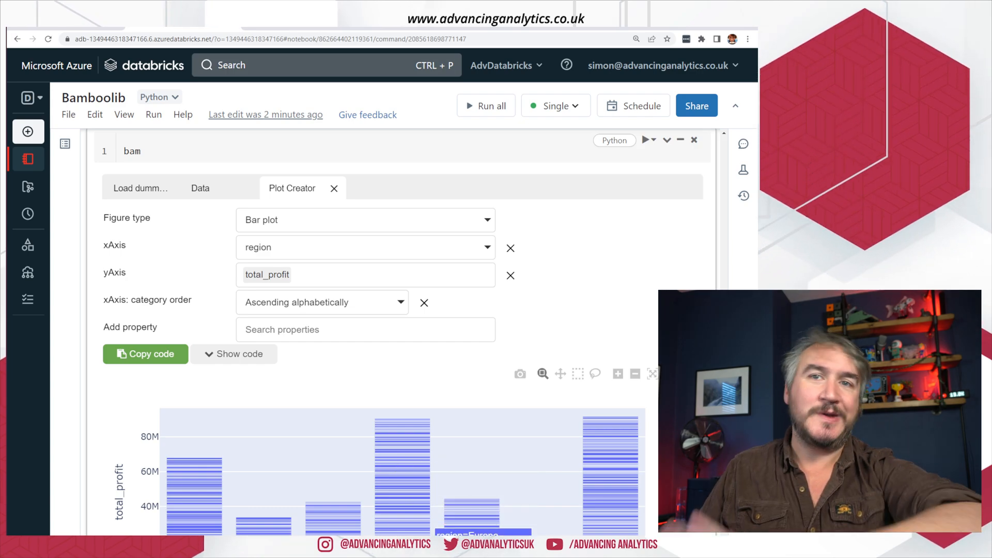
mouse_move(369, 504)
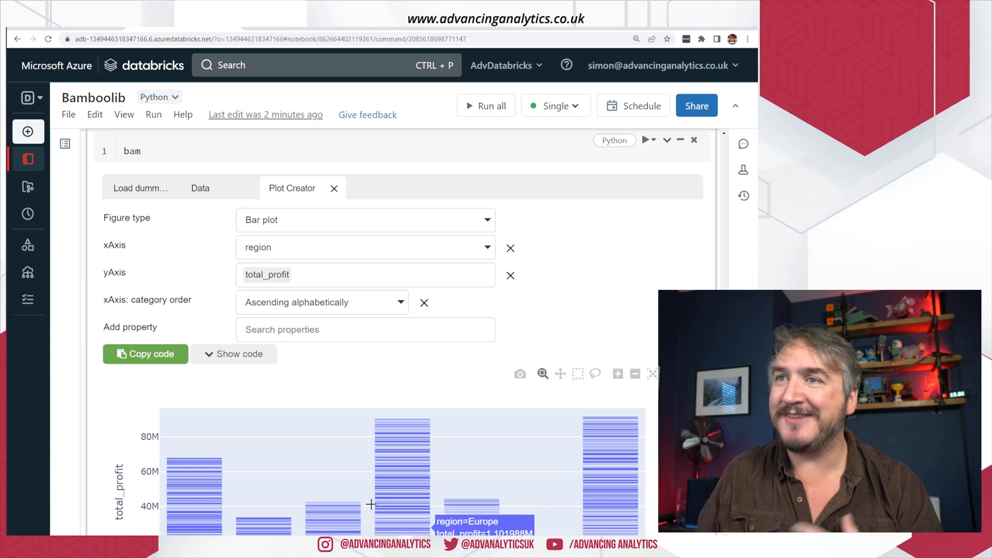
scroll("down", 3)
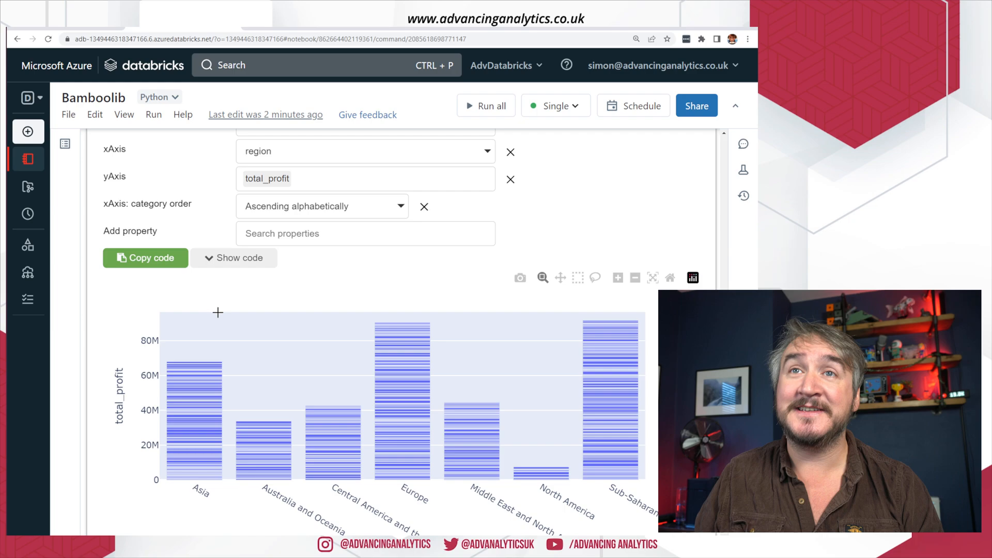
- Show the generated plotly.express bar-plot code, then switch to the Data table view
left_click(233, 257)
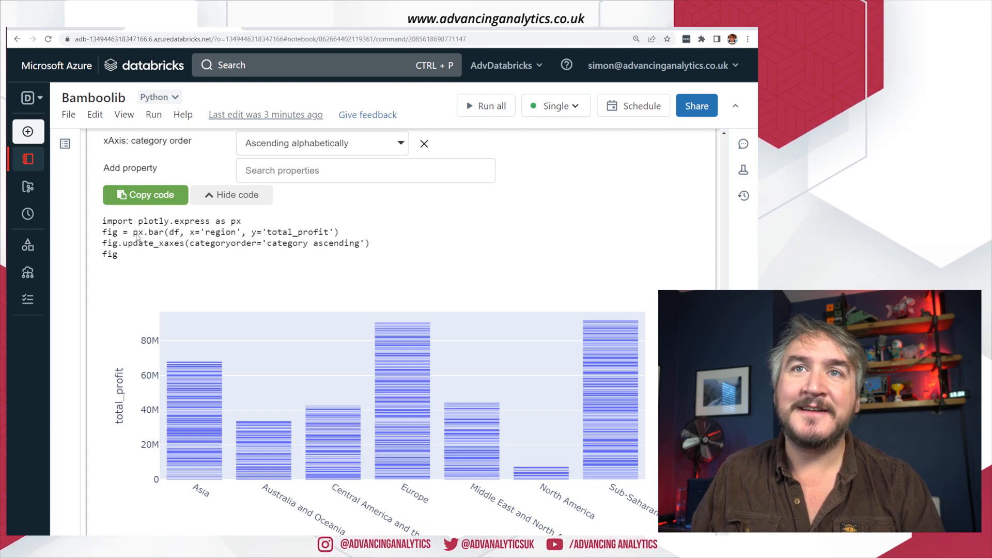
mouse_move(409, 261)
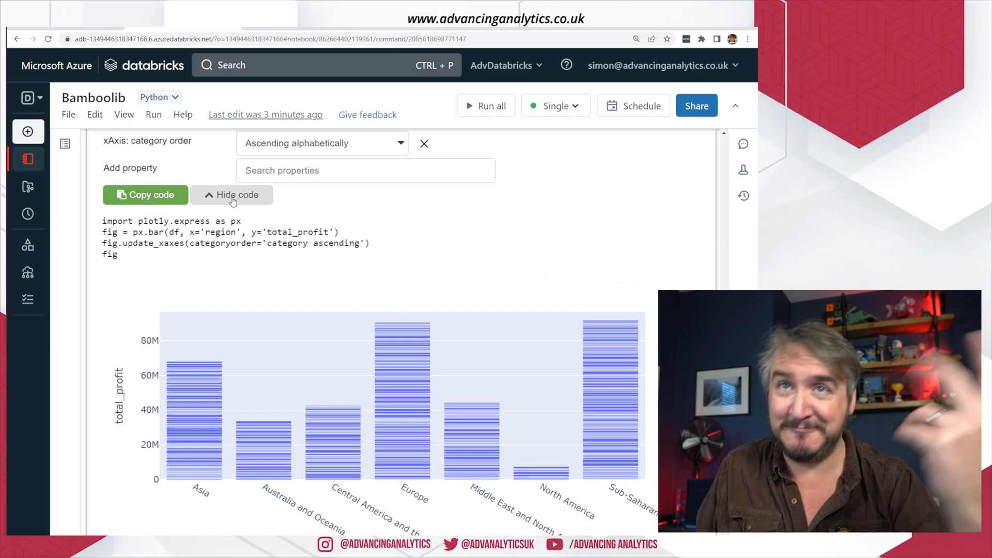
mouse_move(163, 226)
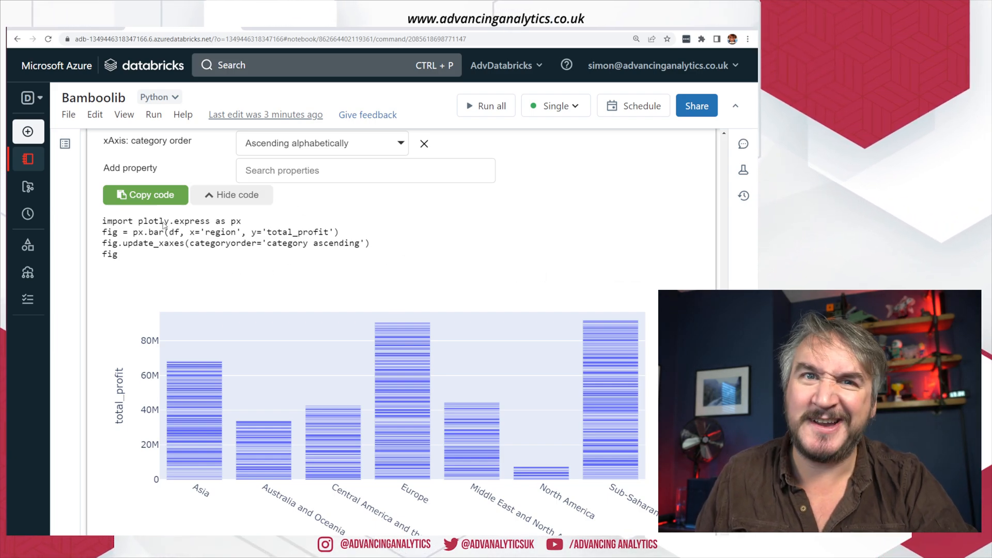
scroll("up", 3)
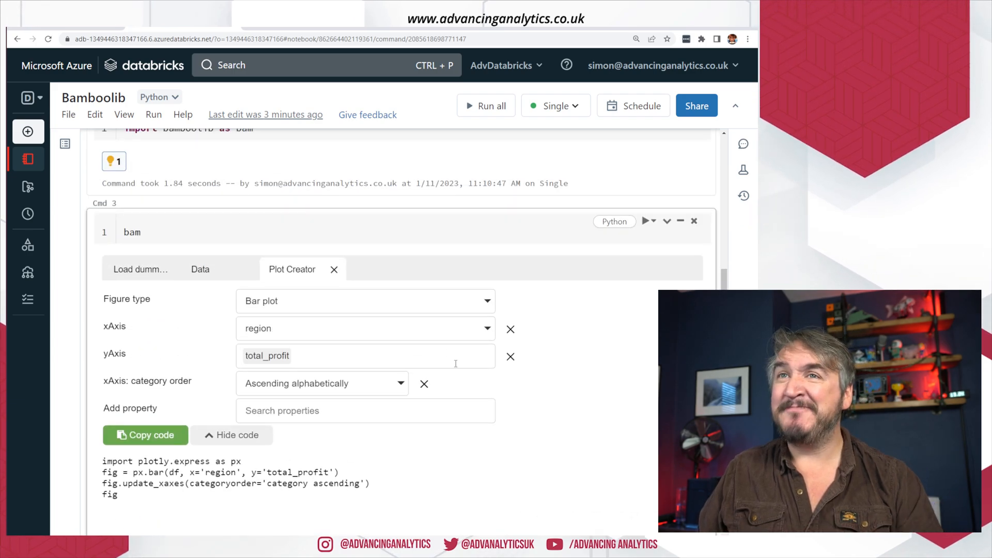
mouse_move(525, 400)
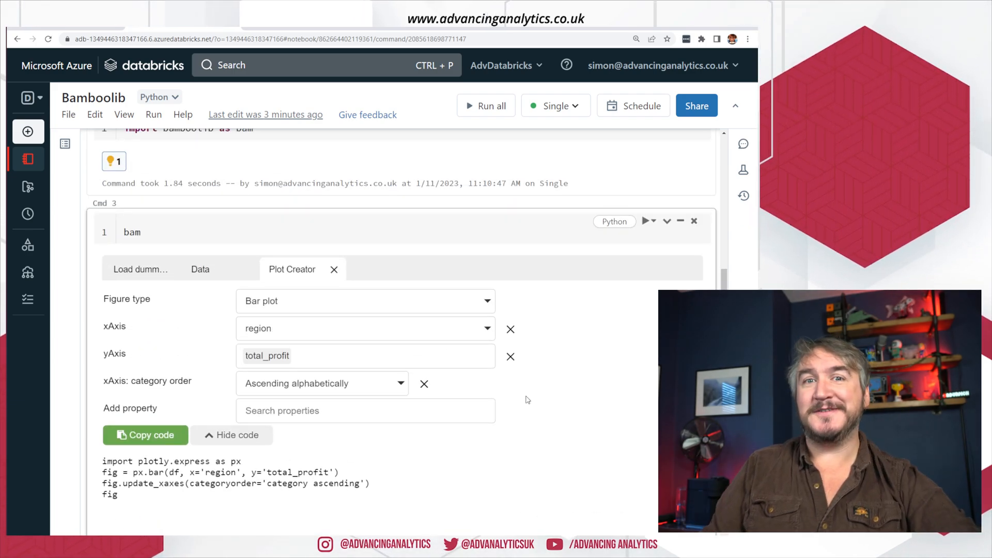
left_click(199, 269)
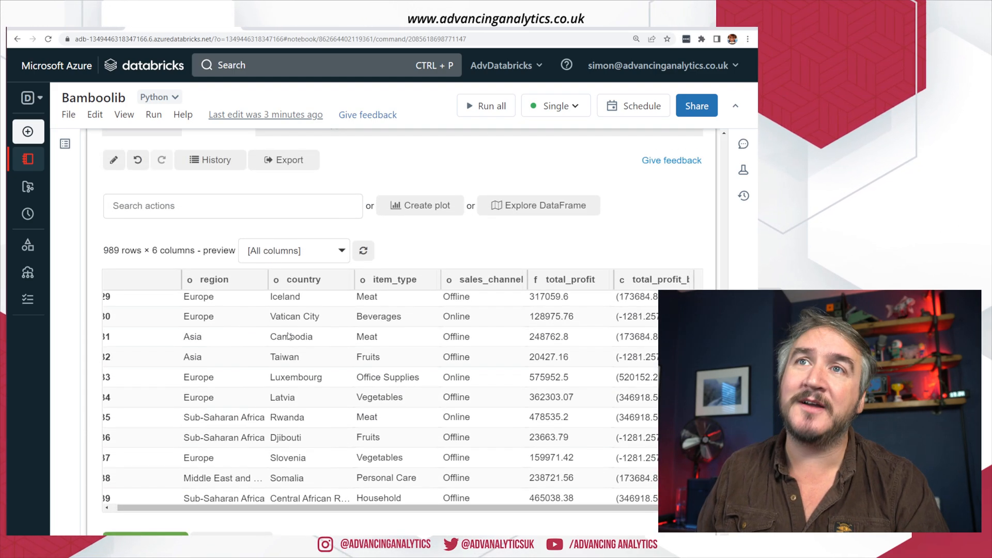
- Browse the Search actions list, then return to the Plot Creator tab
left_click(232, 205)
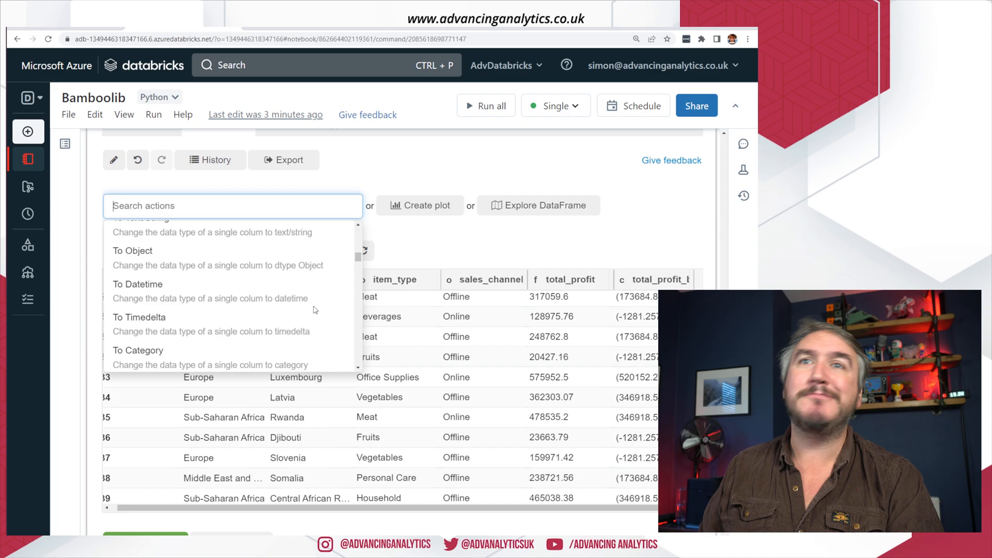
scroll("up", 3)
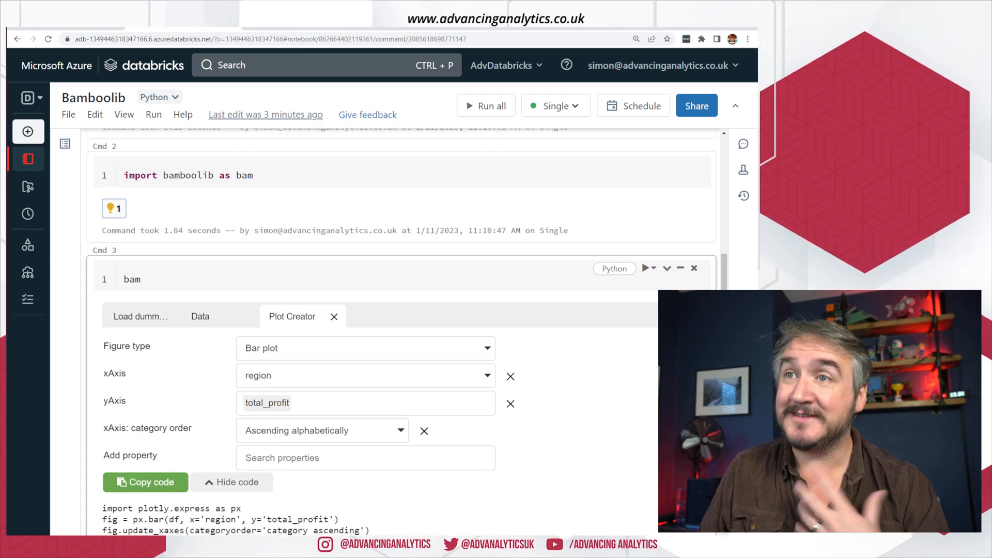
- Show the Load dummy data panel with the Sales dataset and dataframe name df
scroll("down", 3)
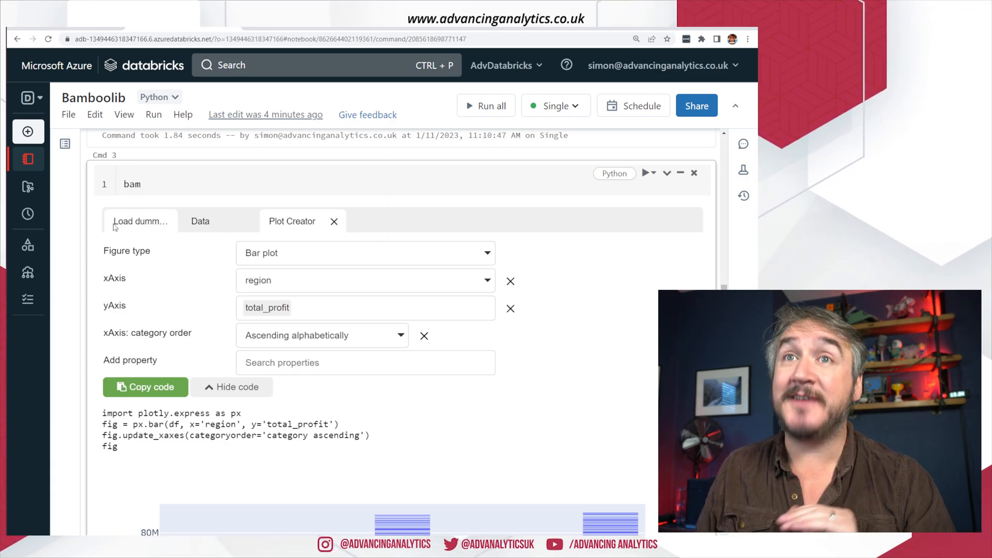
left_click(139, 221)
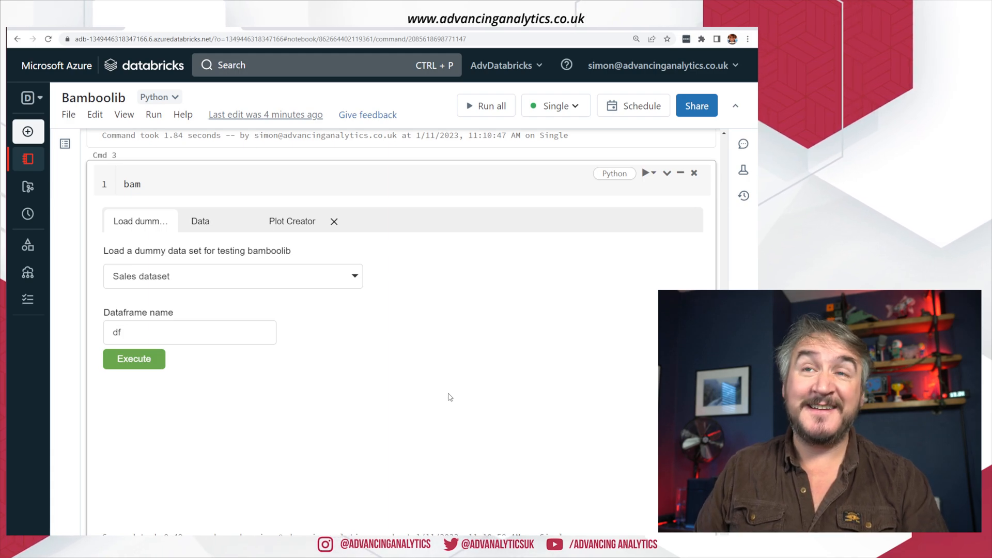